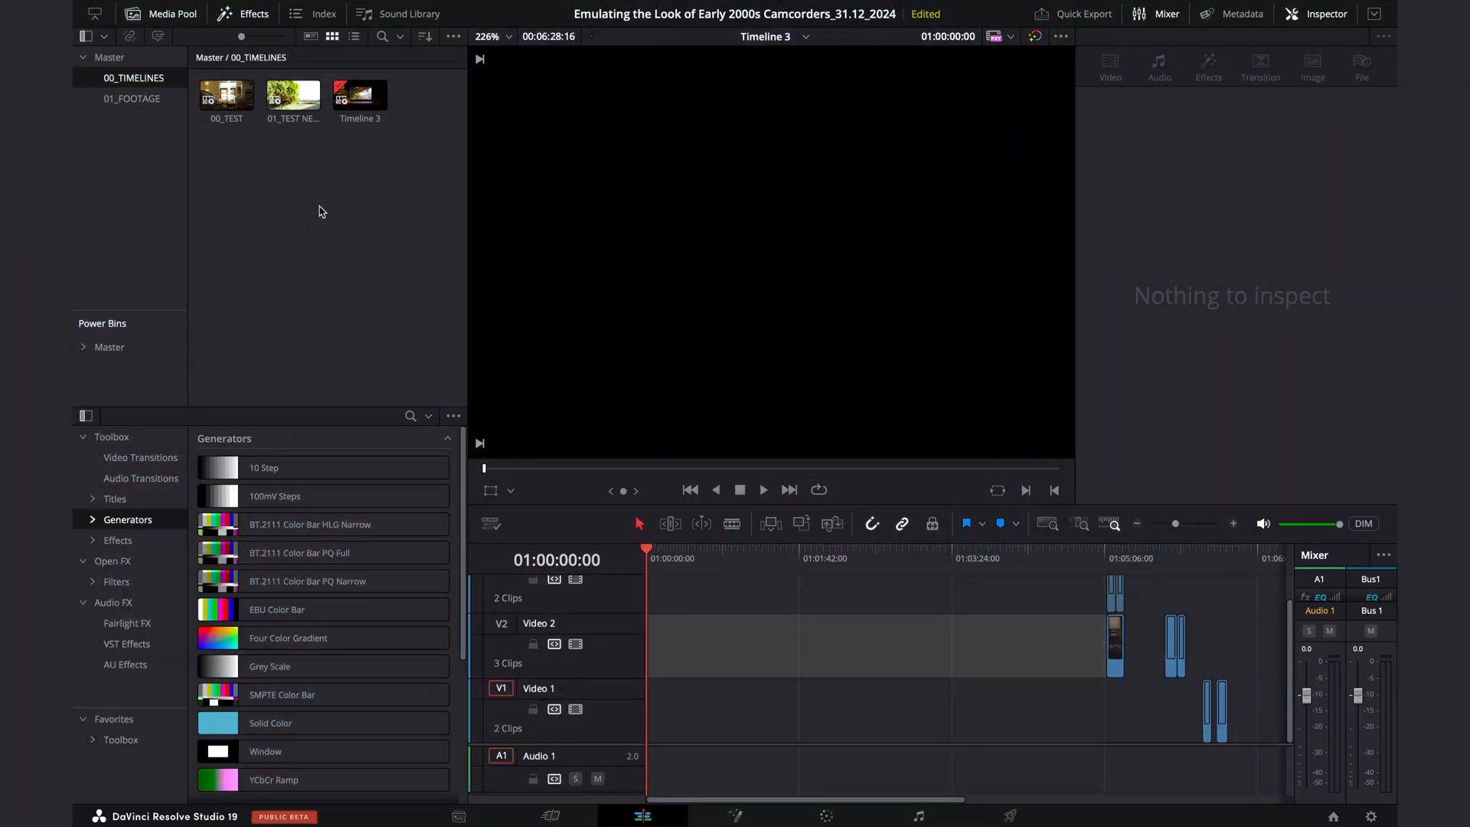
pyautogui.moveTo(350, 214)
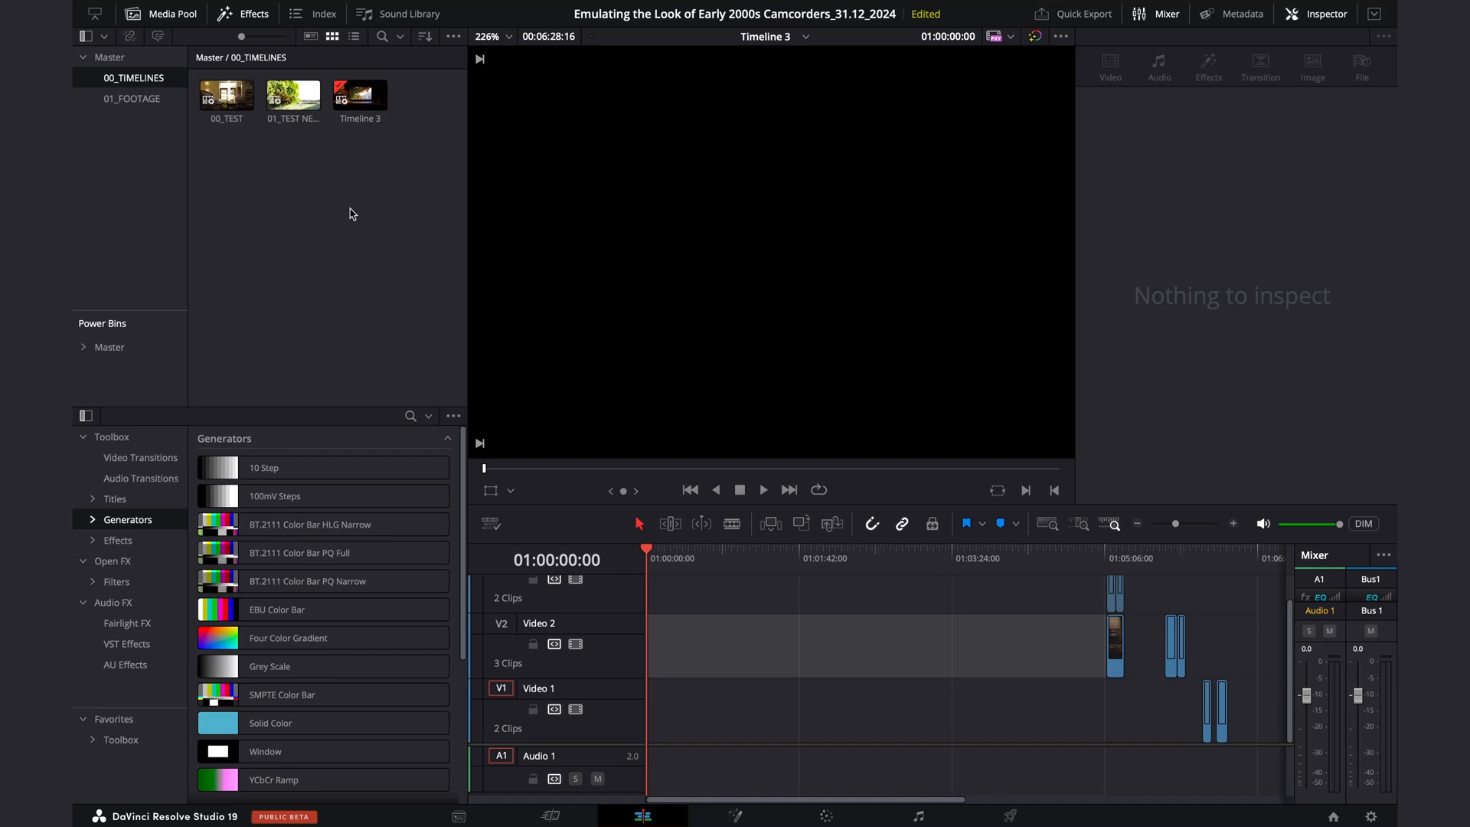
# Bring up the context menu of the 00_TIMELINES bin in the Media Pool.
pyautogui.rightClick(351, 212)
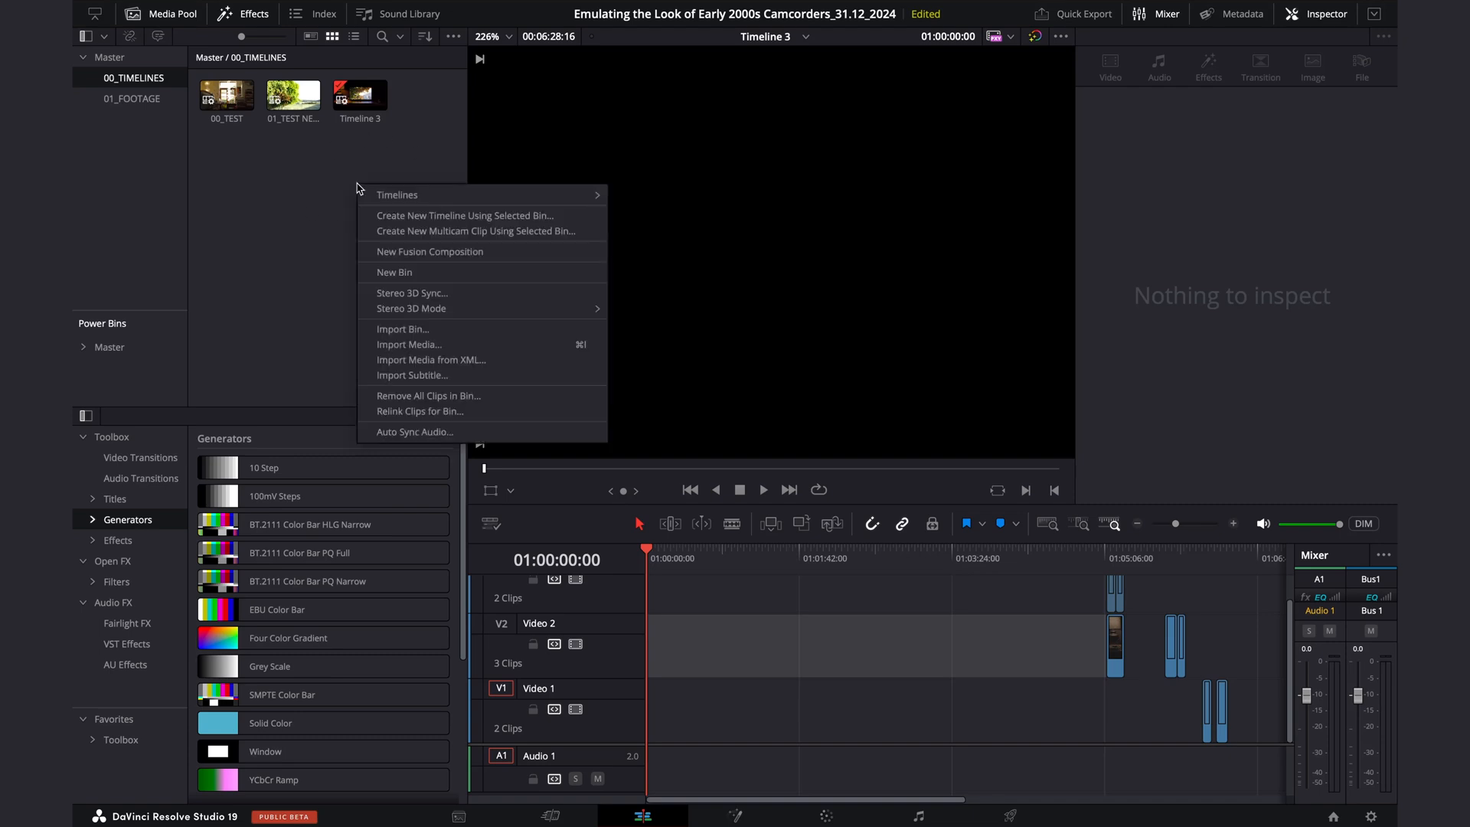
# Create a new empty timeline named TUTORIAL at 640x480, 25 fps, without project settings.
pyautogui.click(464, 214)
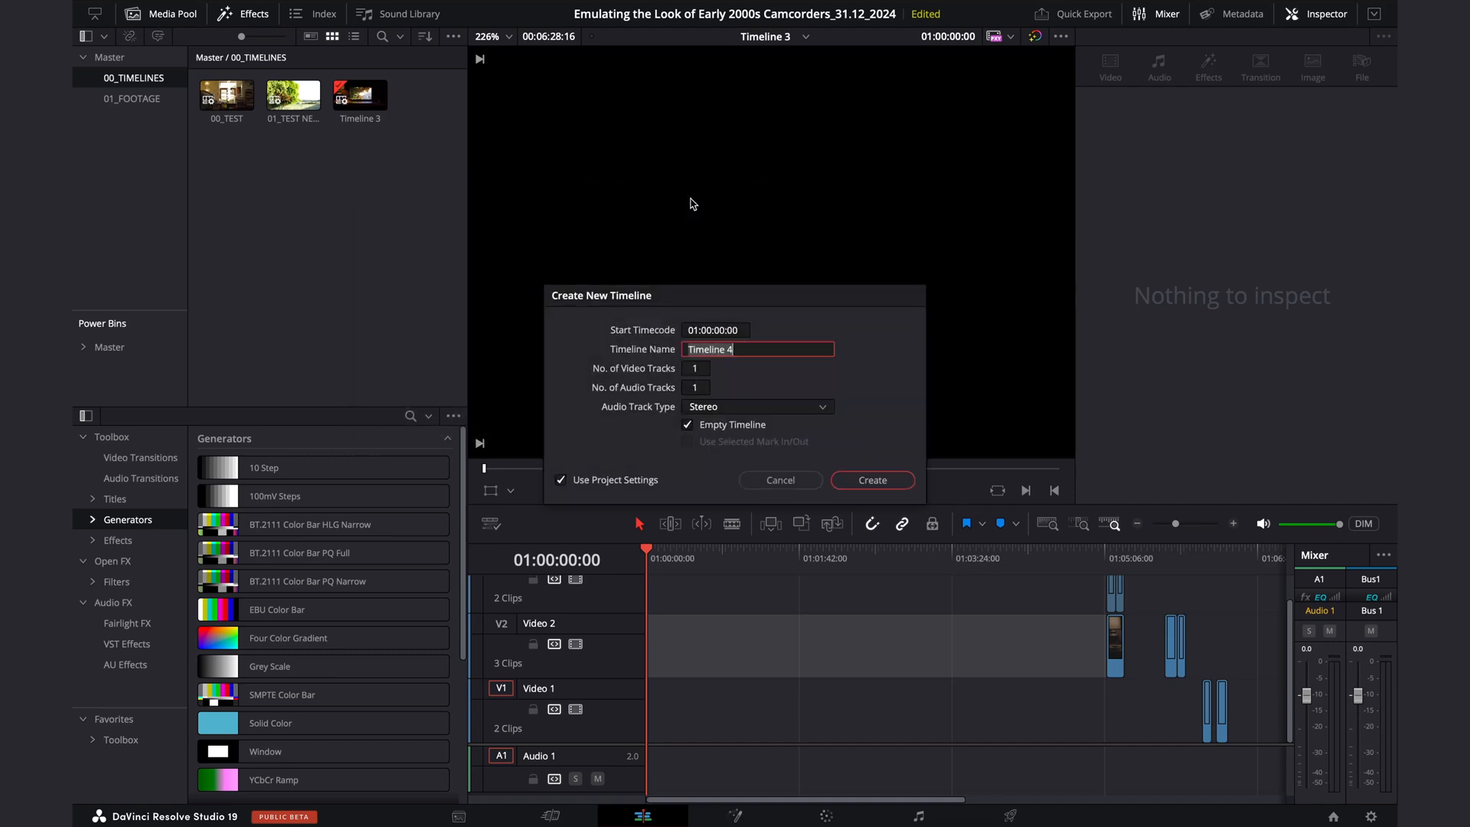
pyautogui.write('T')
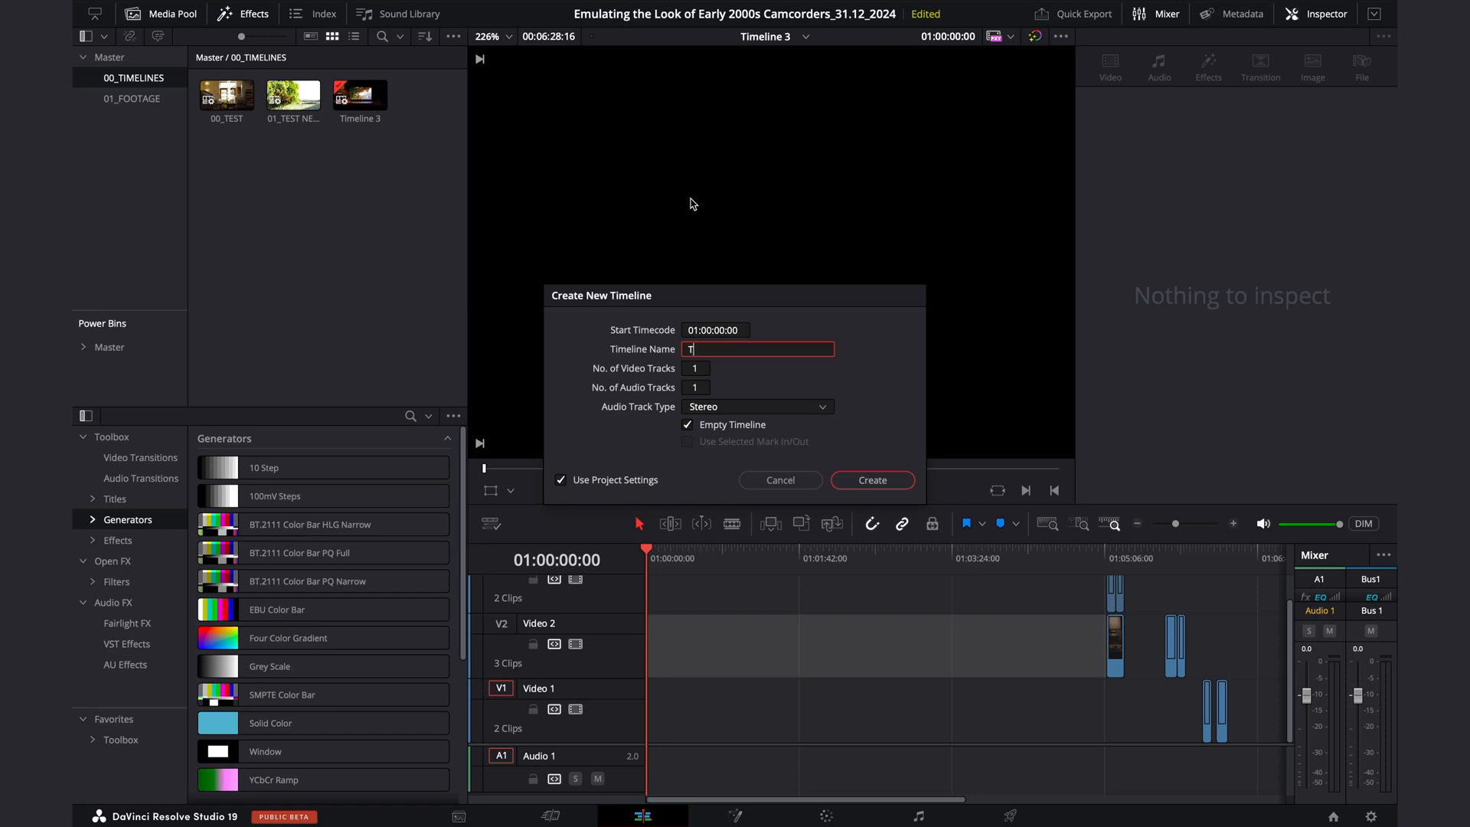
pyautogui.write('UTORIAL')
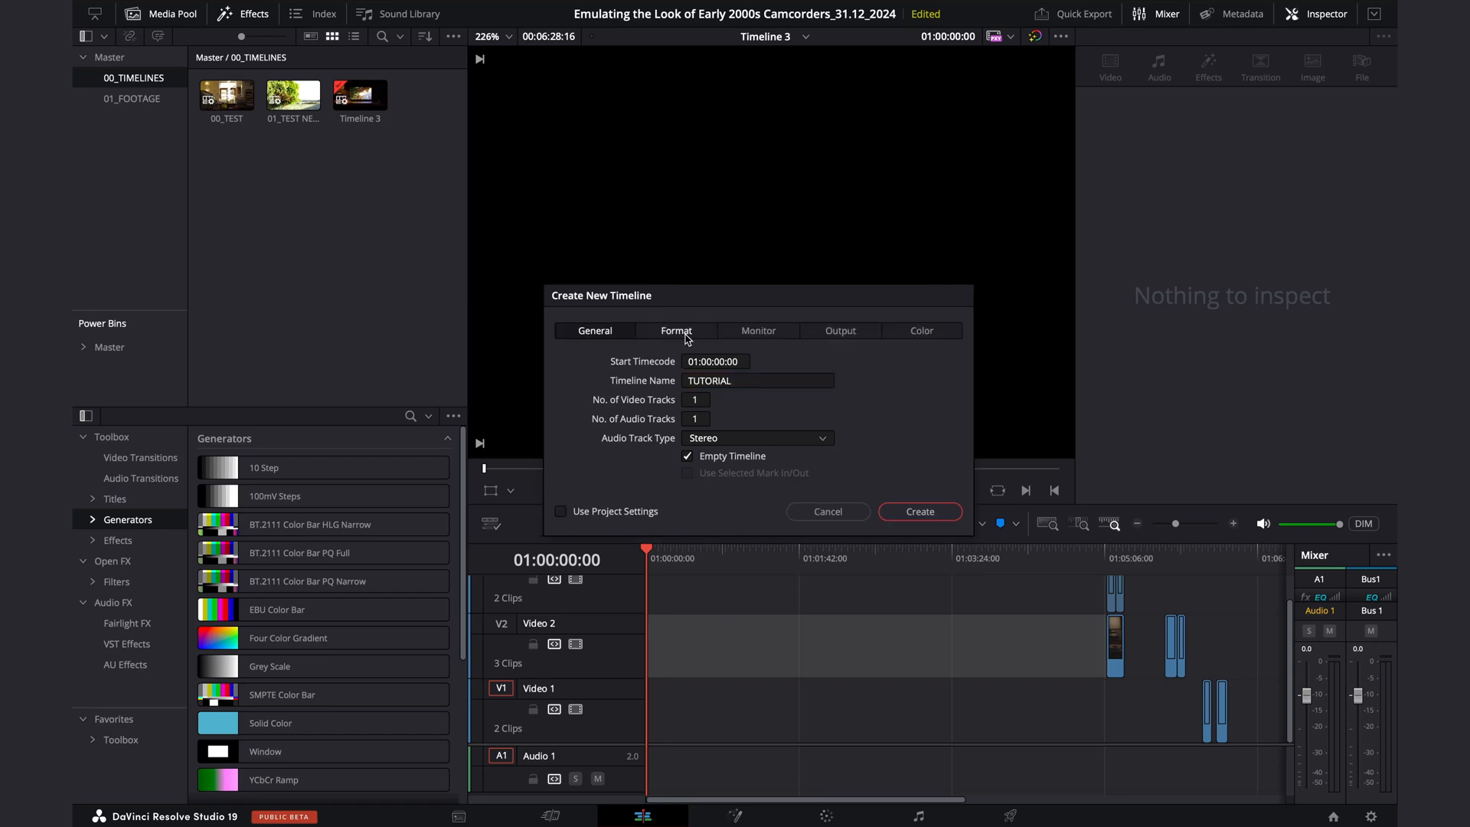
pyautogui.click(755, 362)
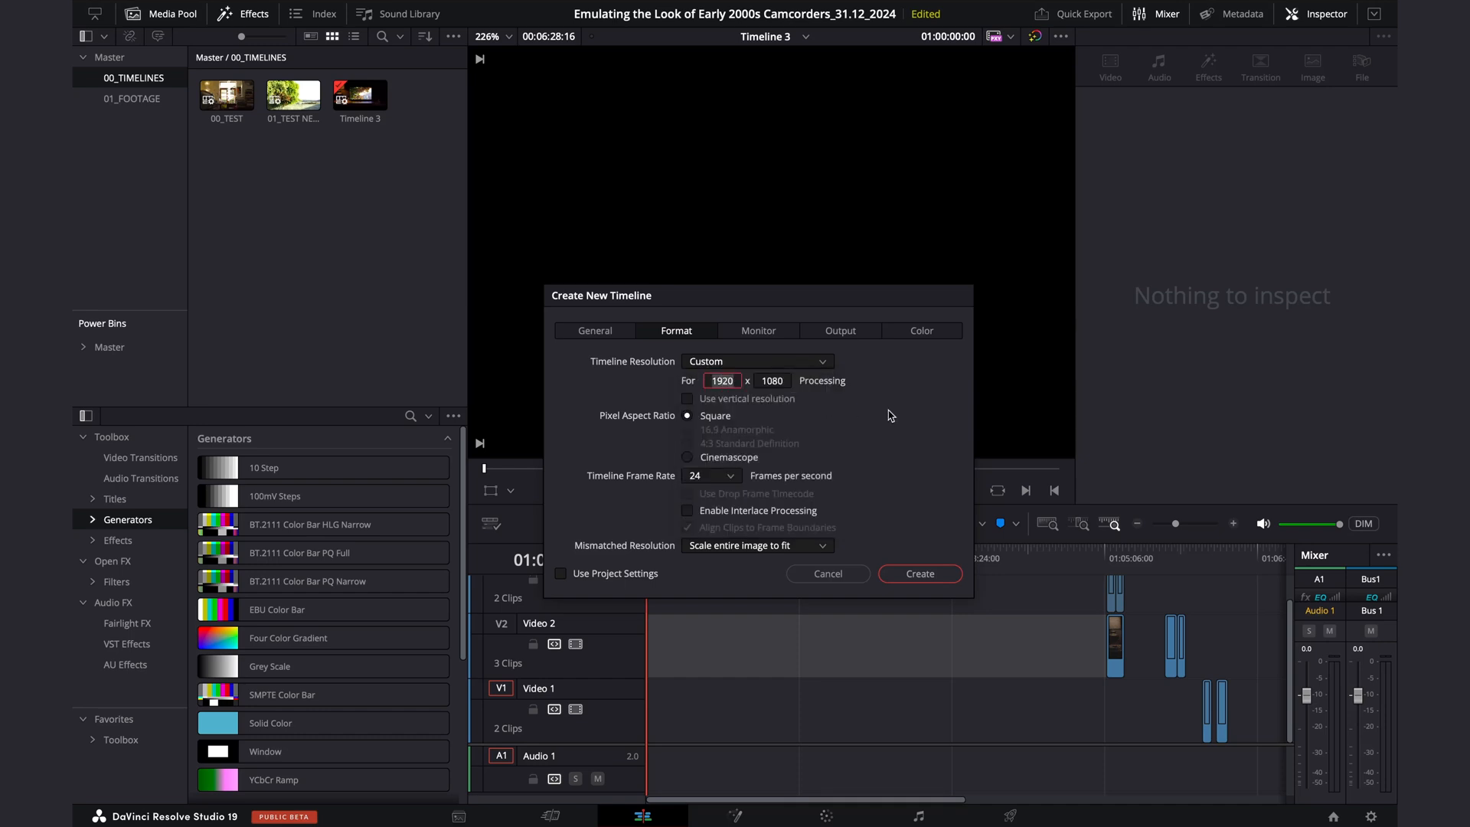
pyautogui.write('640')
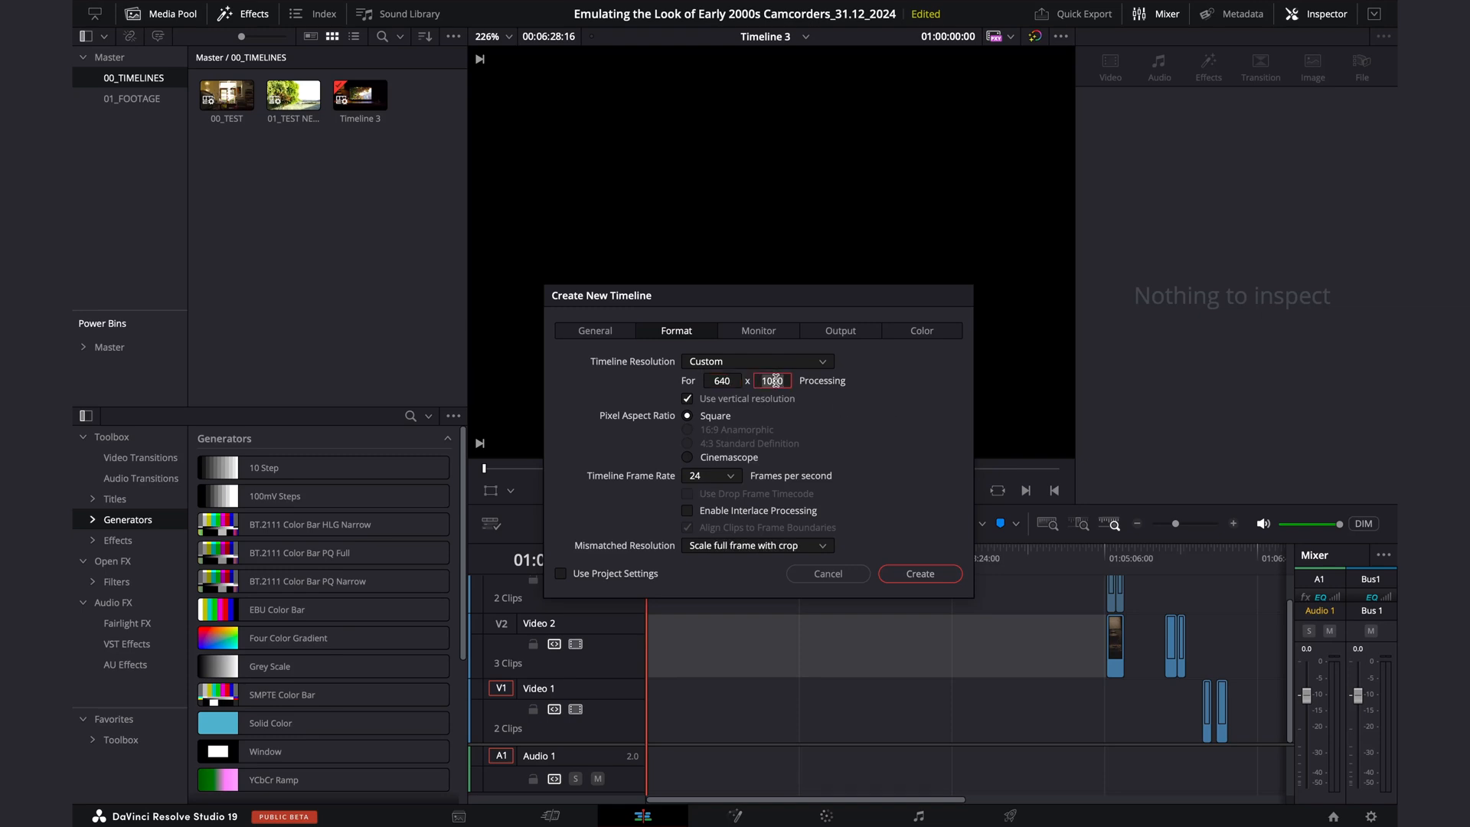
pyautogui.write('480')
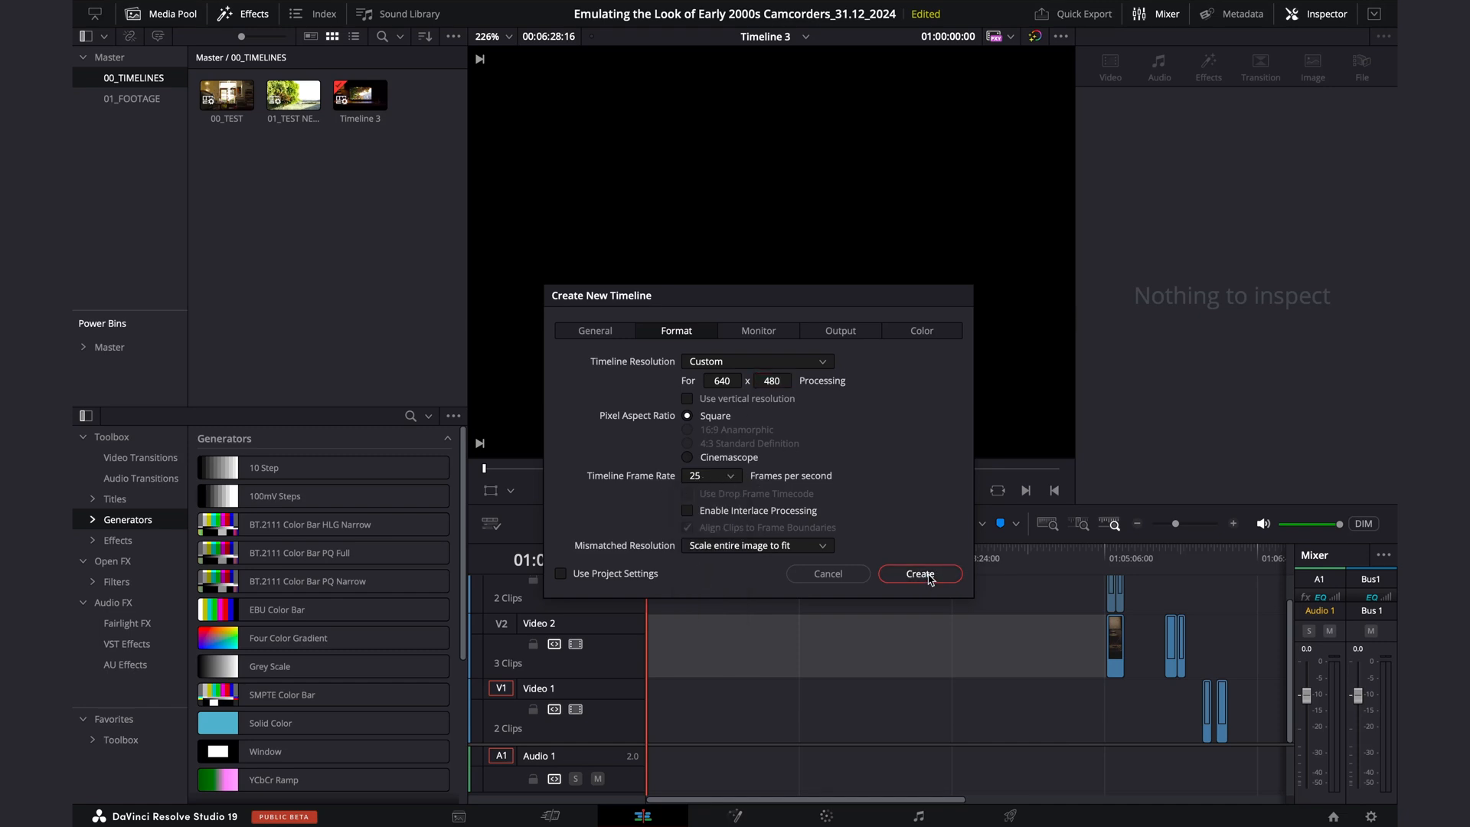
pyautogui.click(920, 573)
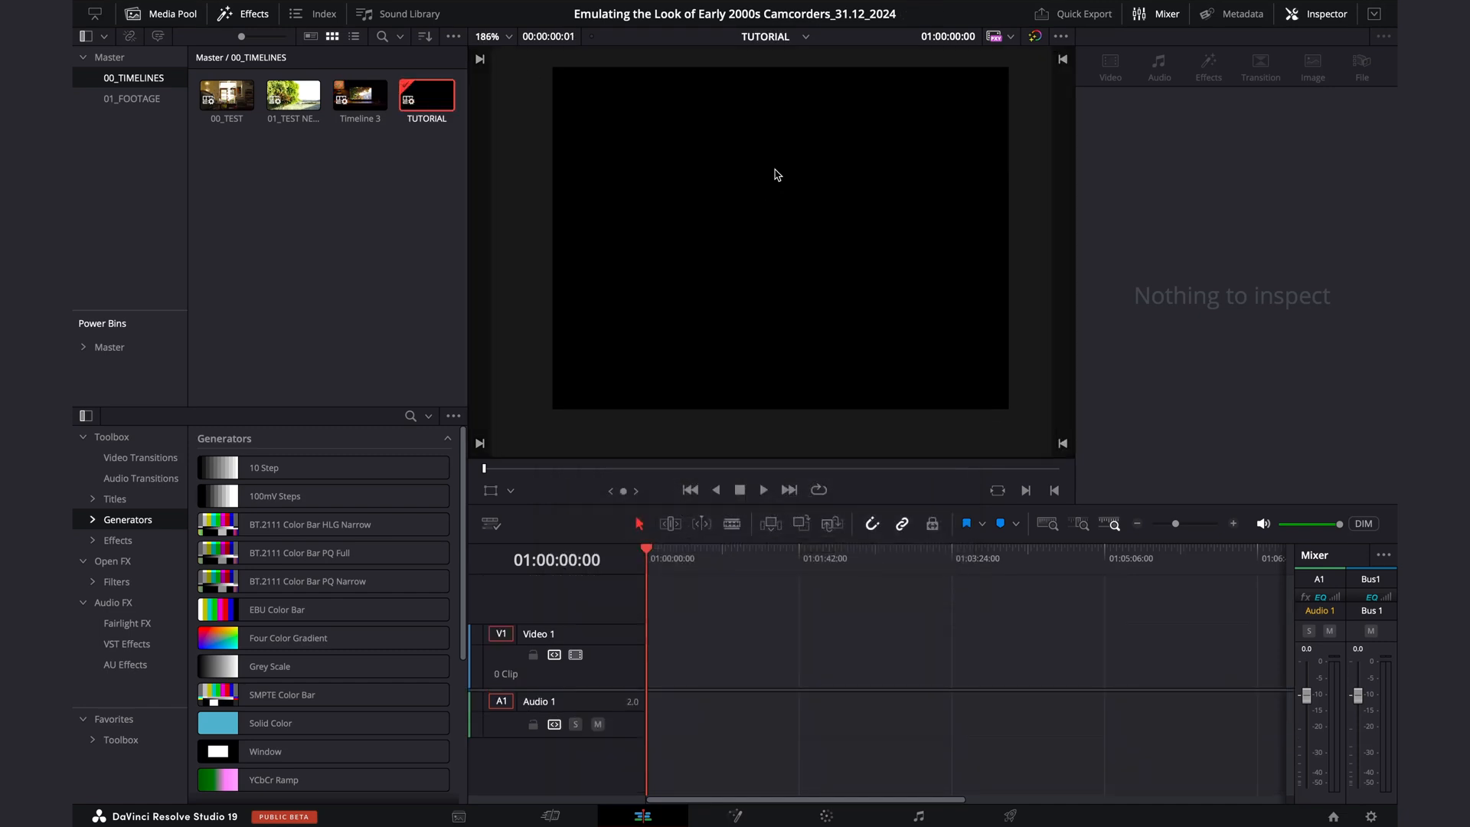
pyautogui.moveTo(905, 417)
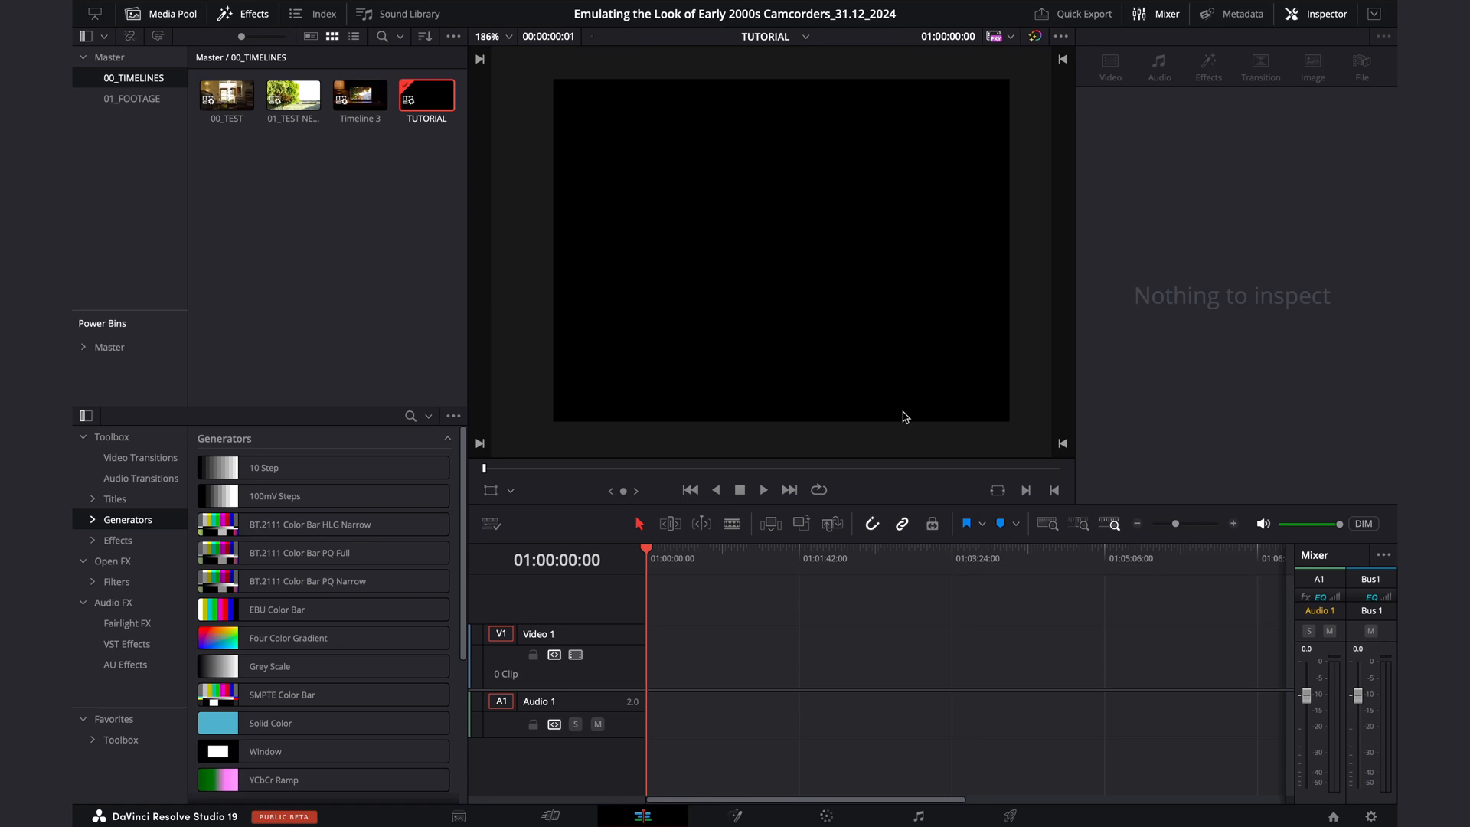
pyautogui.moveTo(428, 101)
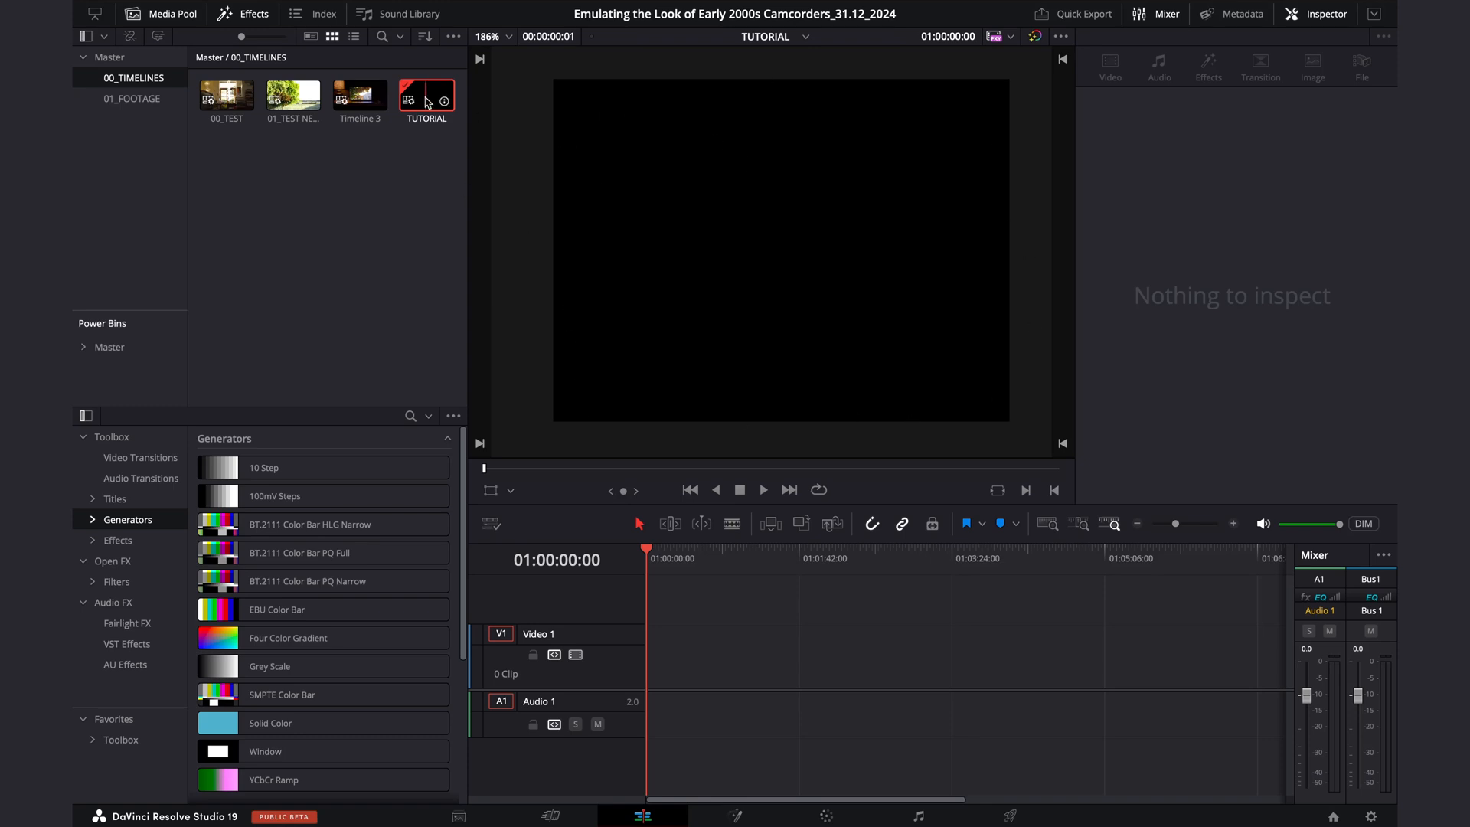
# From the 01_FOOTAGE bin, add clips C0045, C0038 and C0042 to the timeline.
pyautogui.click(132, 98)
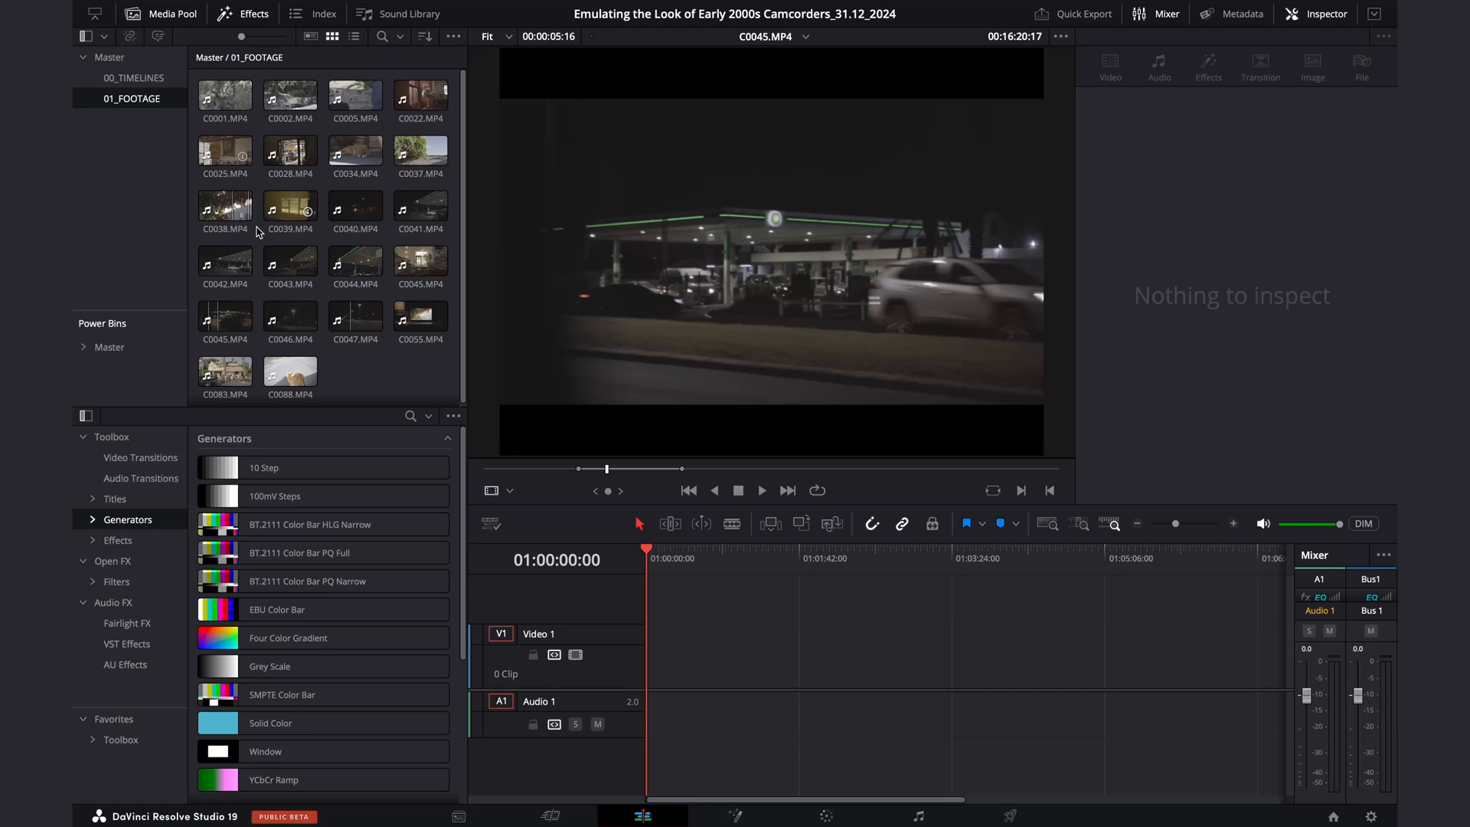
pyautogui.click(223, 316)
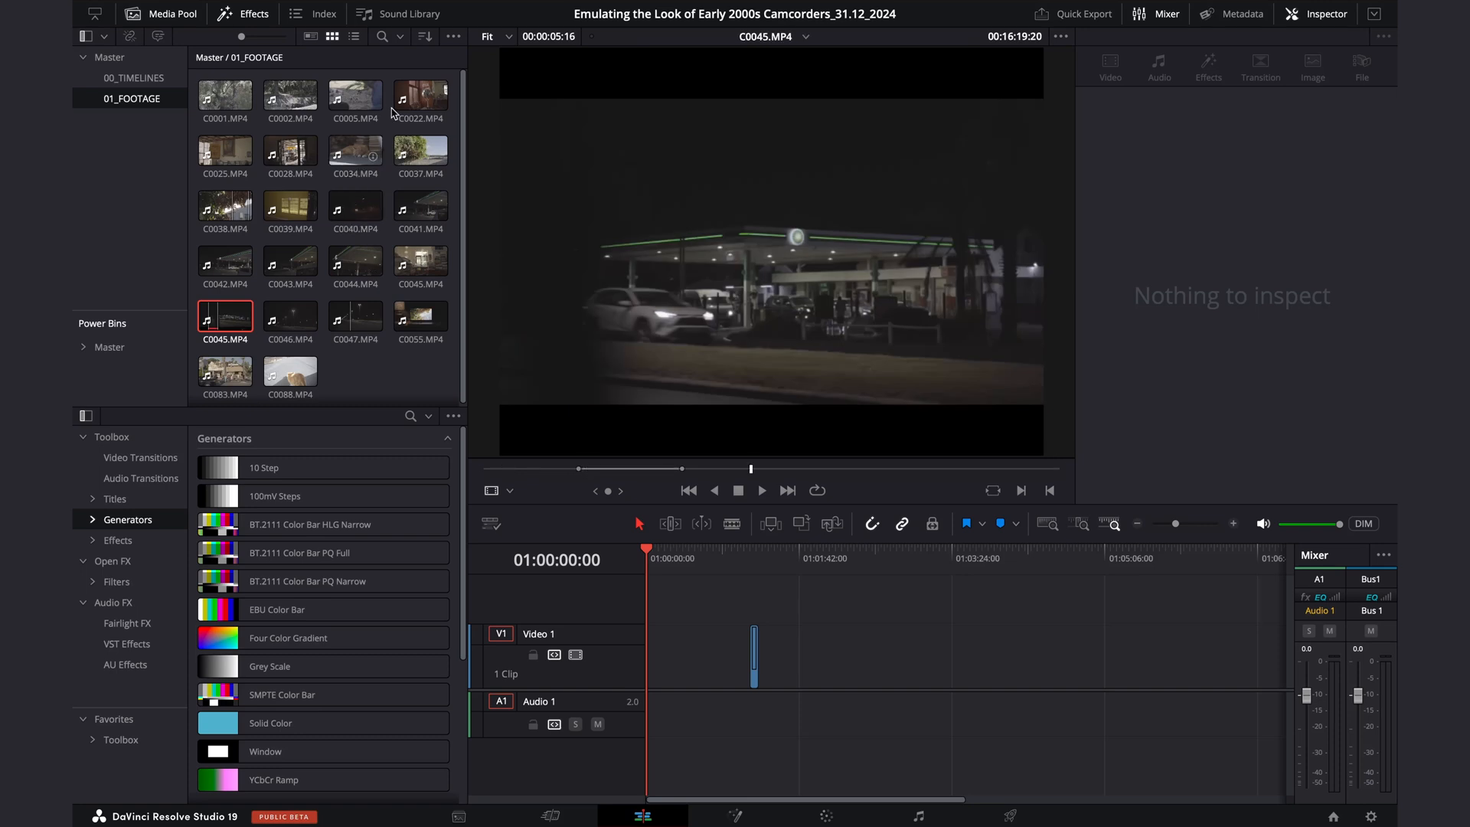
pyautogui.click(223, 206)
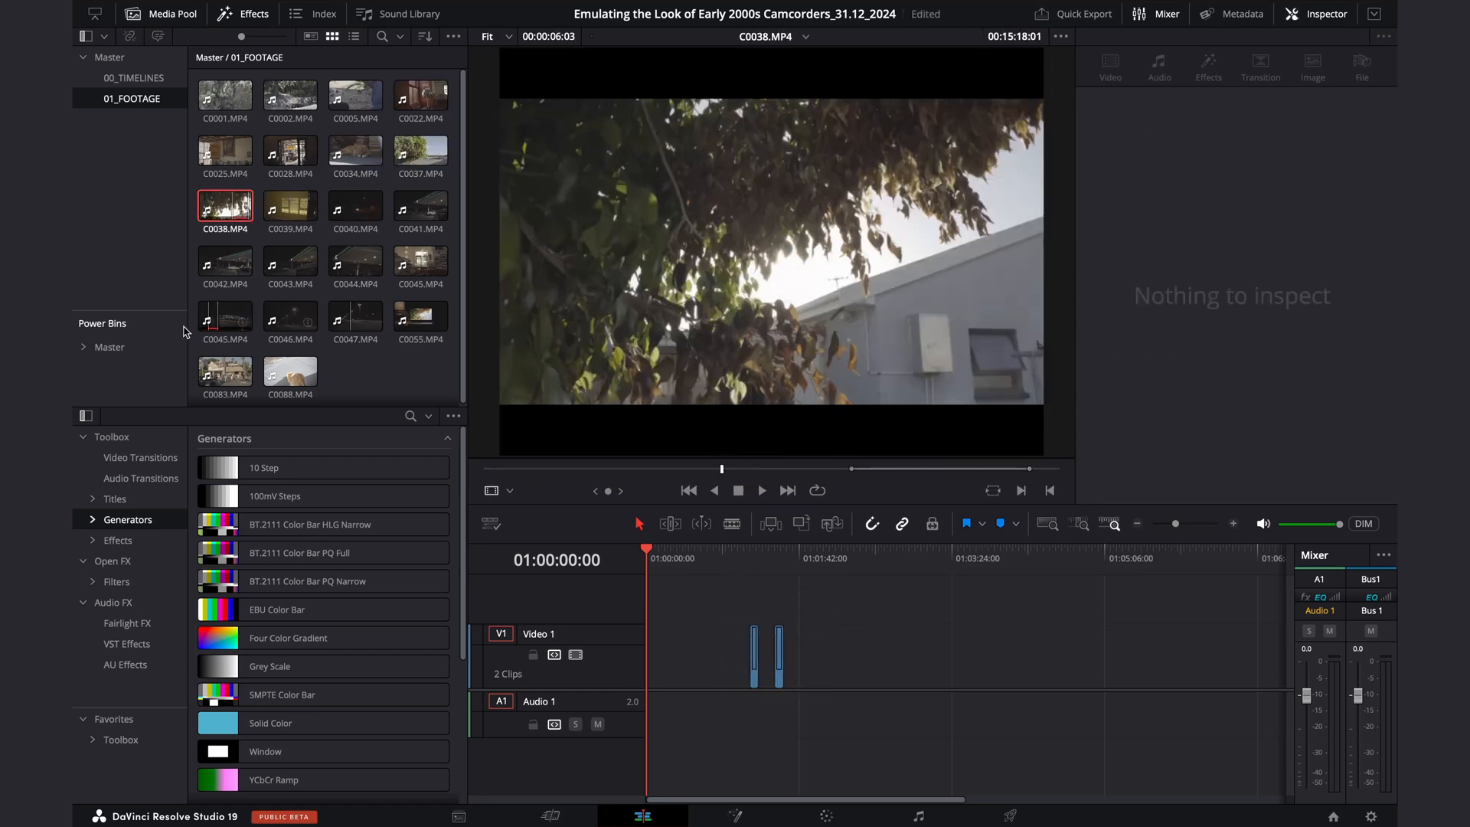
pyautogui.click(355, 315)
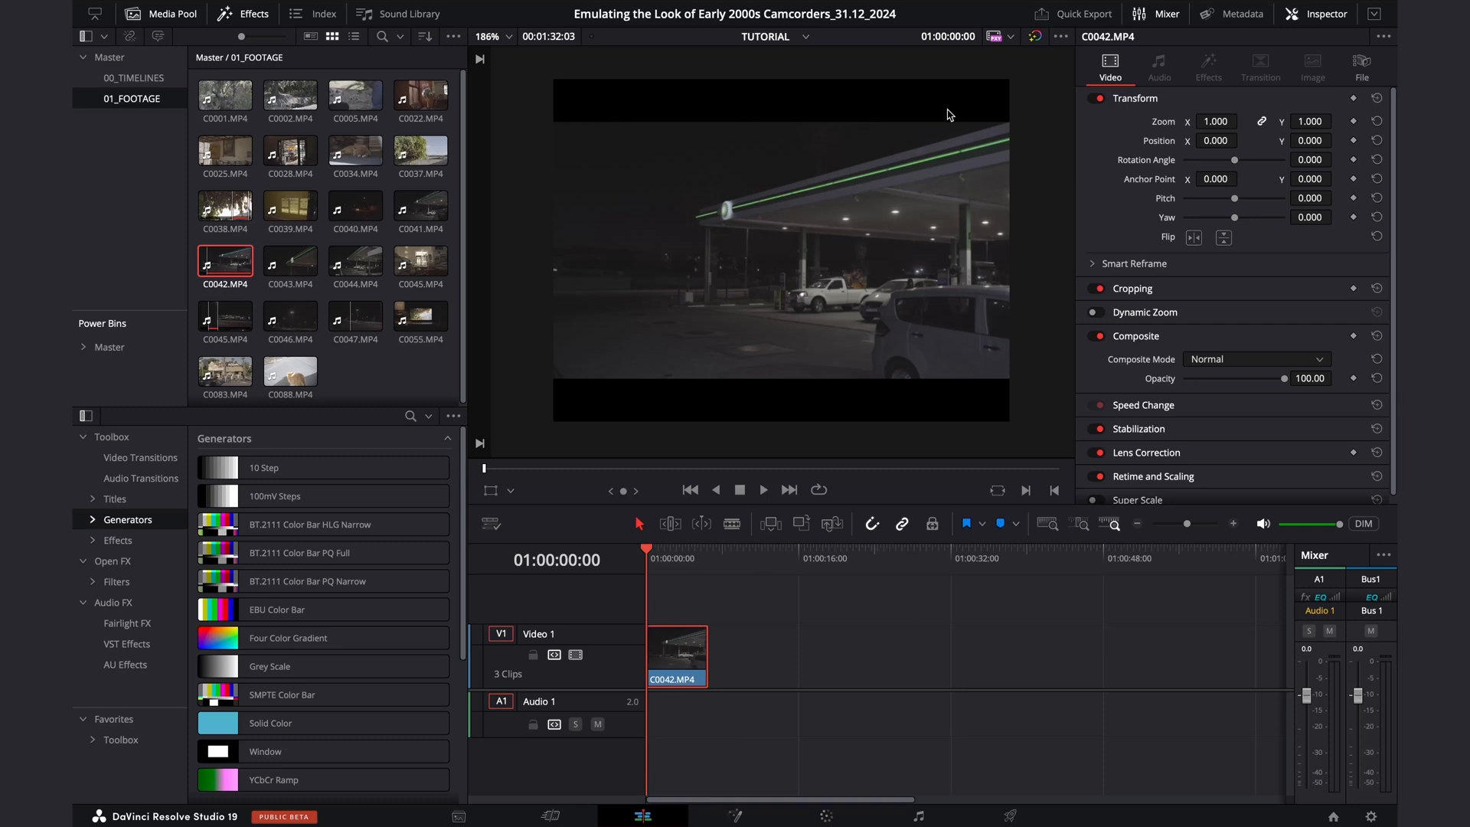
pyautogui.moveTo(1329, 104)
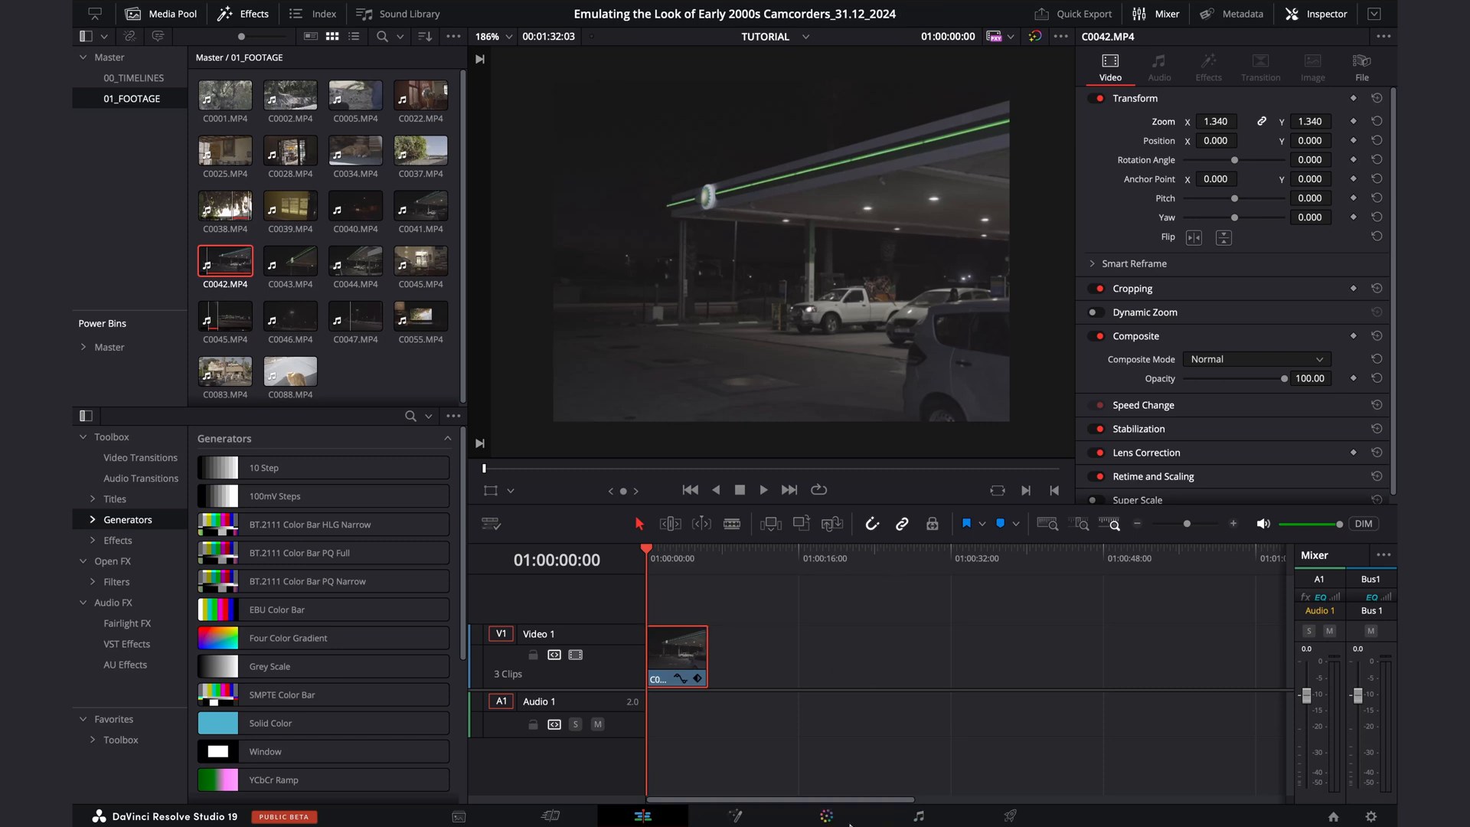
# On the Color page, label node 01 CORRECTION with shadows -0.10 and highlights 1.11.
pyautogui.click(829, 815)
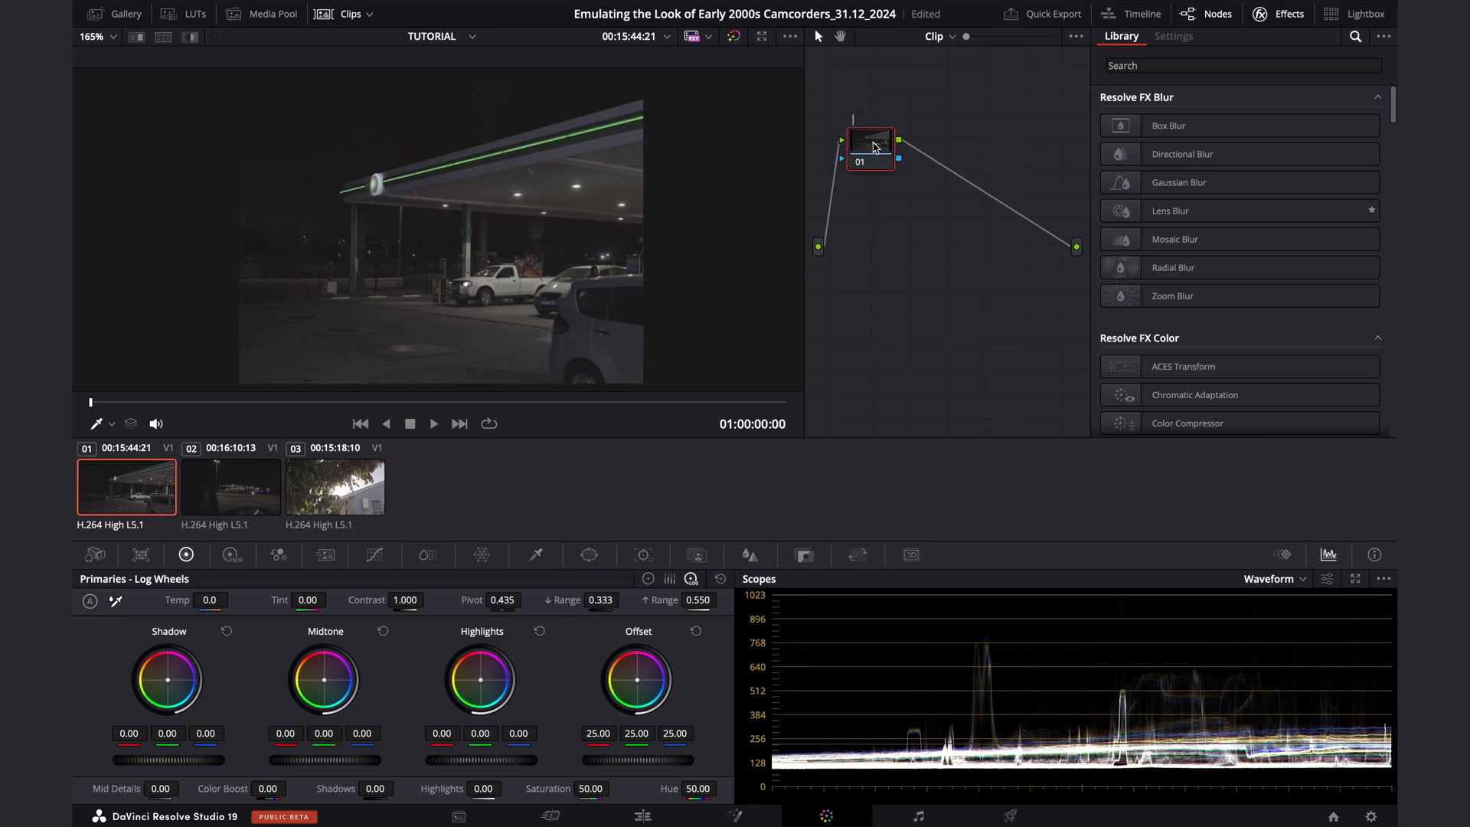
pyautogui.doubleClick(870, 141)
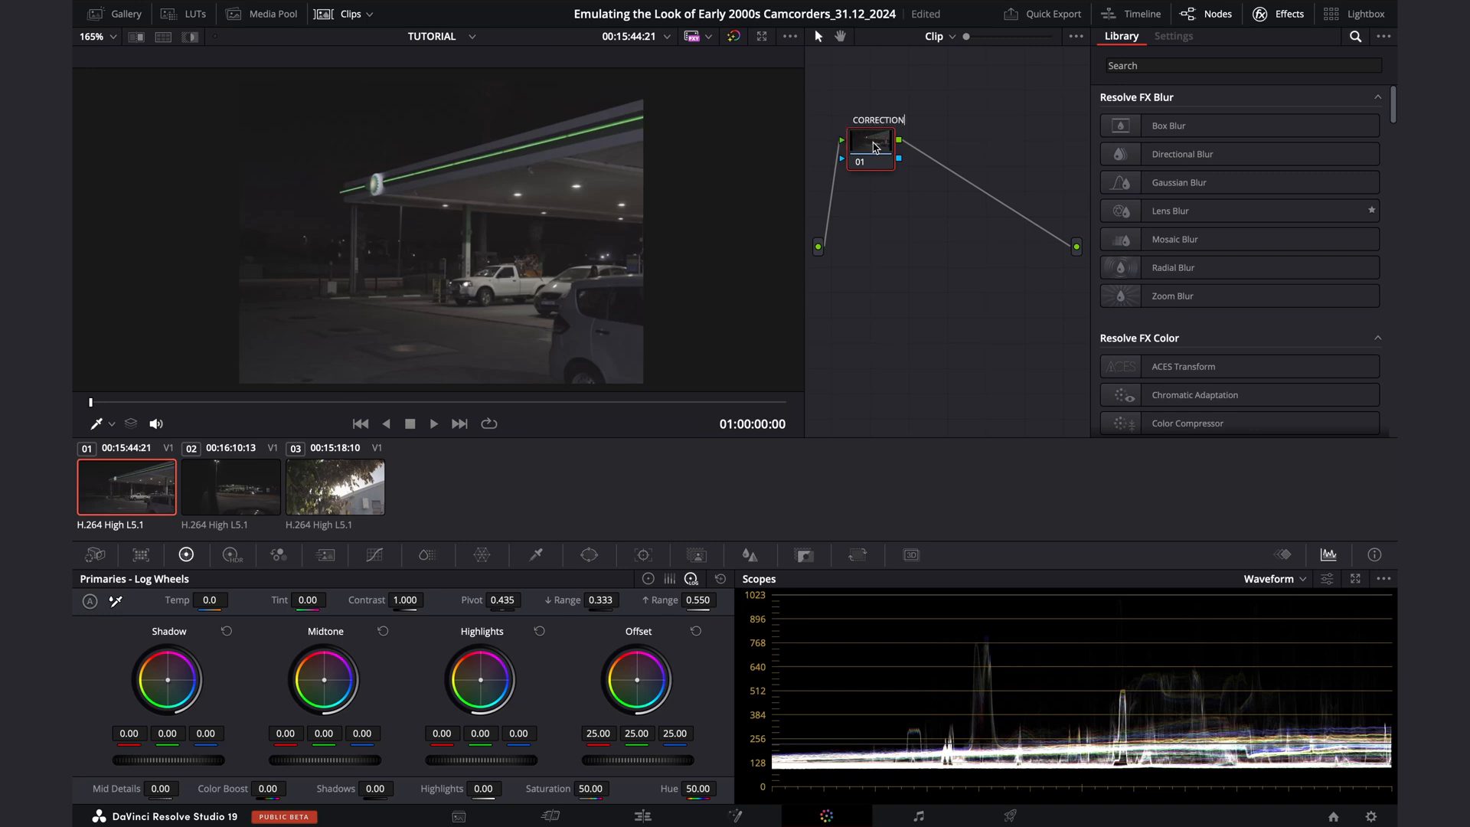
pyautogui.click(870, 141)
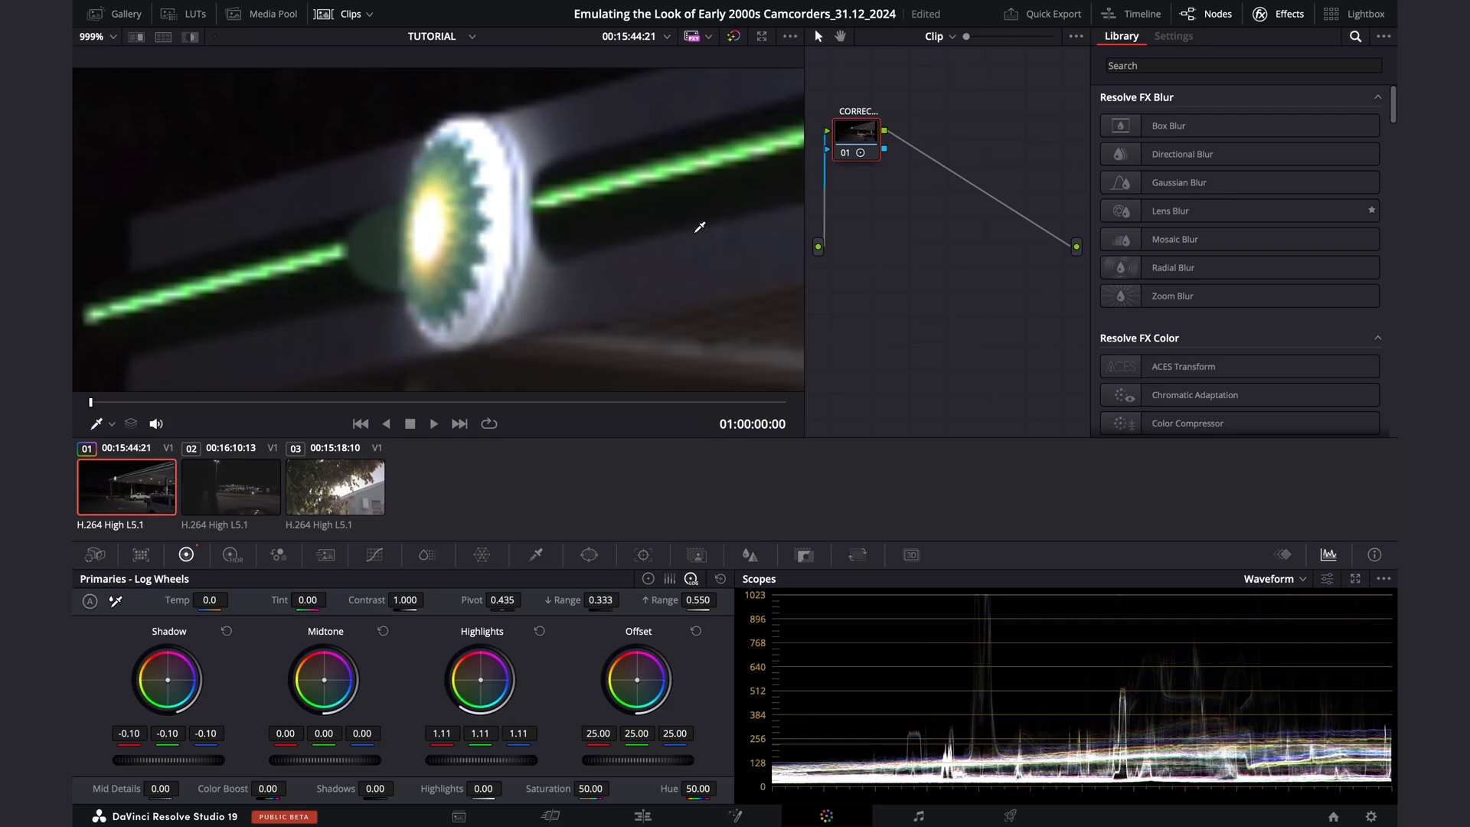
# Add a serial SAT node at saturation 90 and set CORRECTION's tint to -20.50.
pyautogui.rightClick(856, 138)
pyautogui.write('SAT')
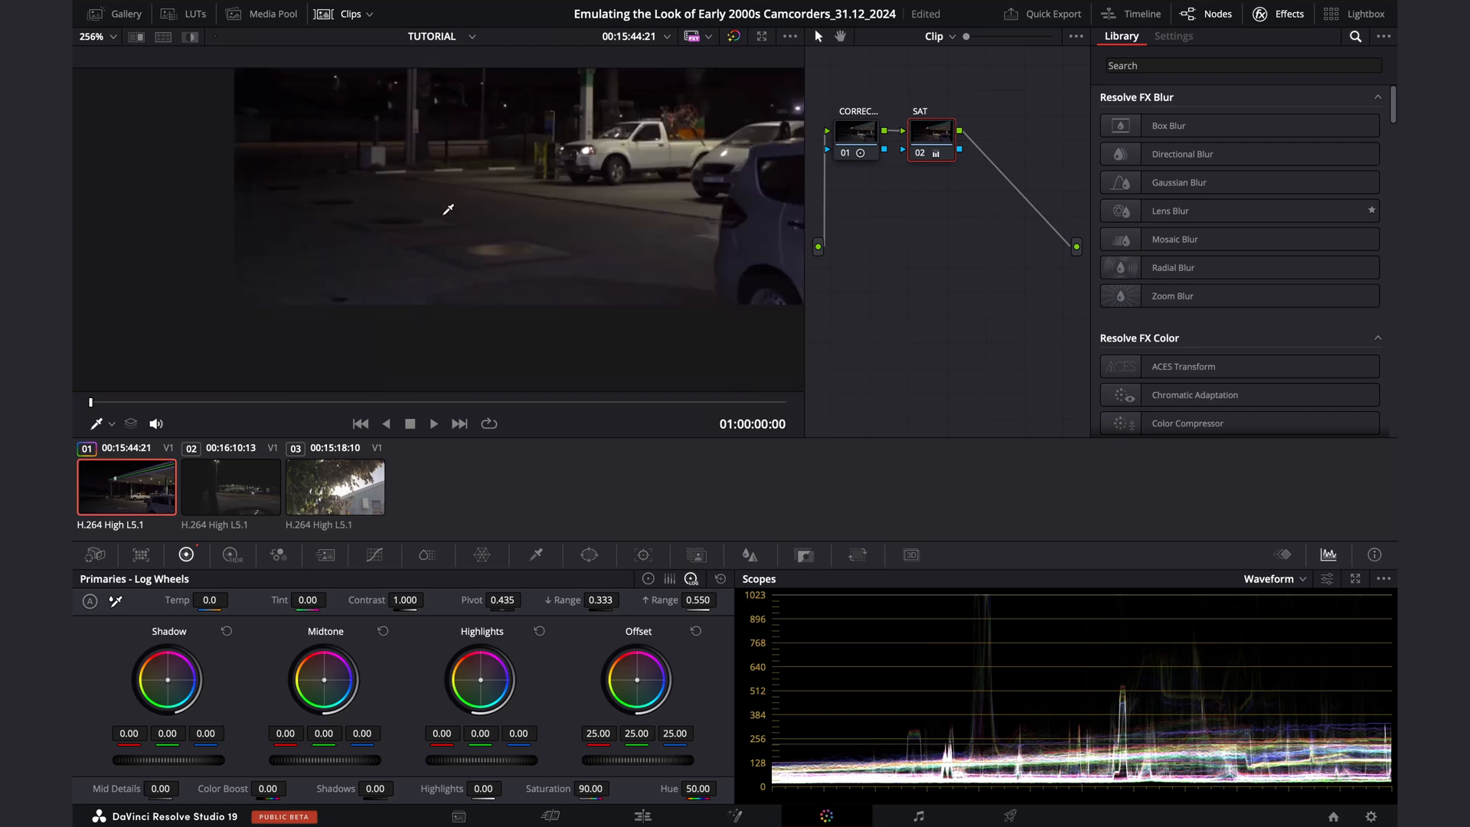
pyautogui.click(856, 129)
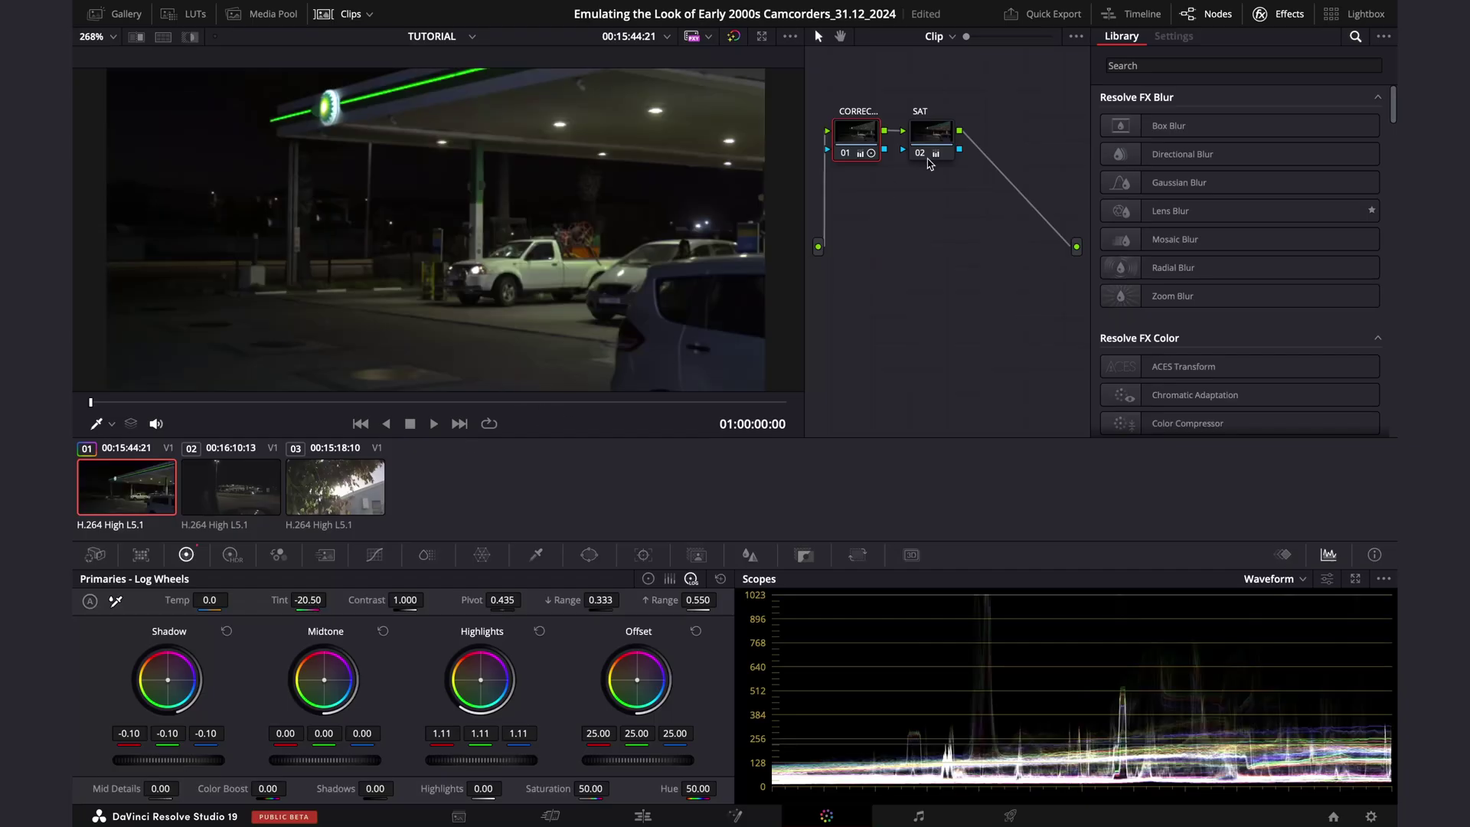
# Add a DMG serial node after SAT and apply the JPEG Damage effect found via 'jpe'.
pyautogui.rightClick(931, 135)
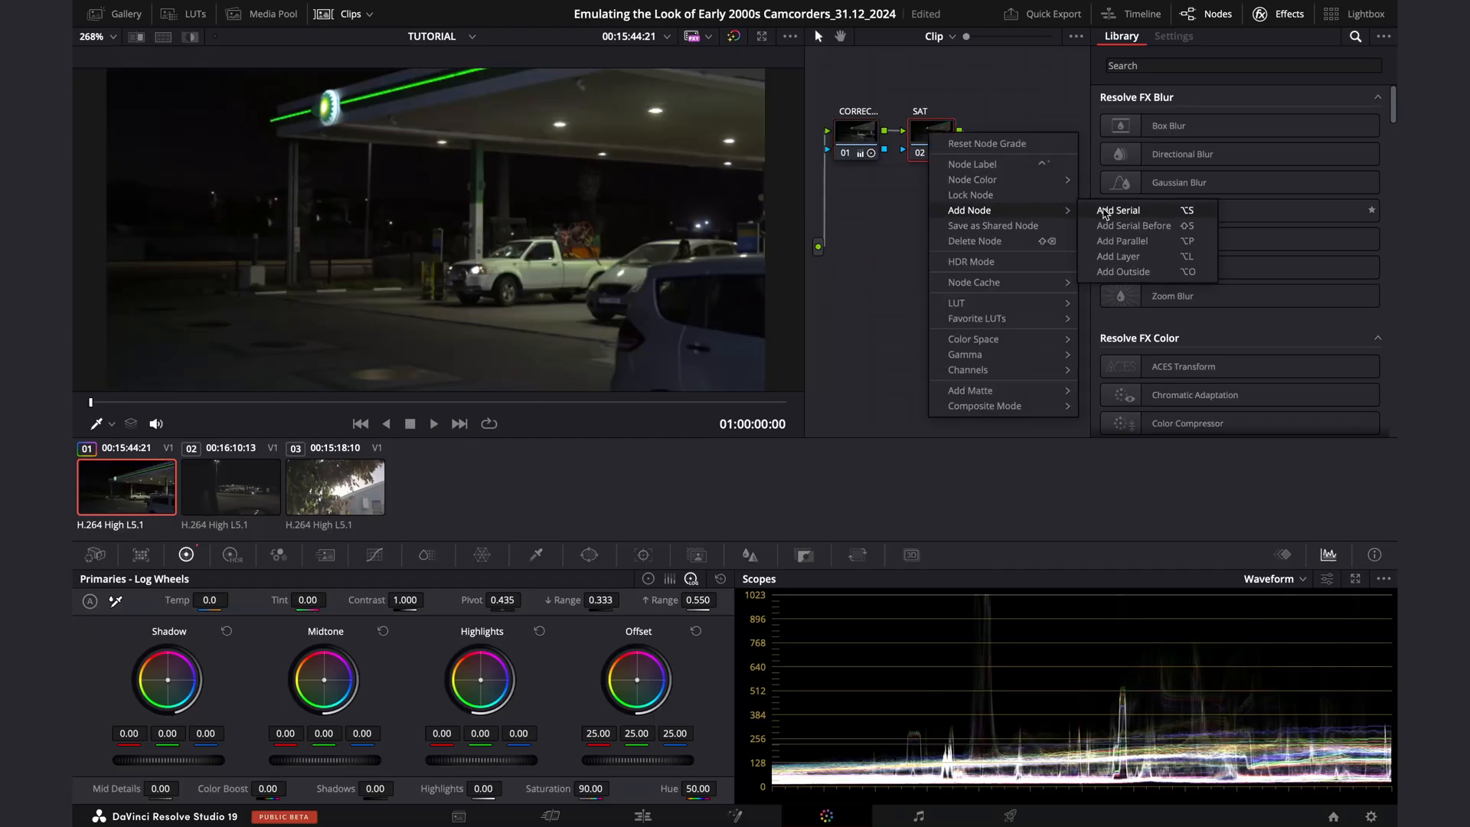
pyautogui.click(1118, 210)
pyautogui.write('DMG')
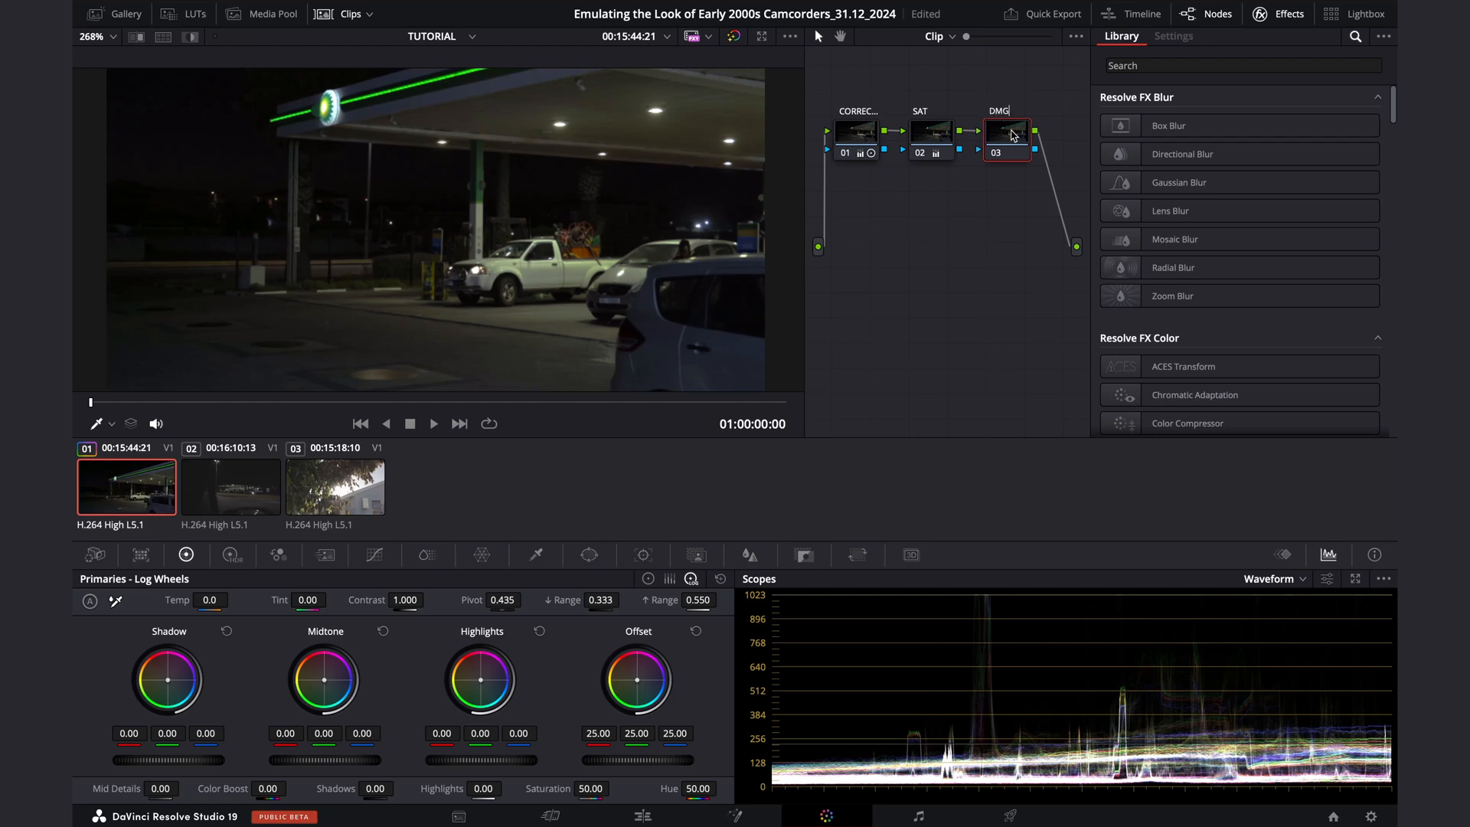
pyautogui.click(1240, 64)
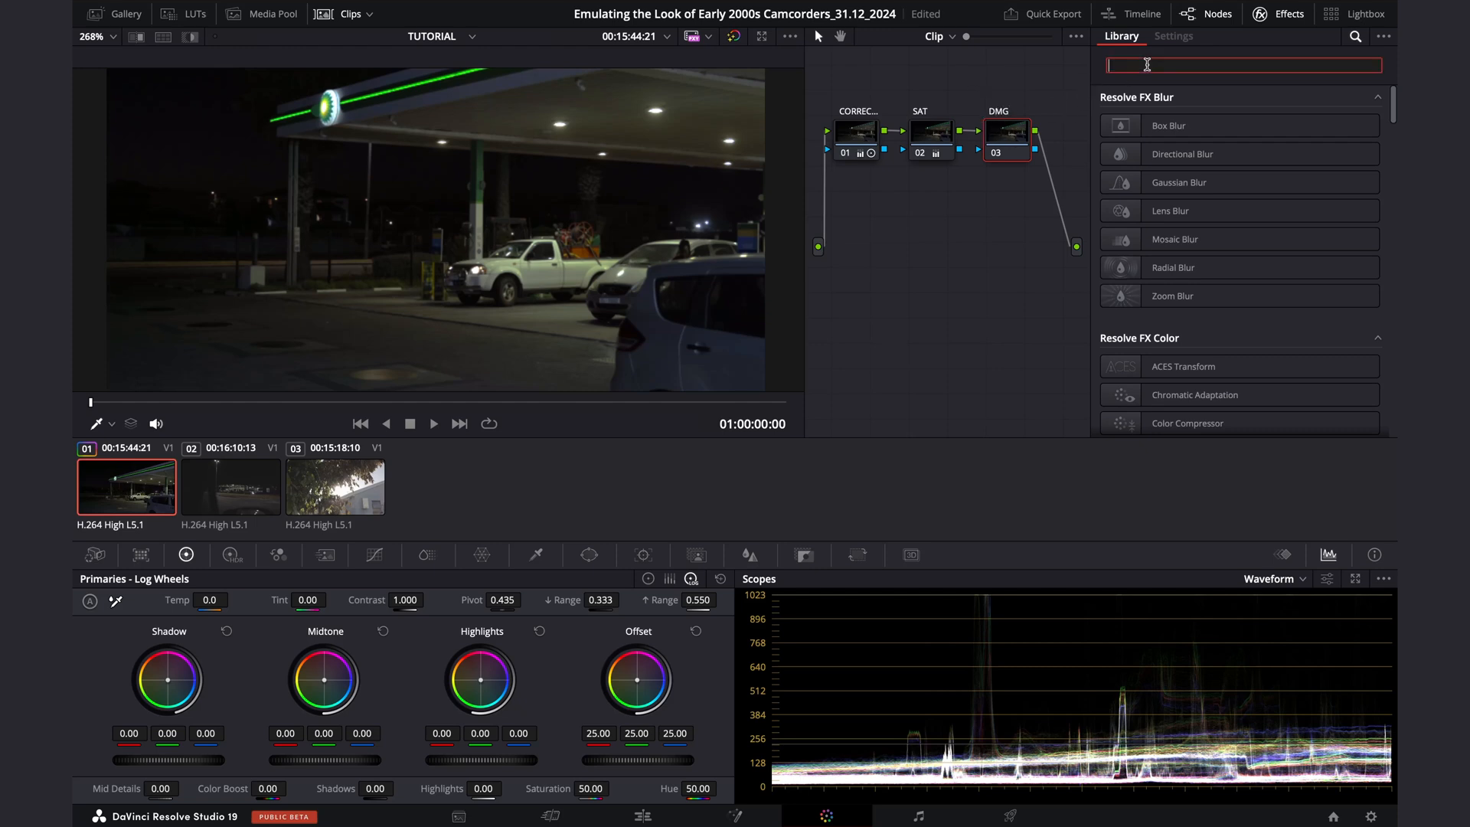
pyautogui.write('jpe')
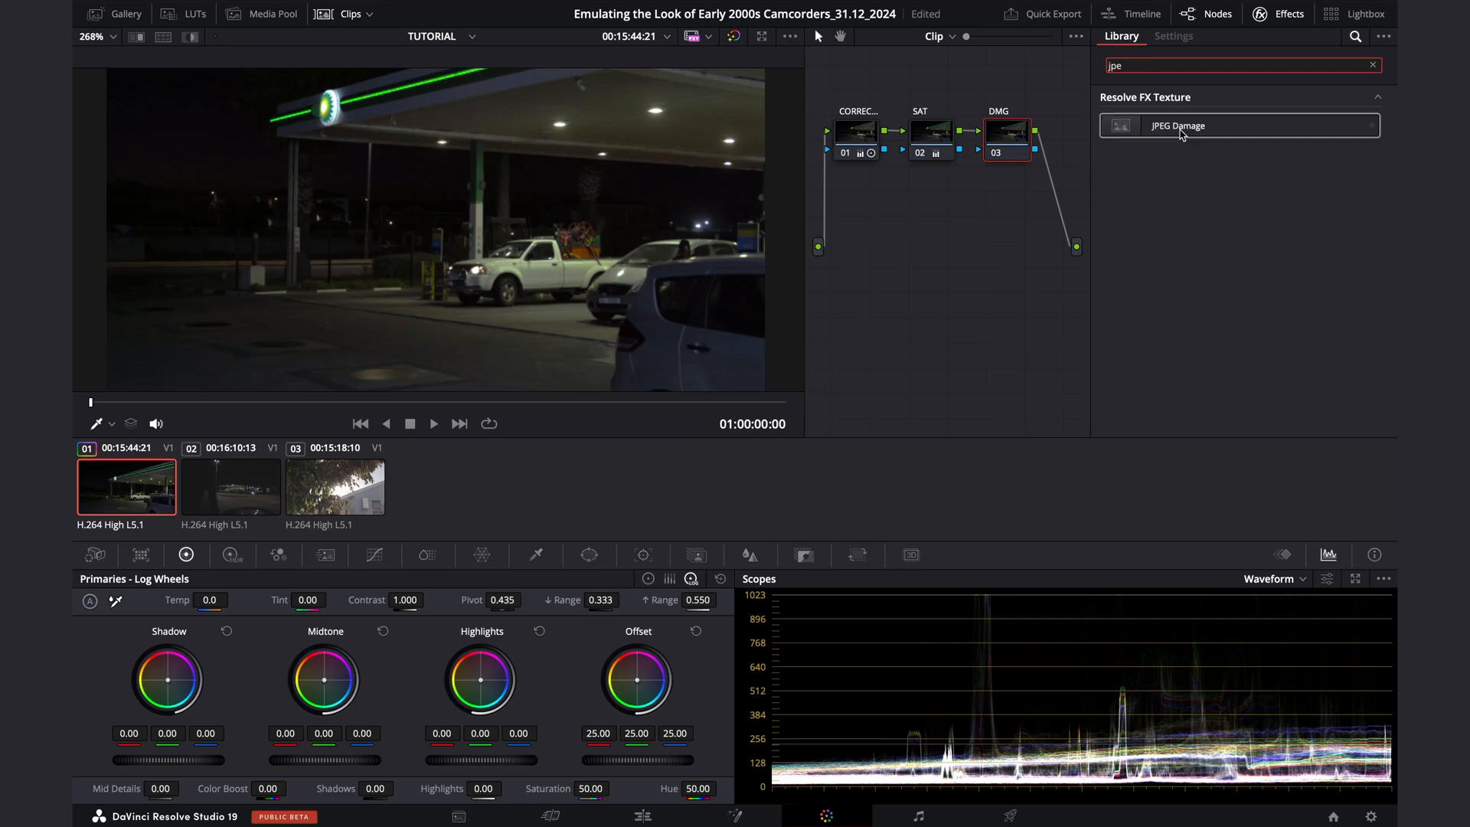
pyautogui.moveTo(1176, 125); pyautogui.dragTo(1003, 129)
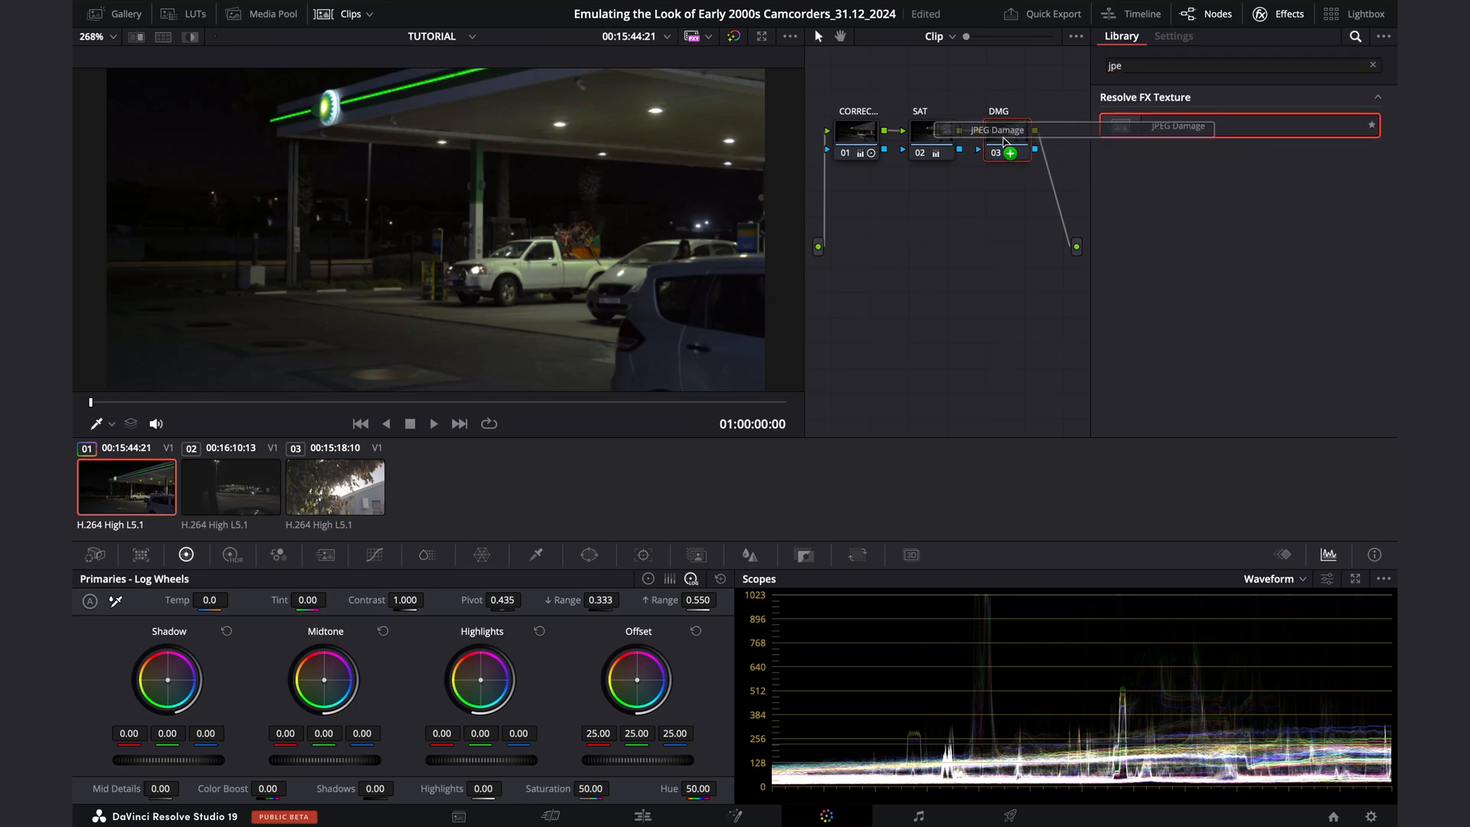
pyautogui.doubleClick(1006, 131)
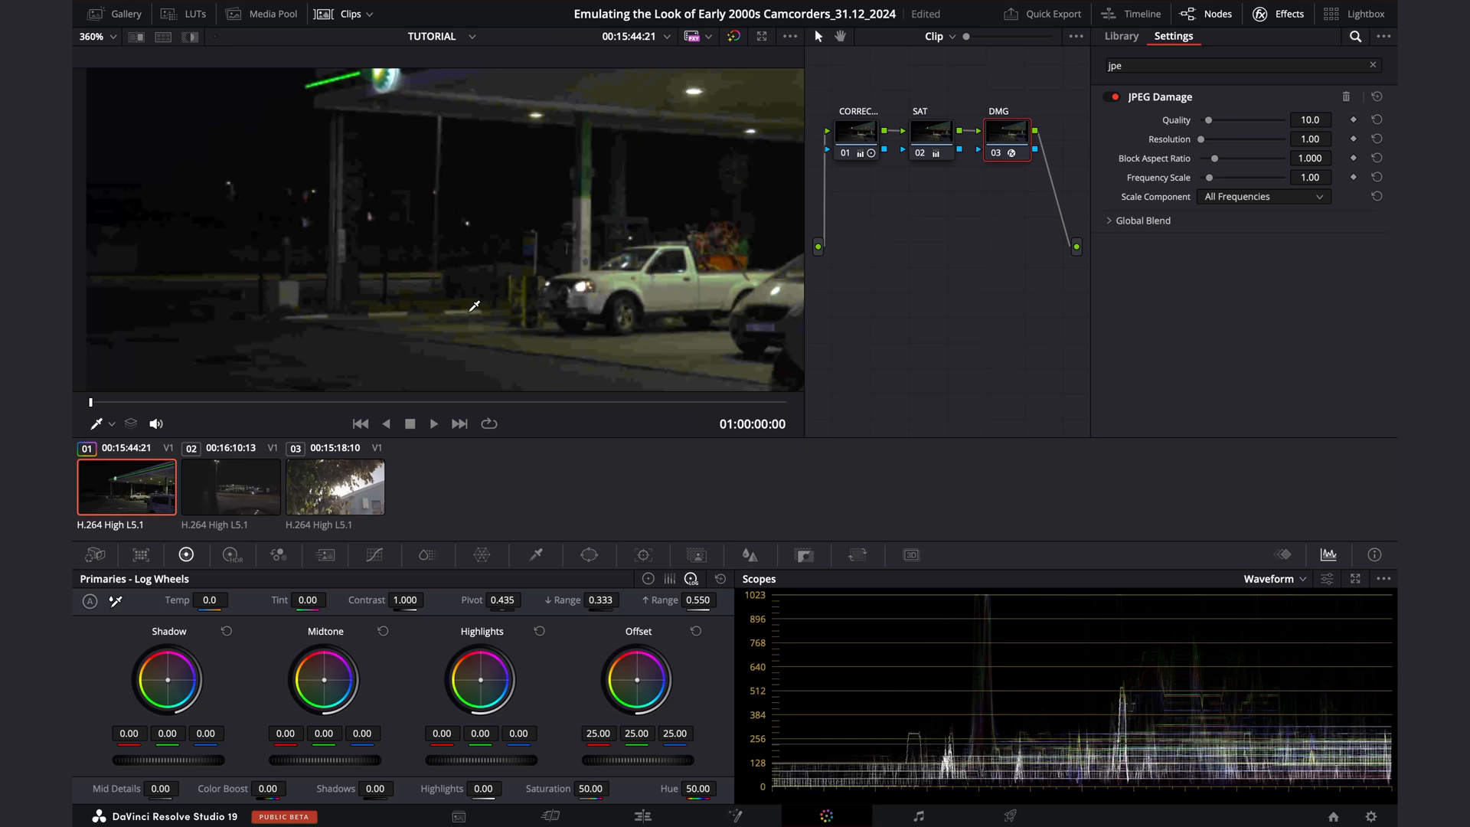
# Settle JPEG Damage quality at 51.9 after trying values, and return resolution from 1.80 to 1.00.
pyautogui.scroll(-3)
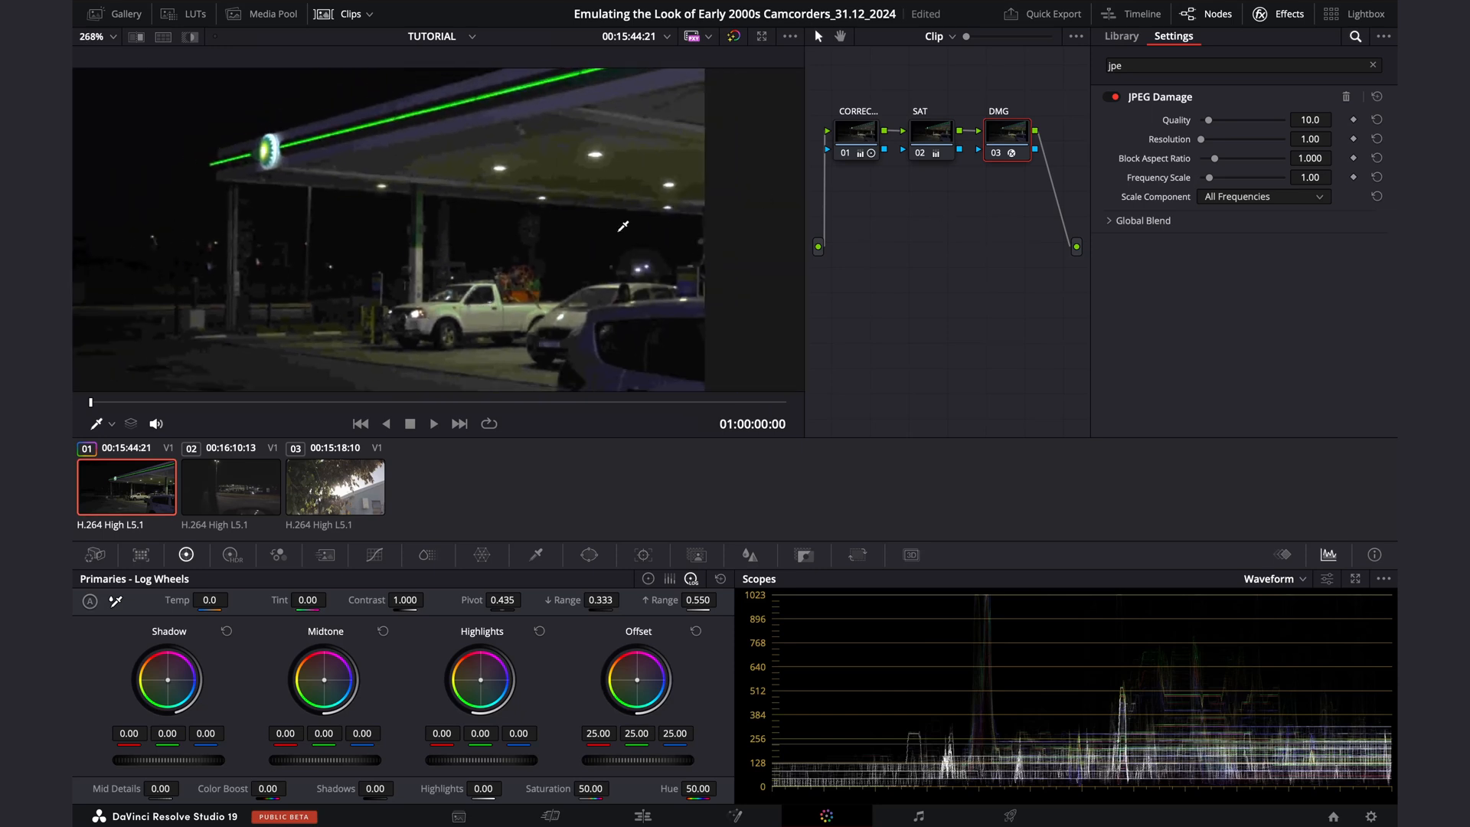
pyautogui.moveTo(1185, 217)
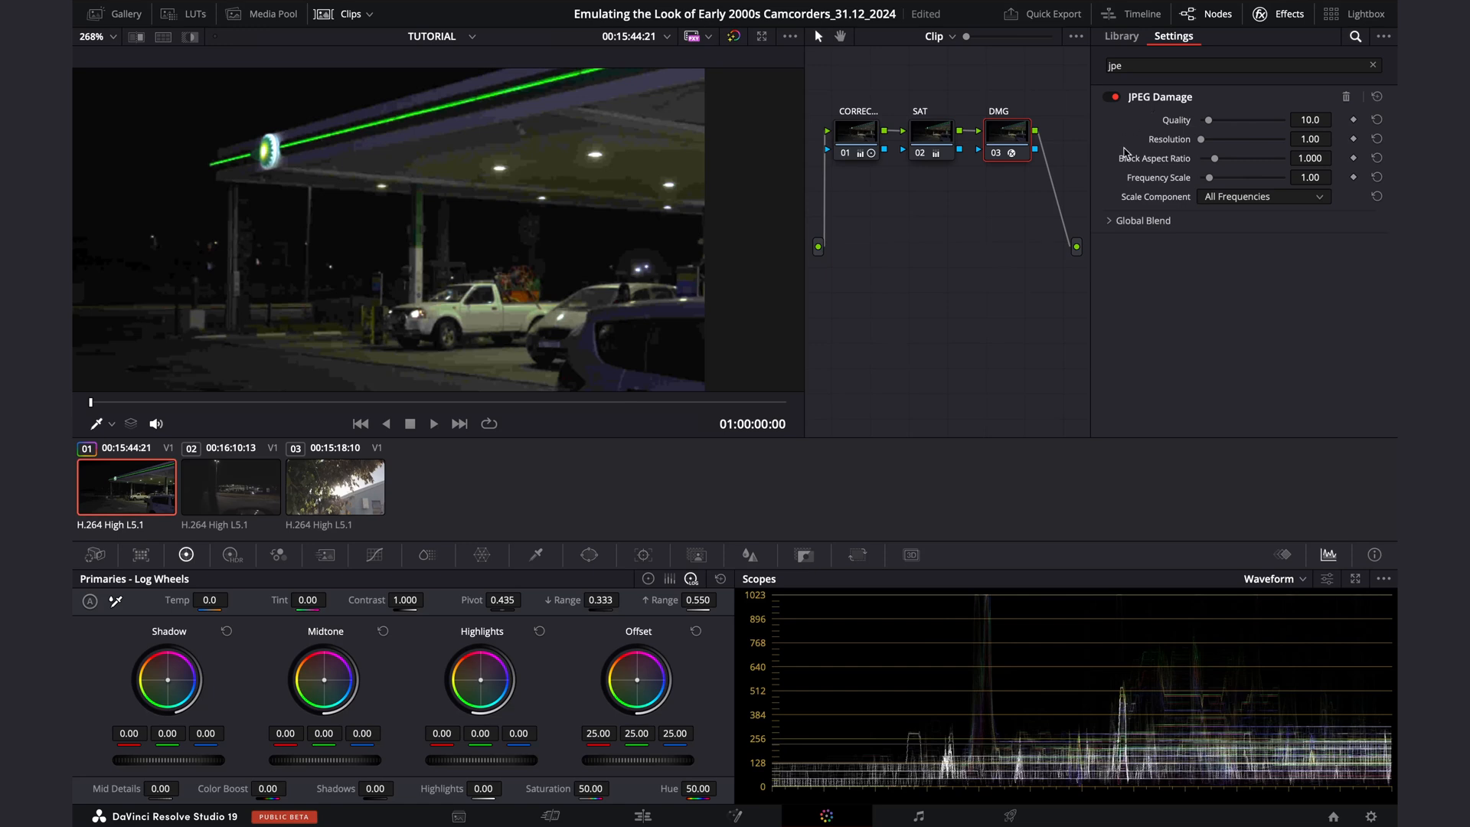
pyautogui.moveTo(1212, 206)
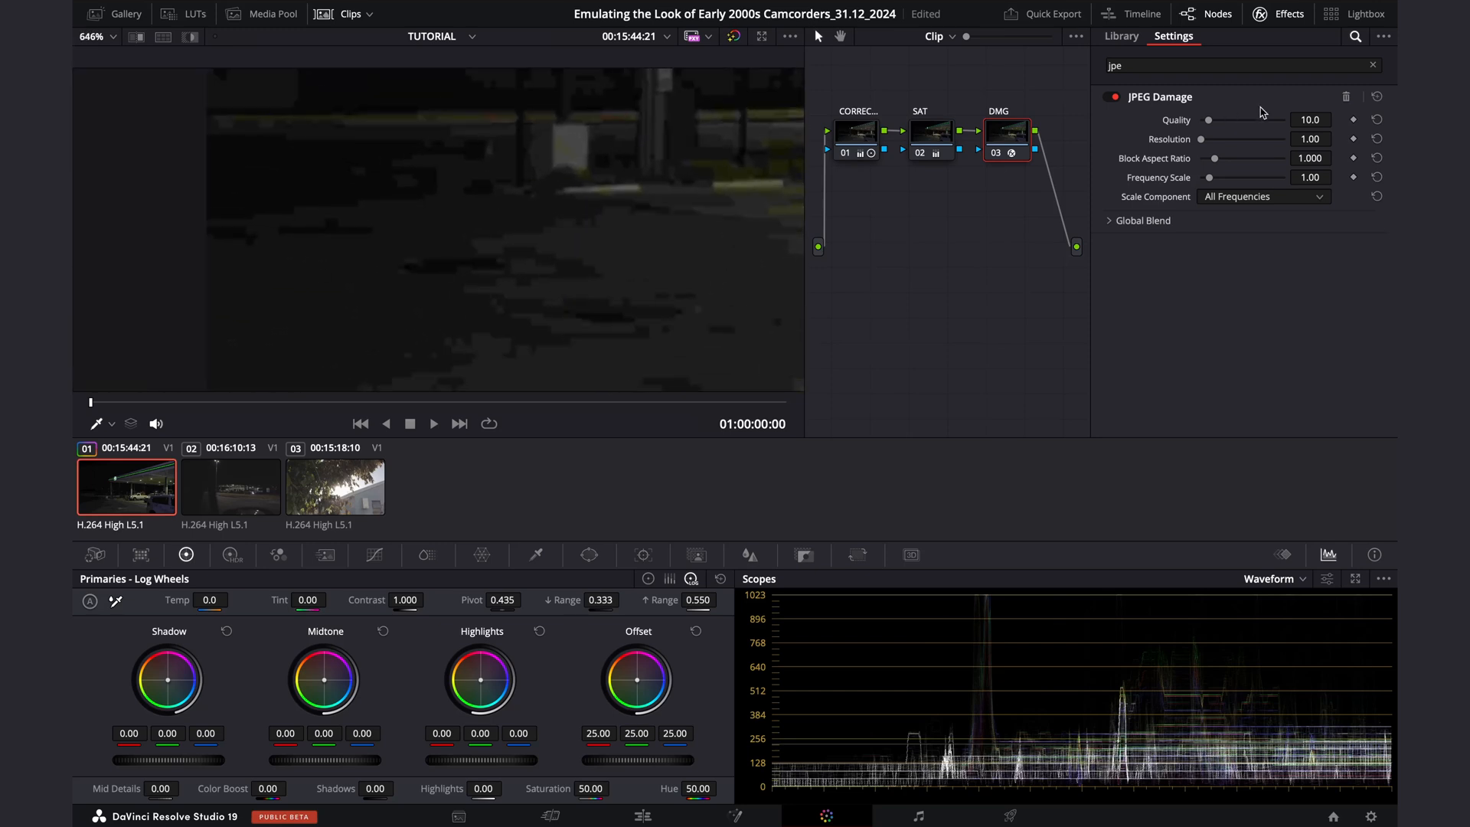
pyautogui.moveTo(1209, 119); pyautogui.dragTo(1242, 120)
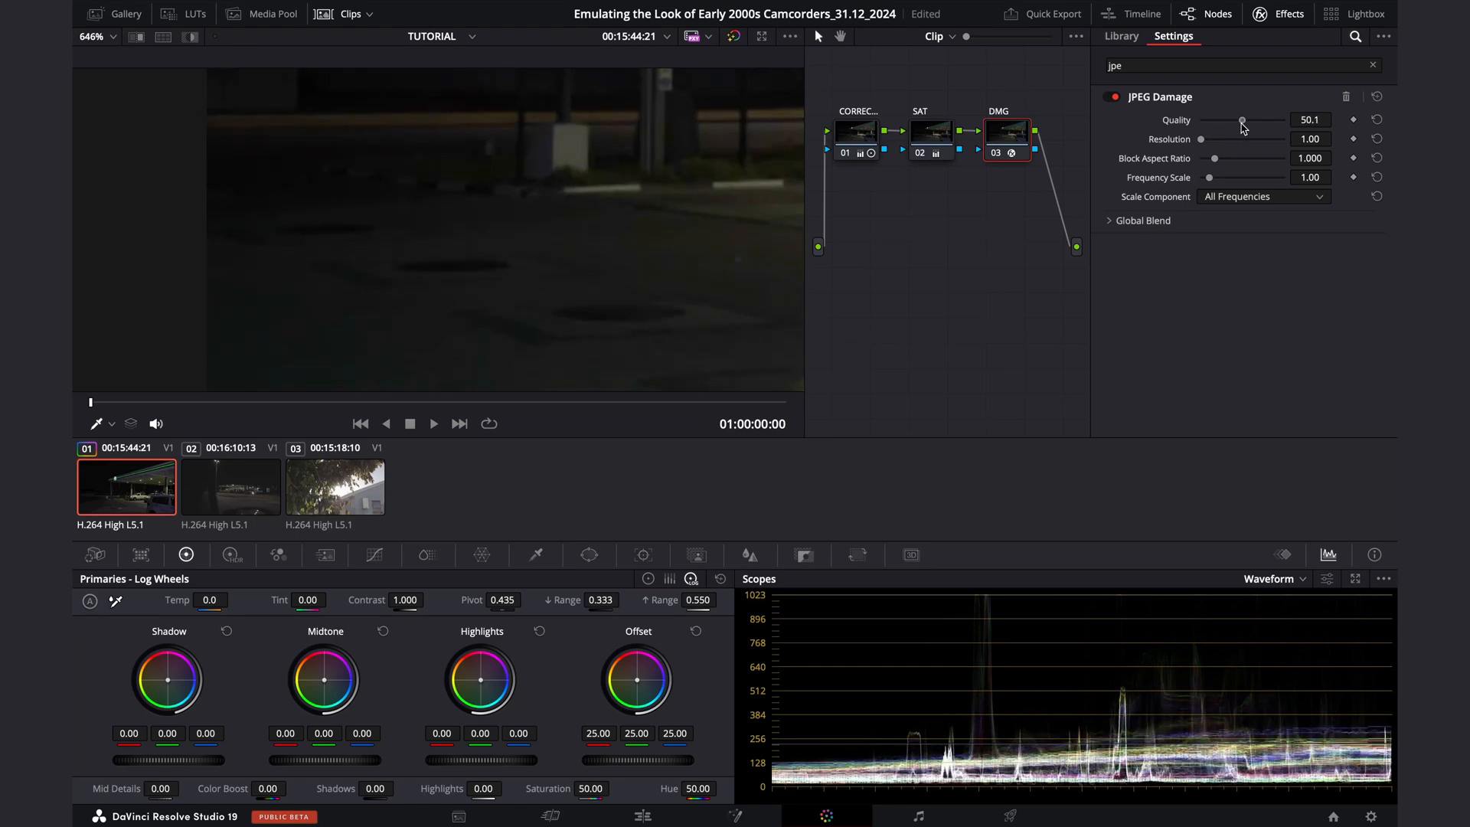
pyautogui.moveTo(1242, 122); pyautogui.dragTo(1224, 123)
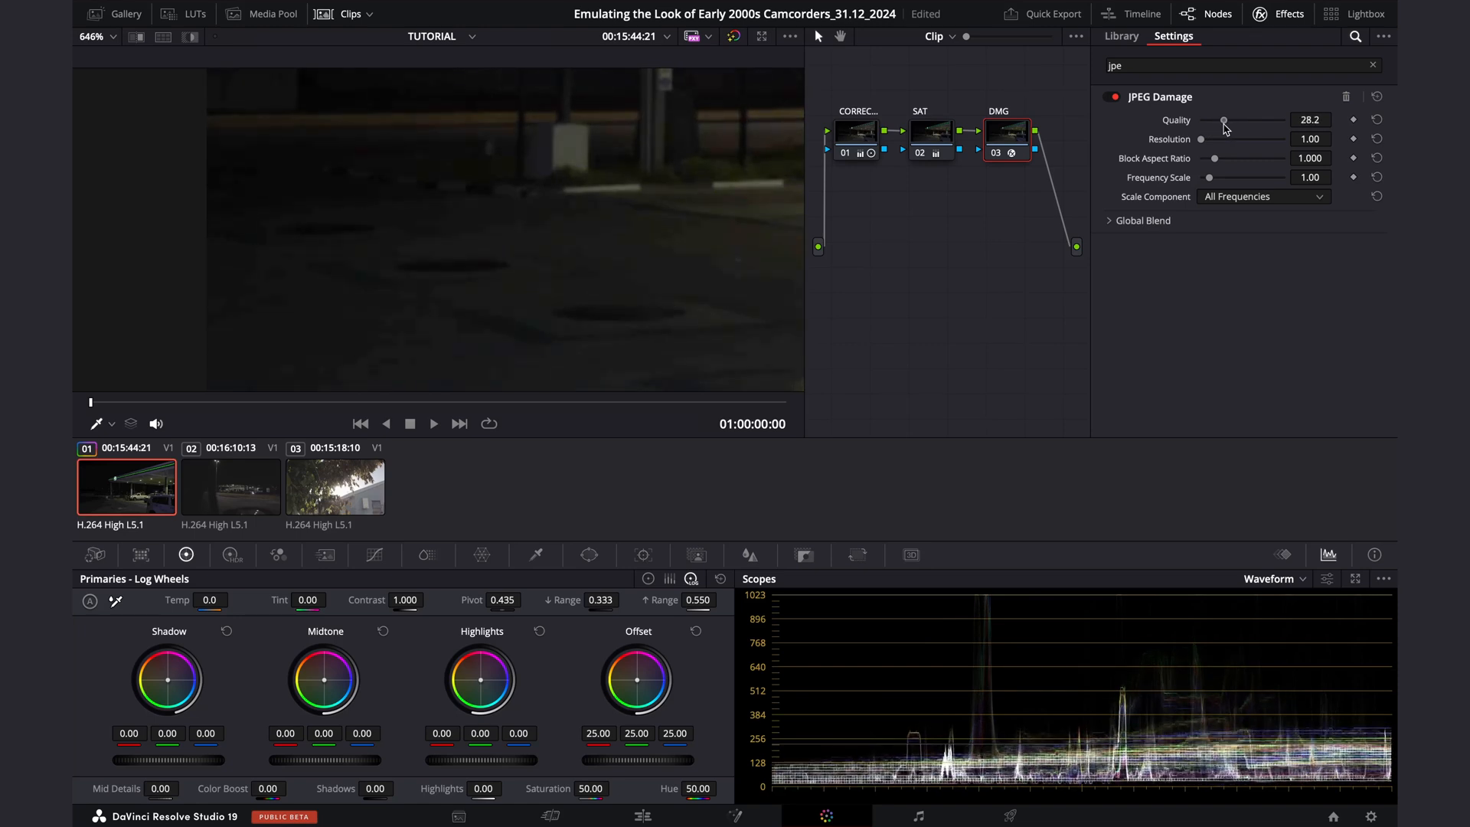
pyautogui.moveTo(1224, 119); pyautogui.dragTo(1233, 120)
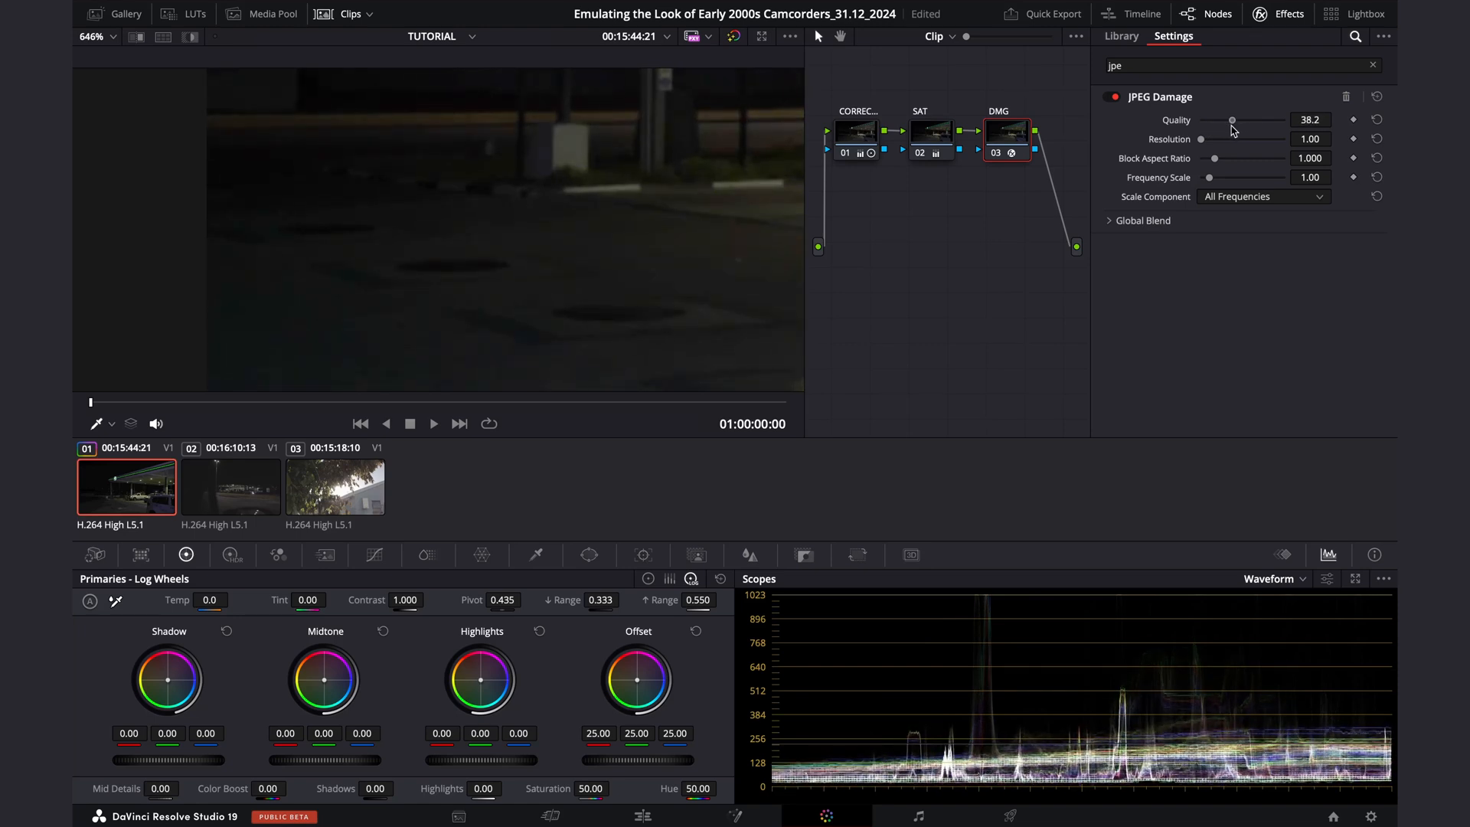
pyautogui.moveTo(1231, 119); pyautogui.dragTo(1250, 119)
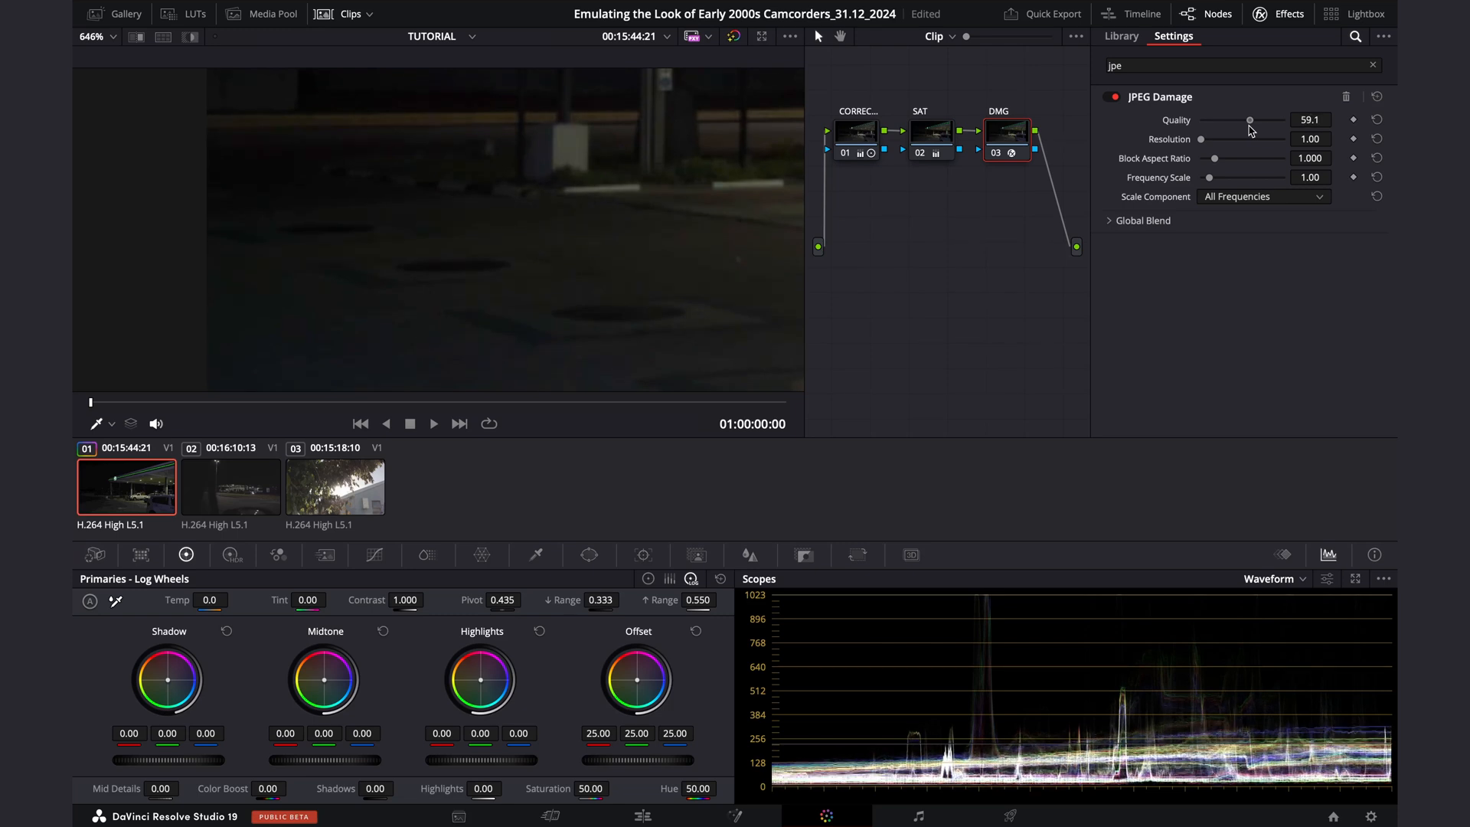
pyautogui.moveTo(1250, 120); pyautogui.dragTo(1245, 120)
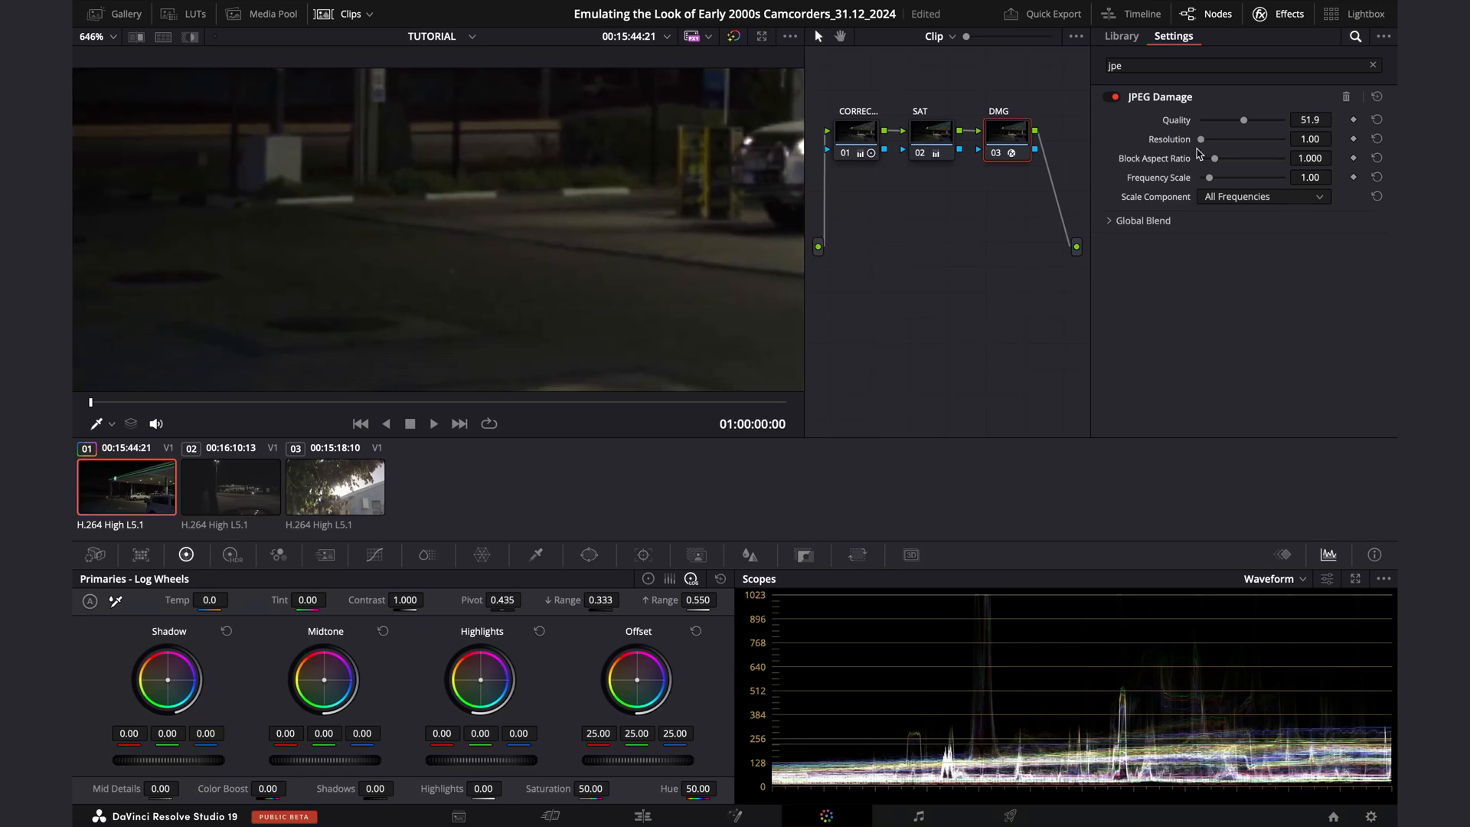
pyautogui.moveTo(1204, 139); pyautogui.dragTo(1214, 139)
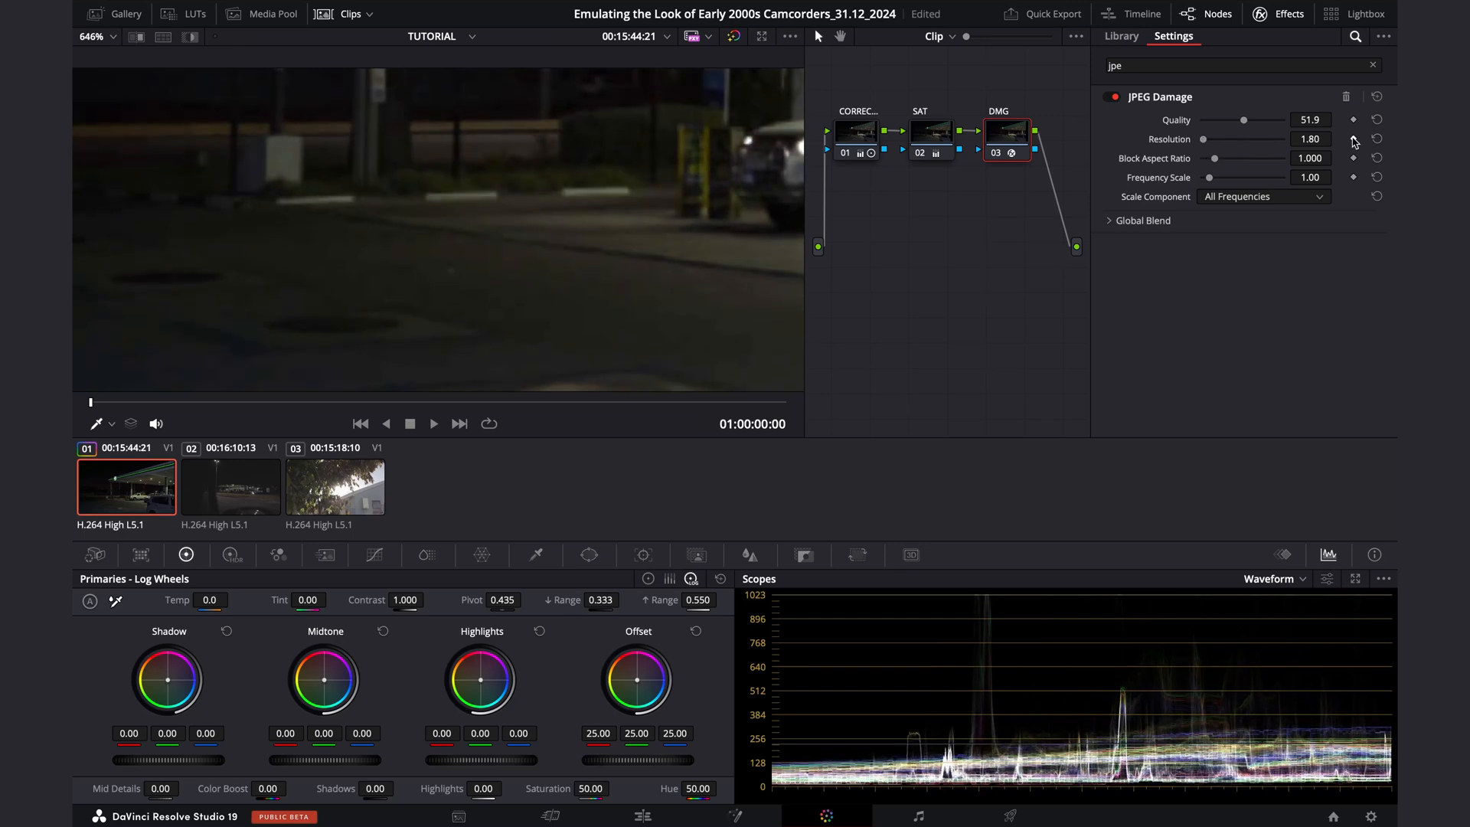
pyautogui.moveTo(1237, 139); pyautogui.dragTo(1202, 139)
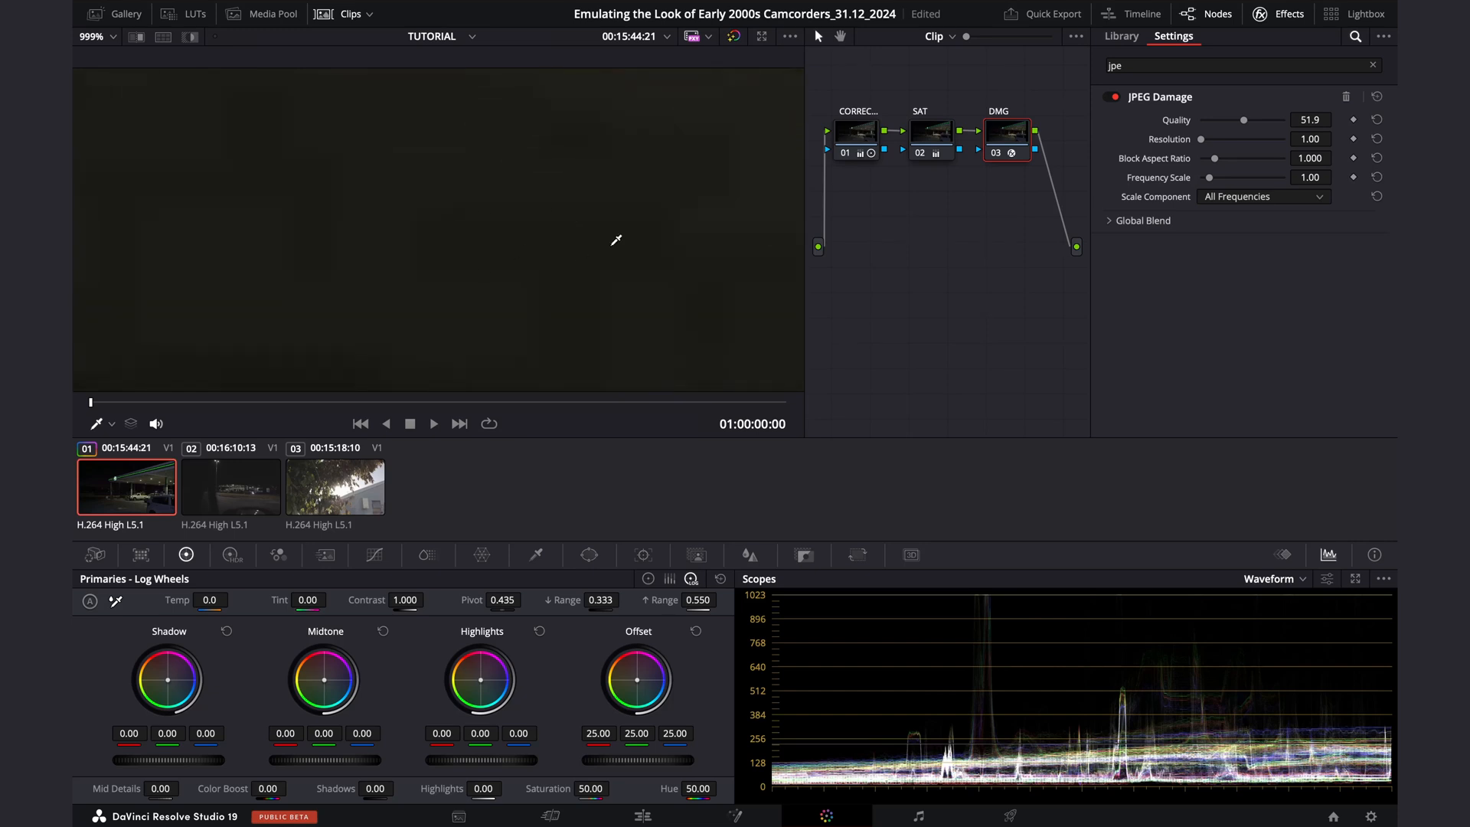
pyautogui.moveTo(548, 296)
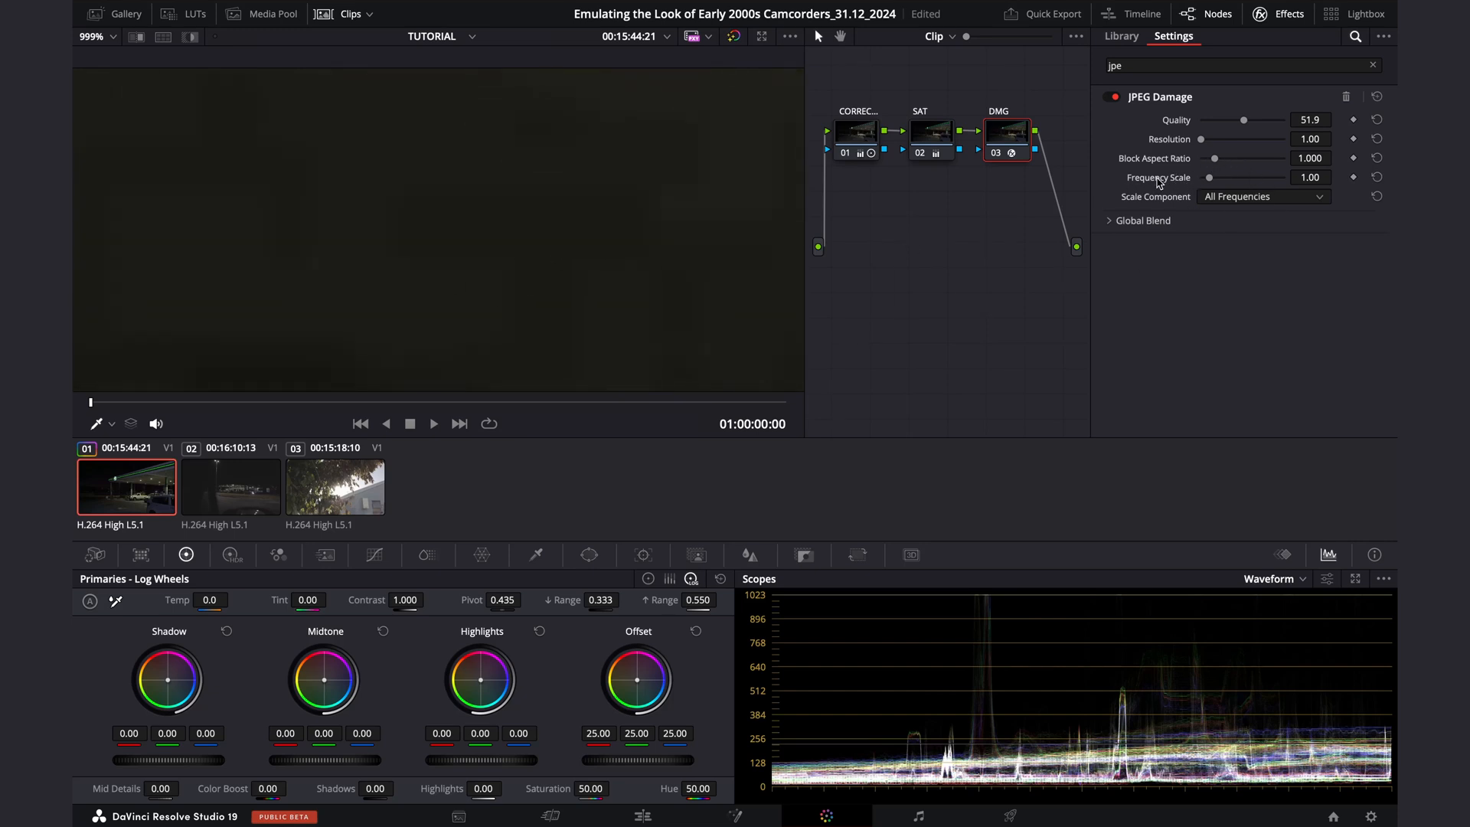
pyautogui.moveTo(1218, 184)
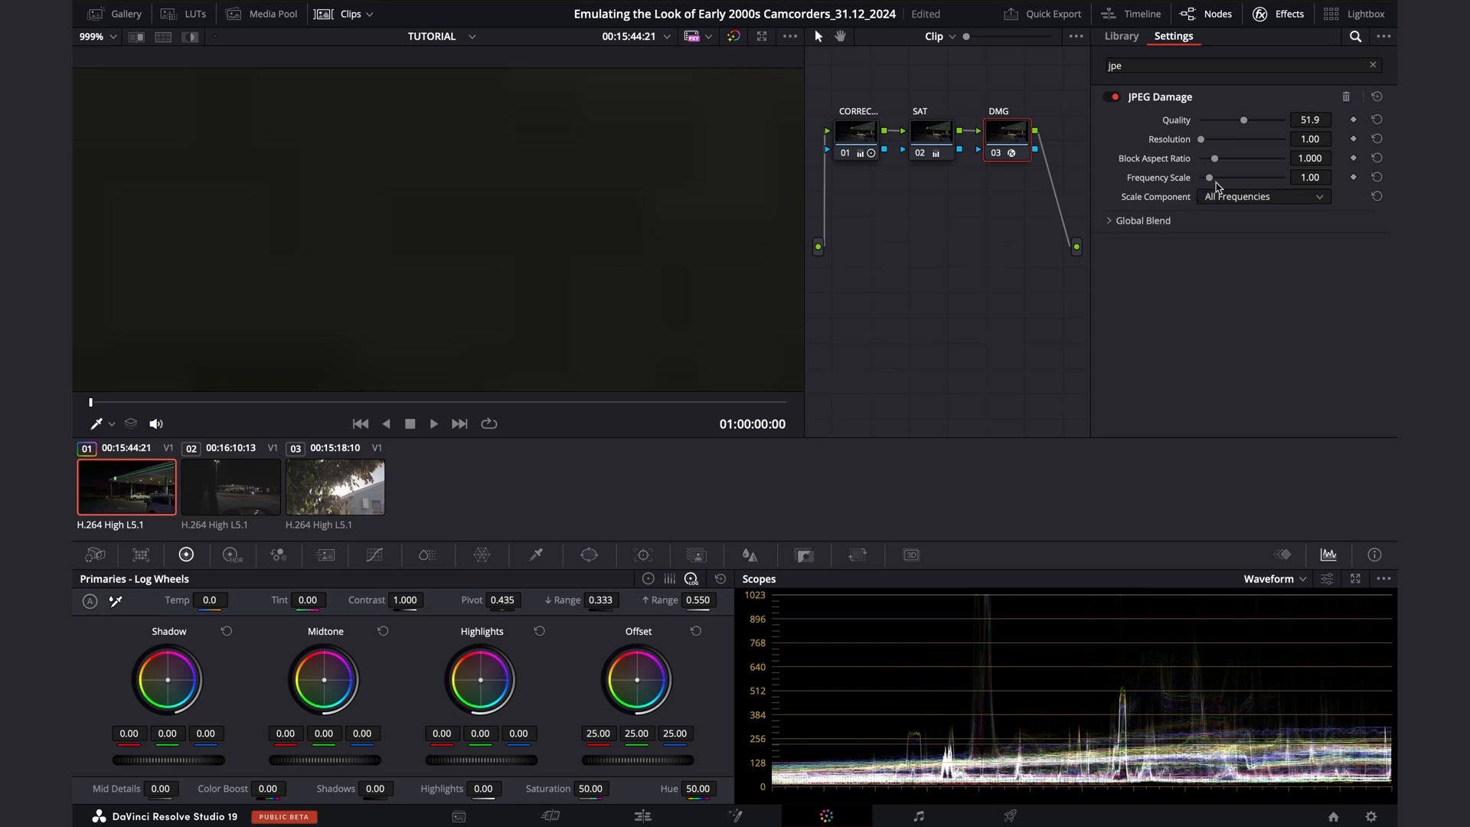
pyautogui.moveTo(1211, 178); pyautogui.dragTo(1260, 177)
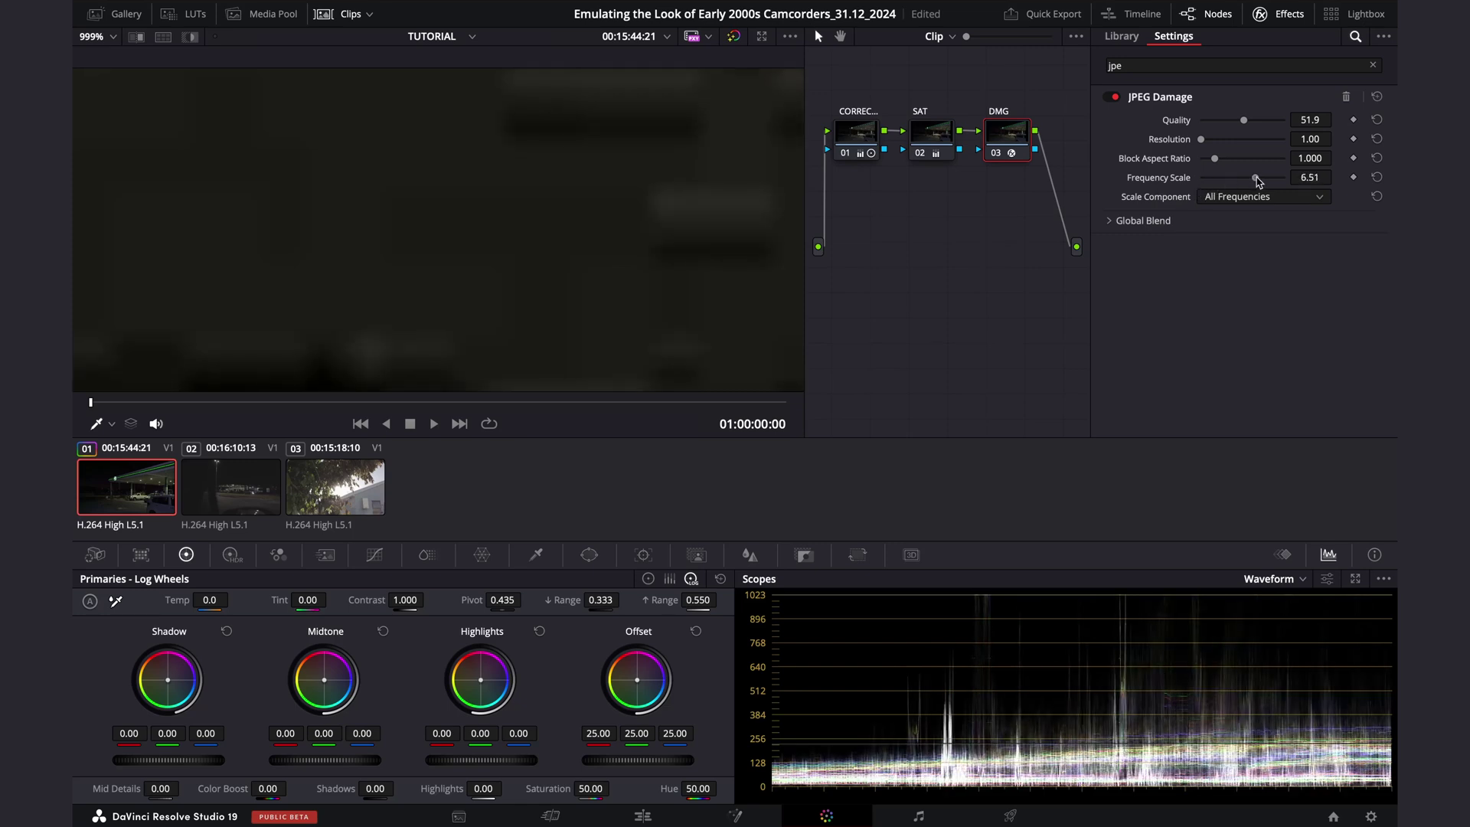
pyautogui.moveTo(1256, 177); pyautogui.dragTo(1290, 177)
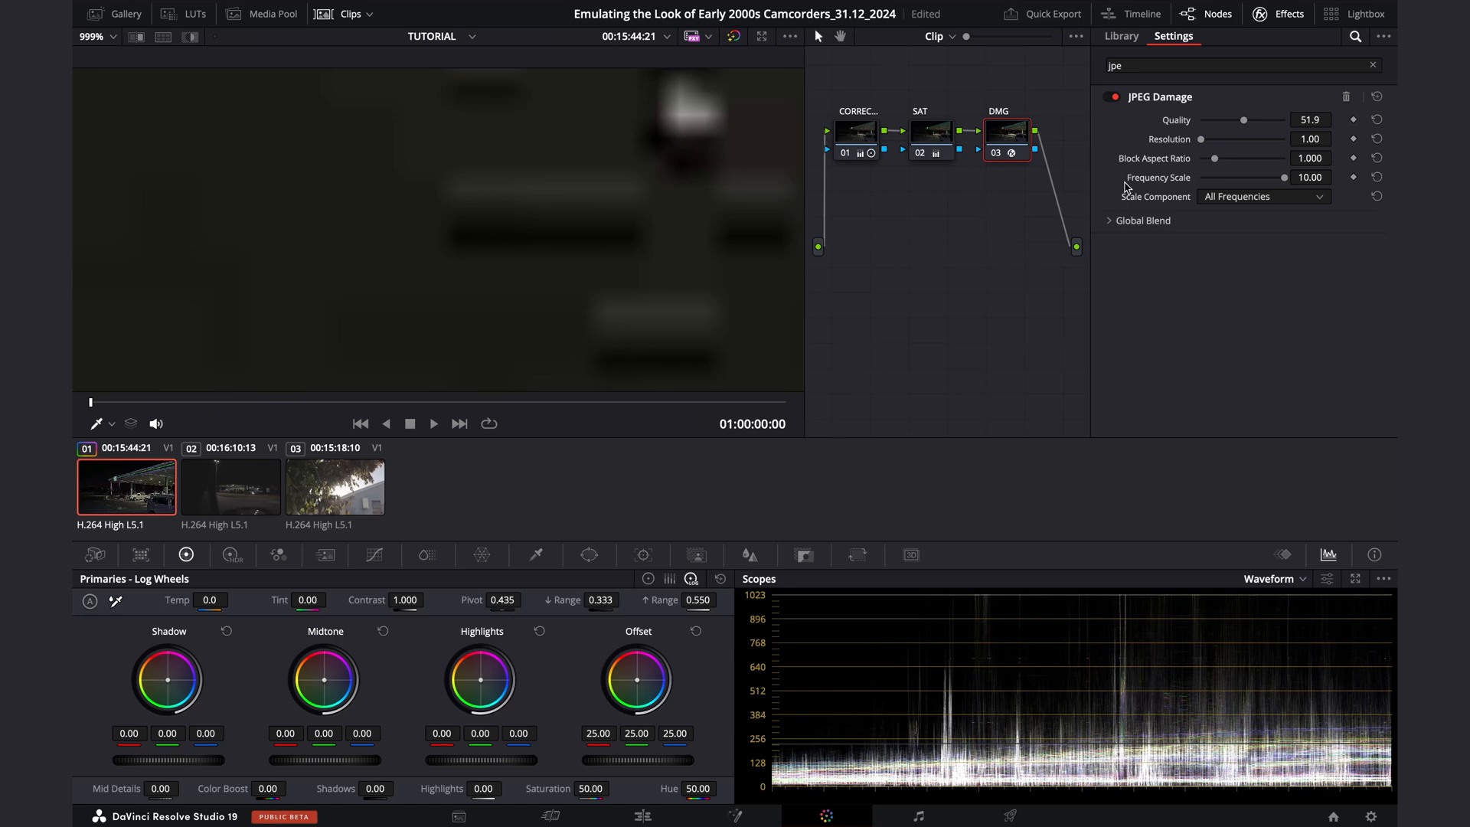
pyautogui.moveTo(1213, 157); pyautogui.dragTo(1219, 158)
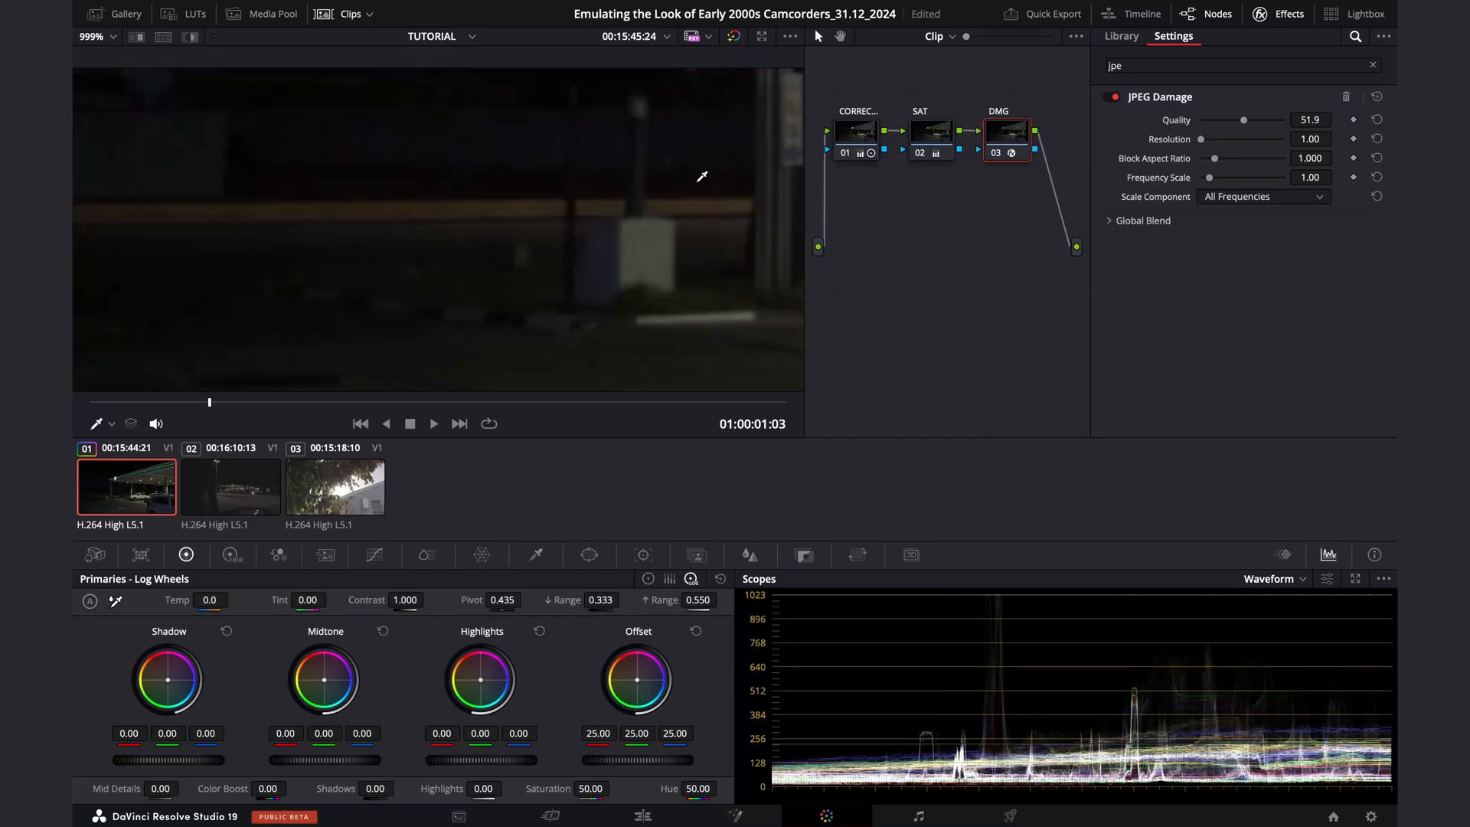
# Preview a later frame, then add a serial node after DMG labelled BLOOM.
pyautogui.click(433, 423)
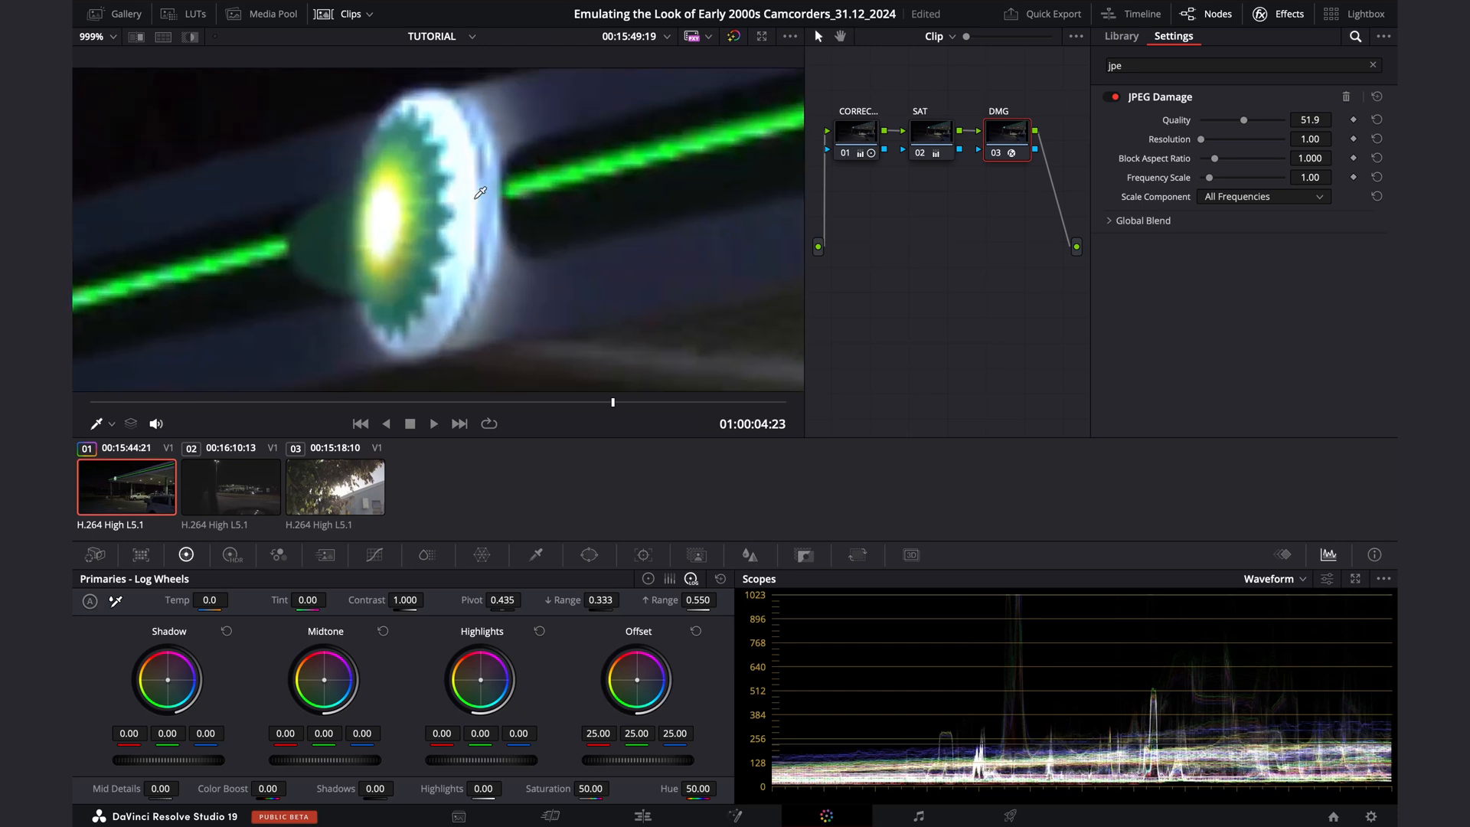
pyautogui.click(433, 423)
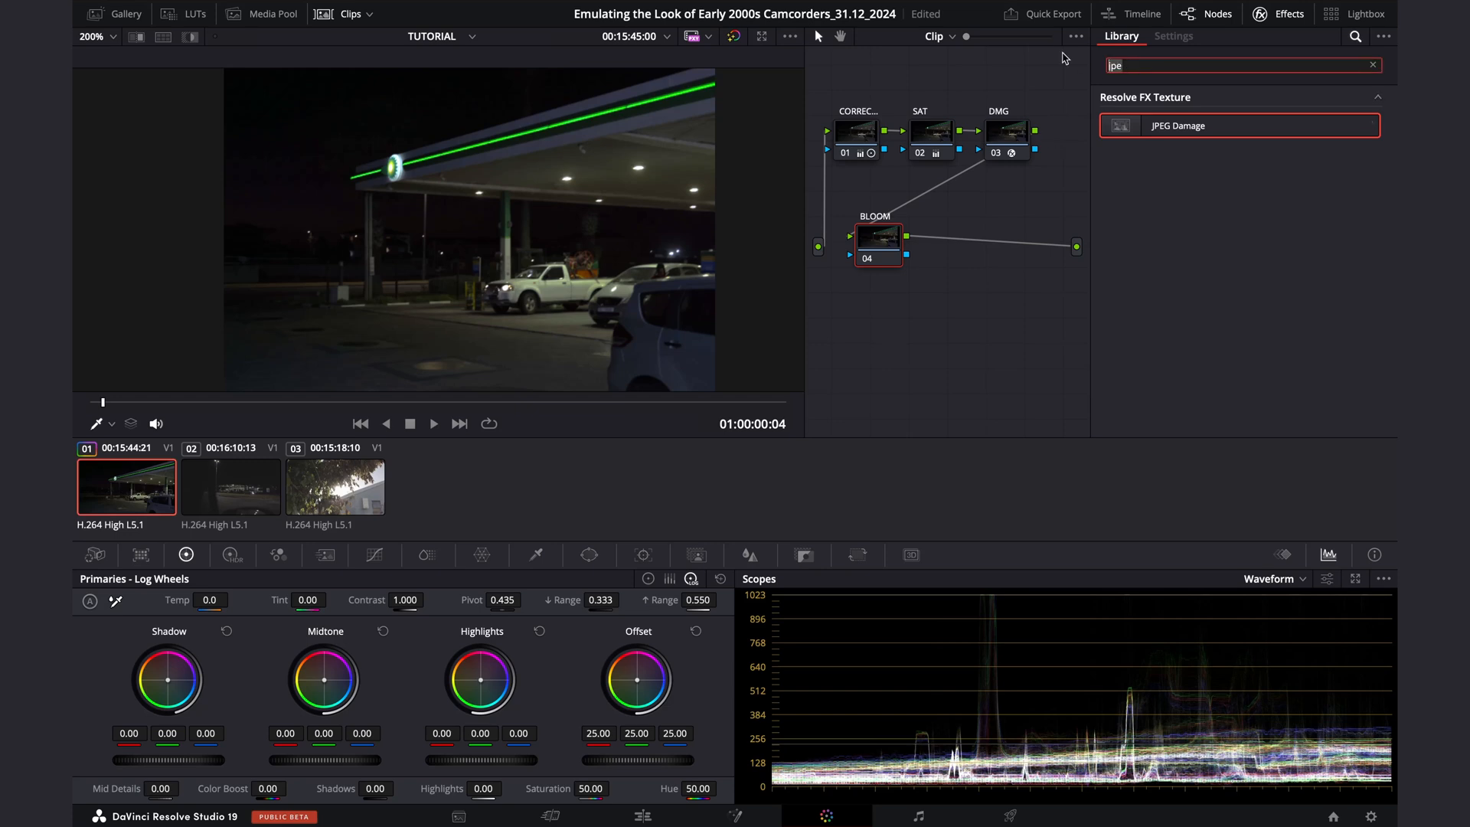
# Apply Glow (searched 'GL') to BLOOM and cut its gain down to about 0.312.
pyautogui.write('GL')
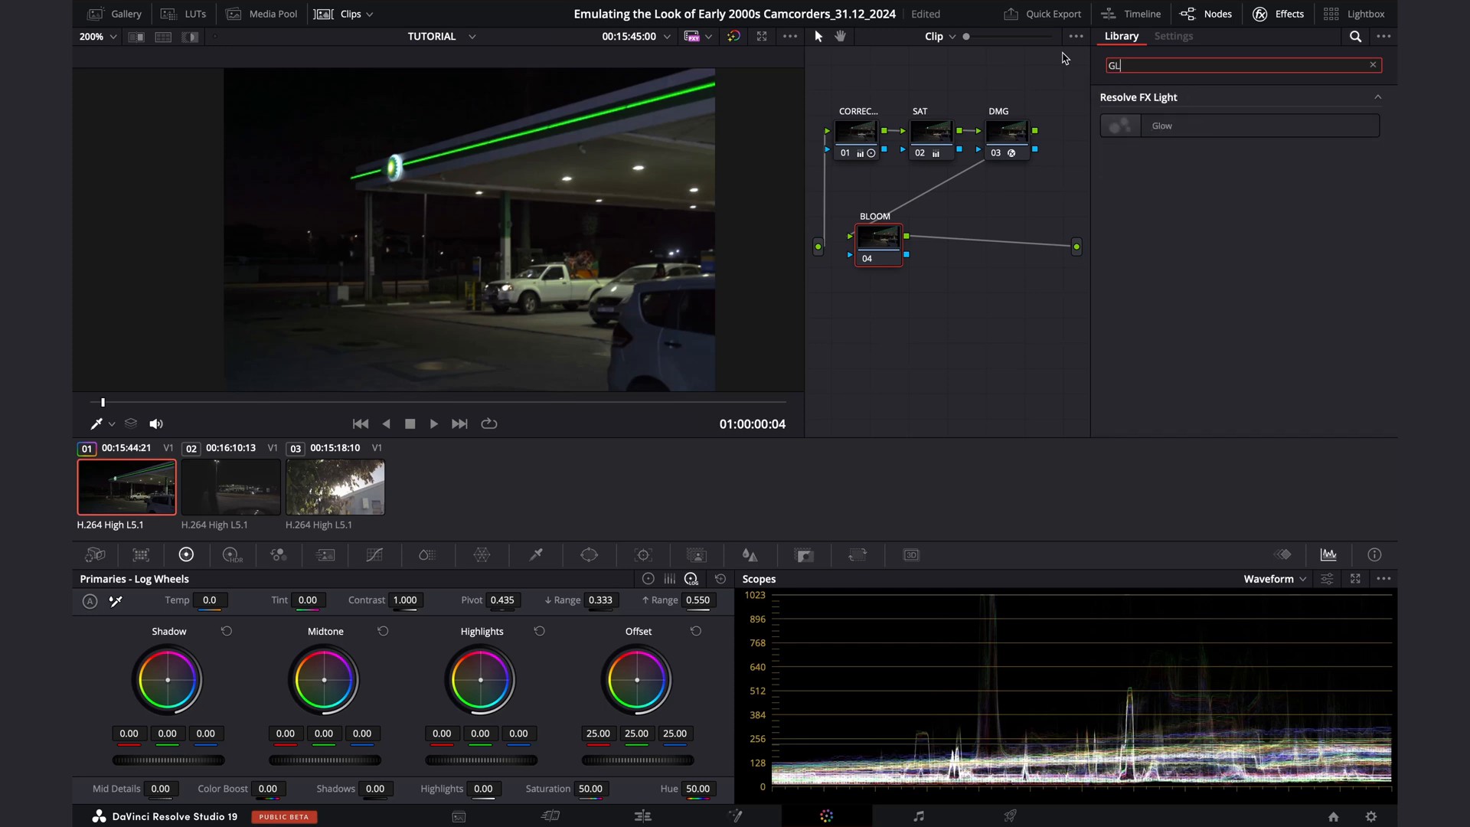
pyautogui.click(1173, 37)
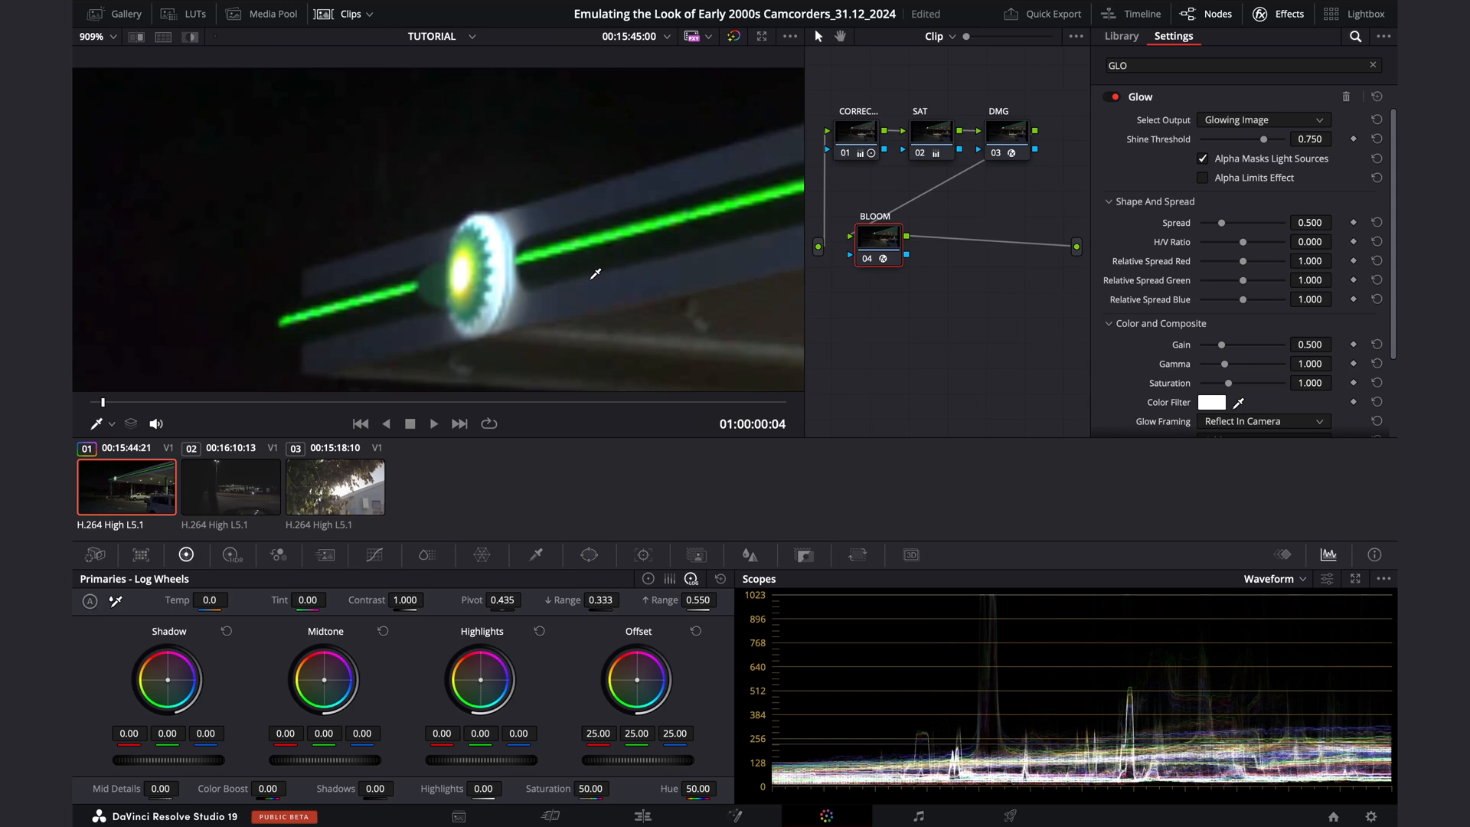
pyautogui.moveTo(536, 266)
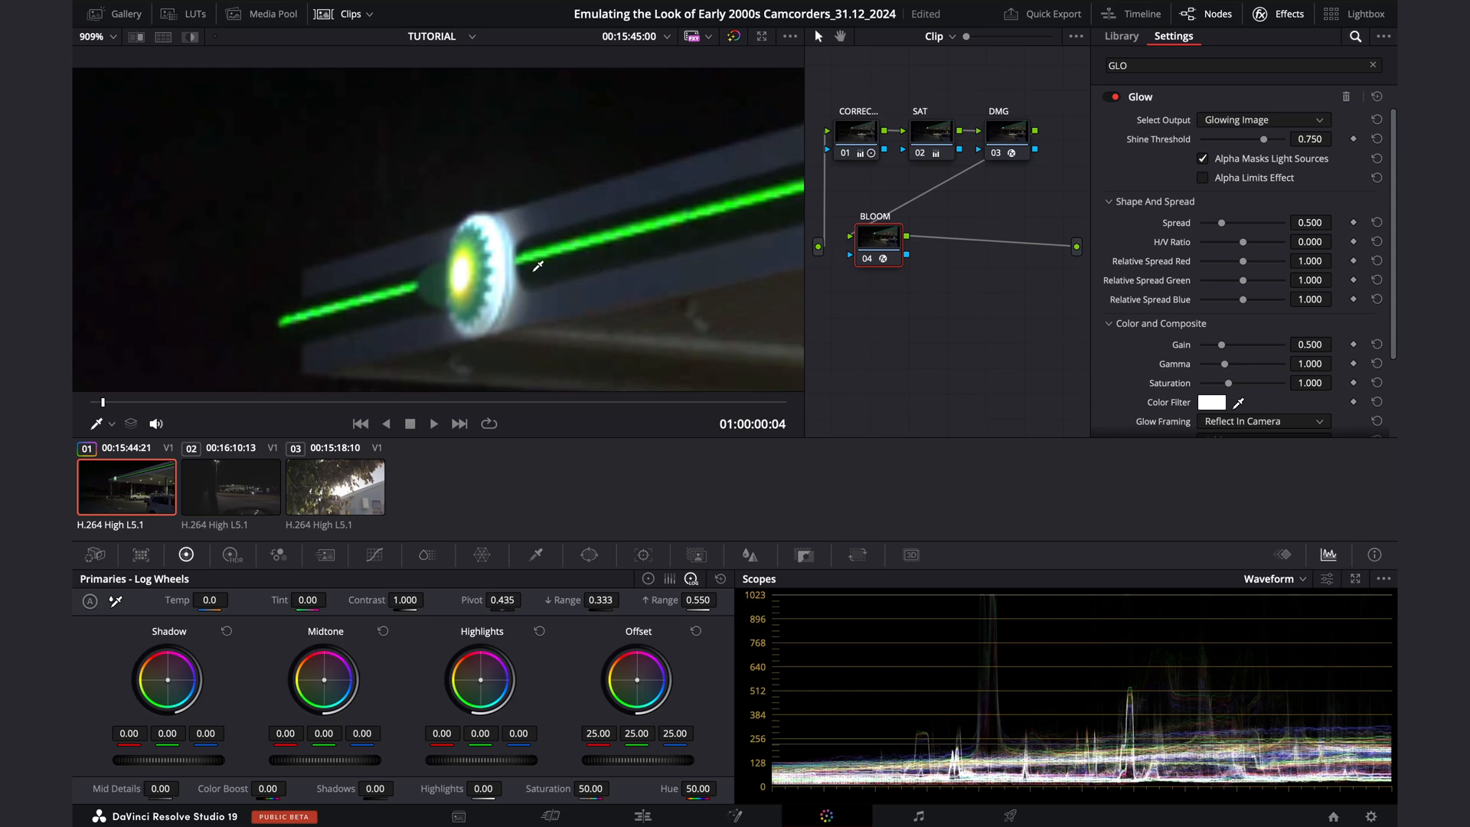
pyautogui.moveTo(529, 230)
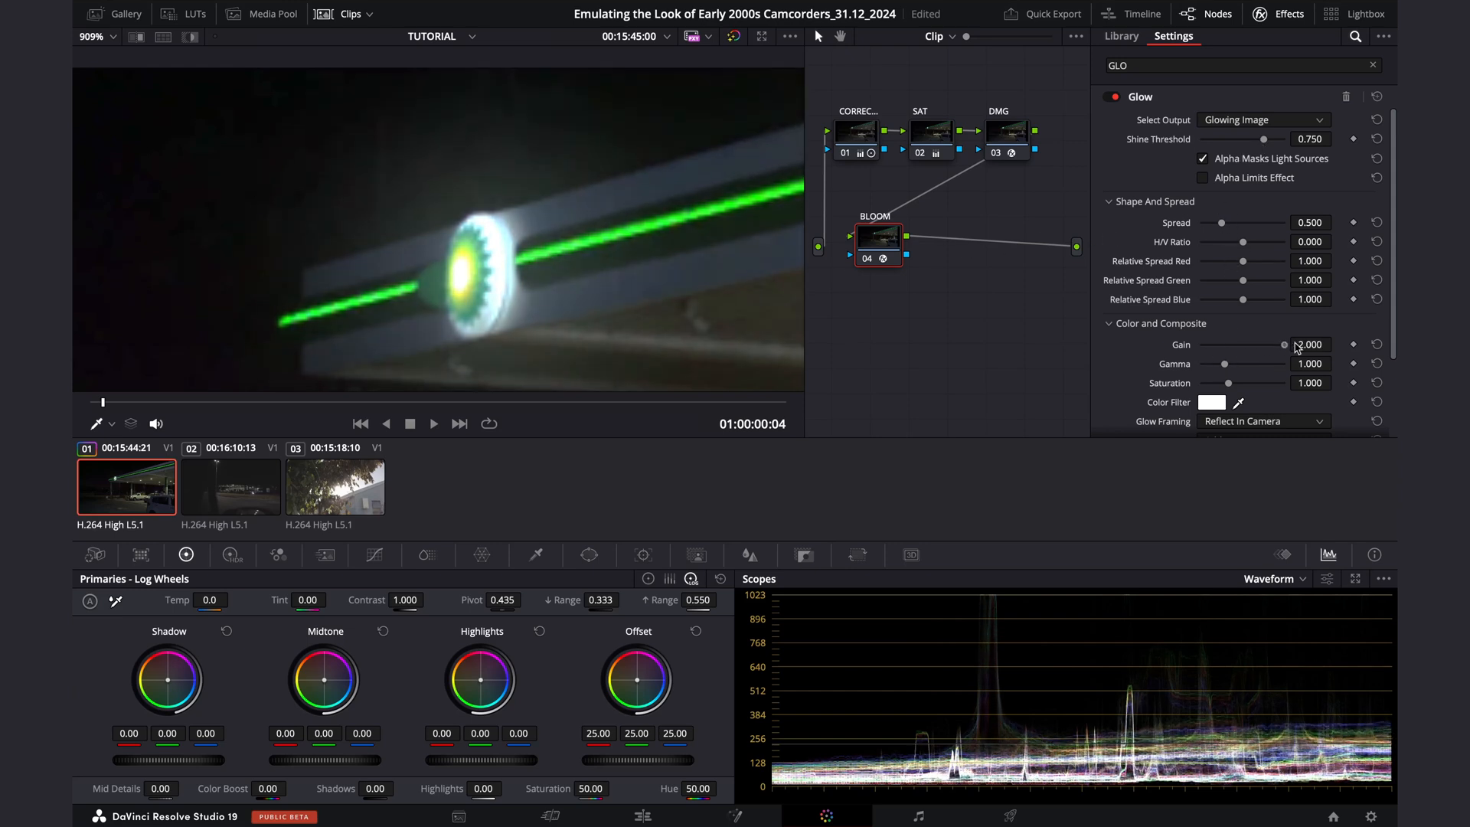
pyautogui.moveTo(1222, 222); pyautogui.dragTo(1277, 222)
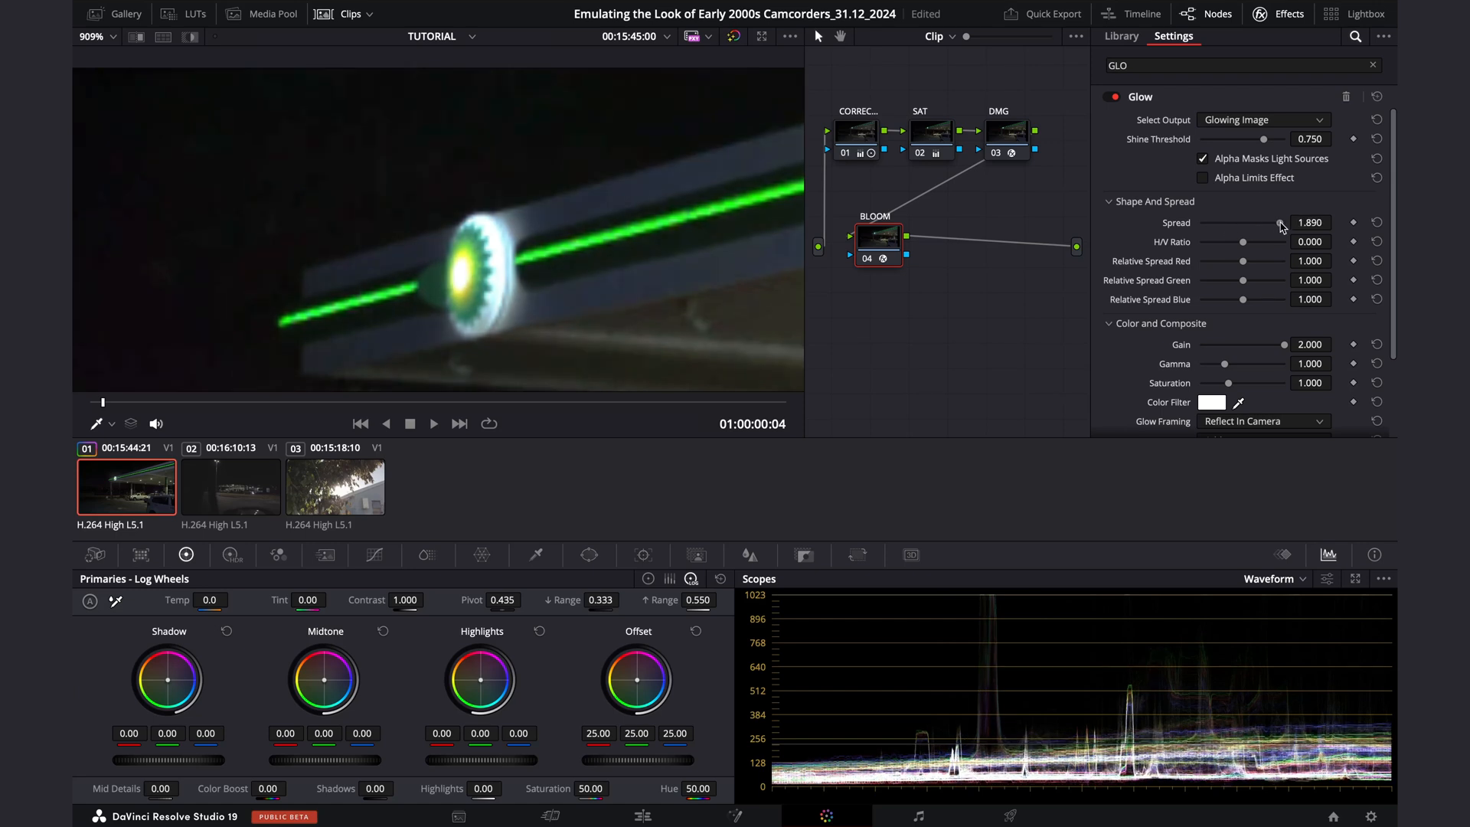
pyautogui.moveTo(1277, 222); pyautogui.dragTo(1205, 223)
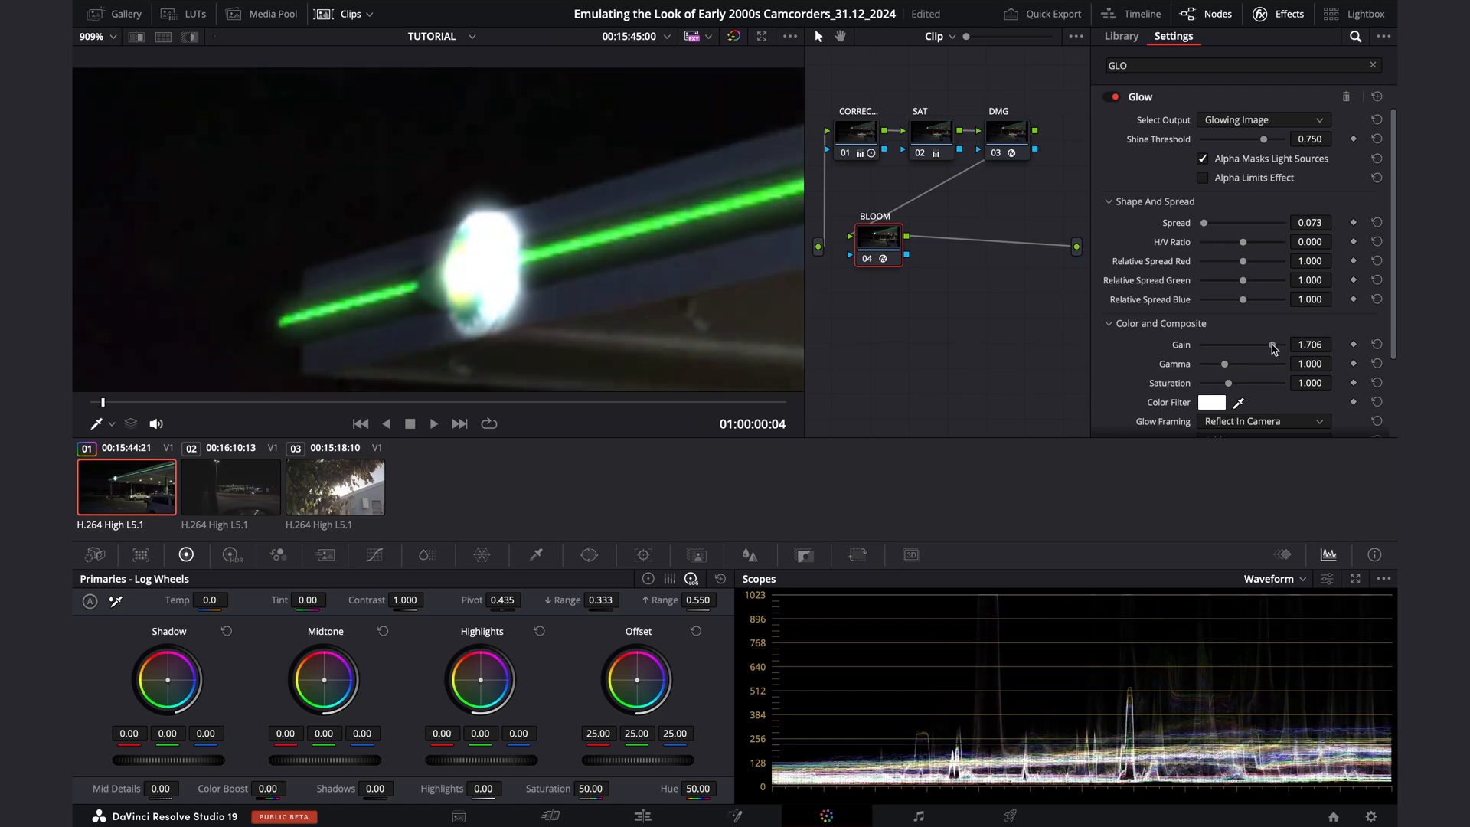
pyautogui.moveTo(1273, 344); pyautogui.dragTo(1212, 345)
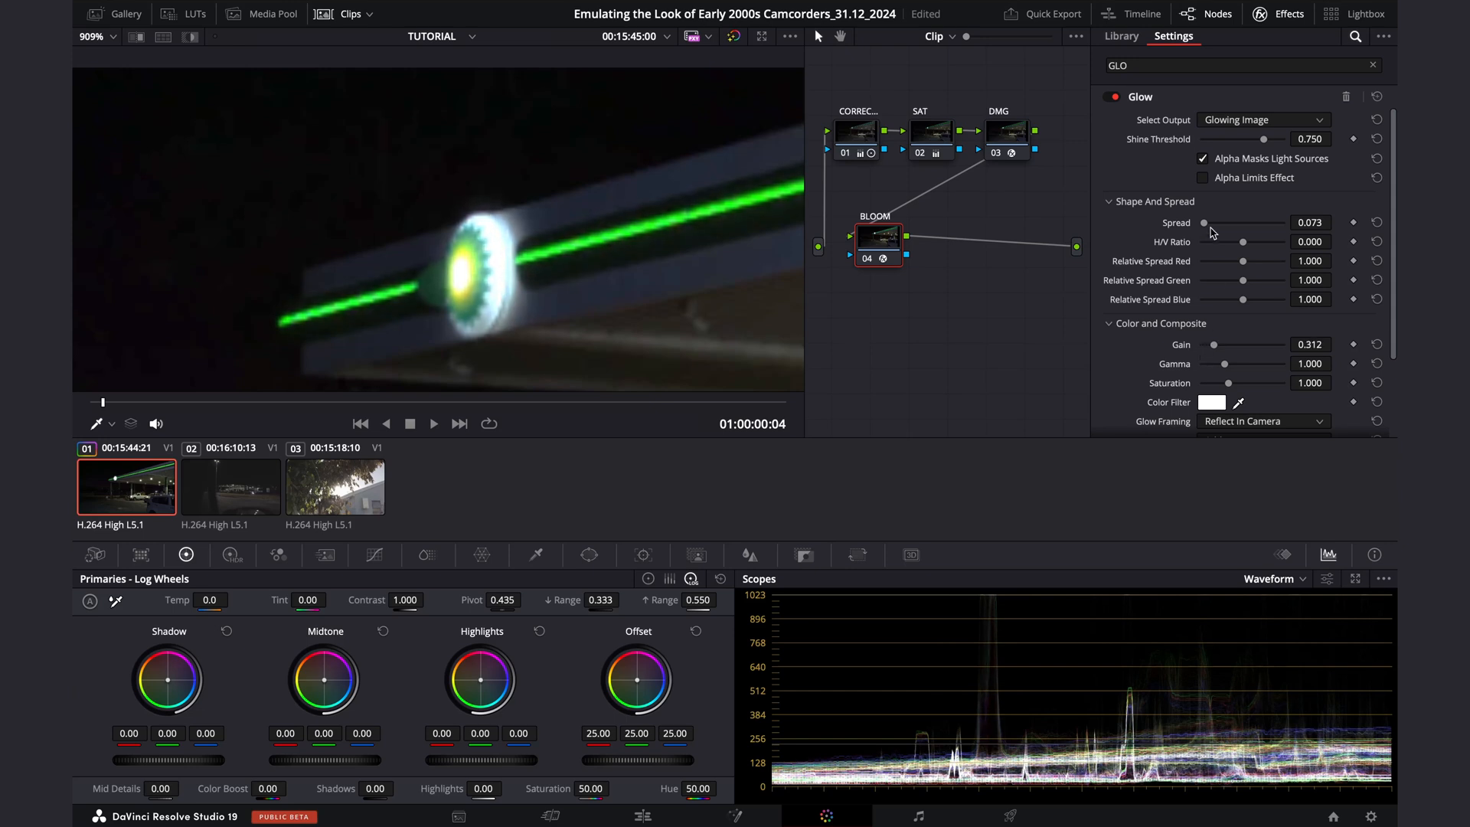
pyautogui.moveTo(471, 238)
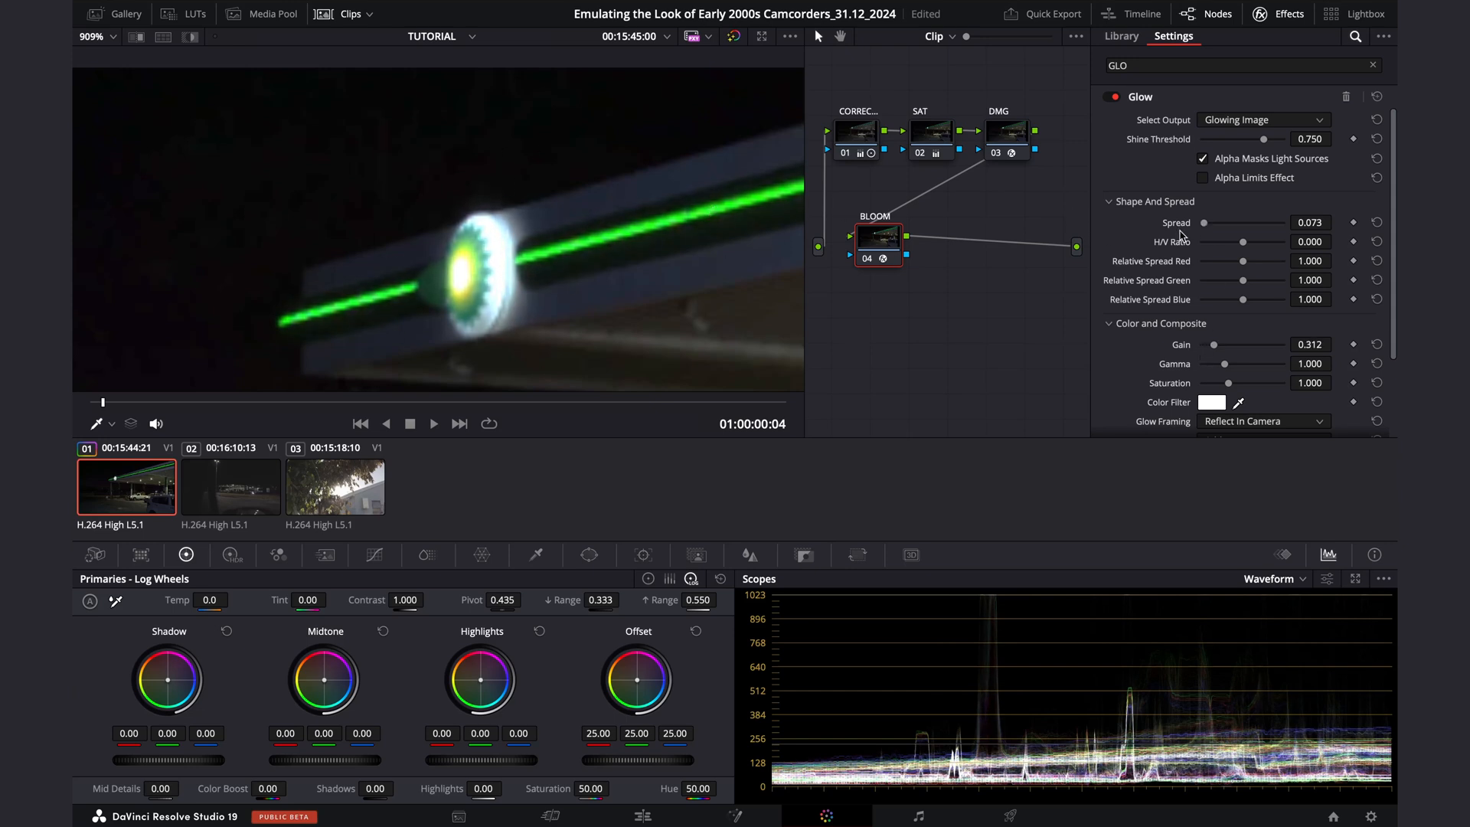
# Fine-tune the bloom glow spread to a tight 0.110.
pyautogui.moveTo(1204, 222); pyautogui.dragTo(1220, 223)
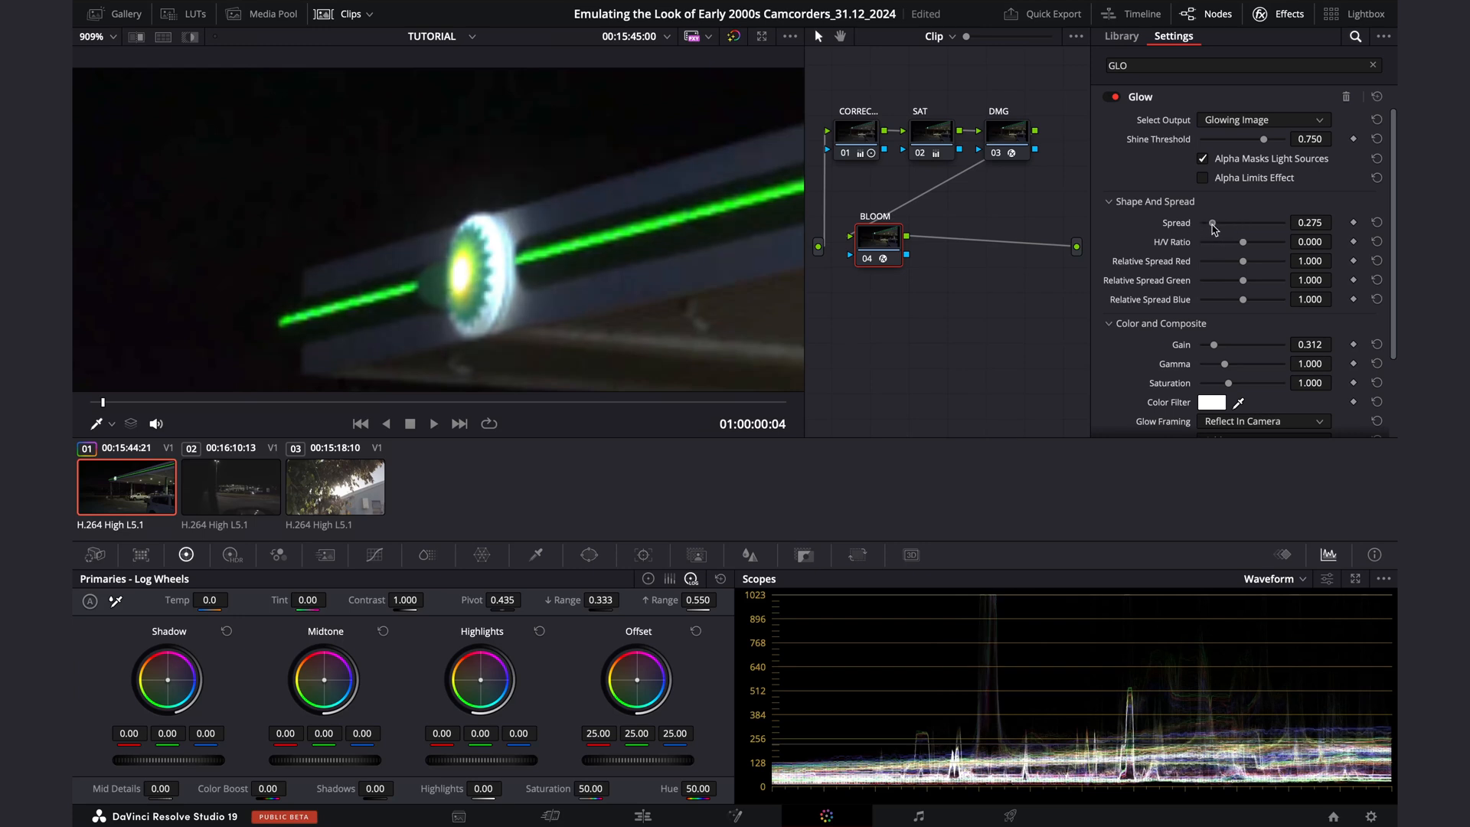
pyautogui.moveTo(1213, 223); pyautogui.dragTo(1203, 222)
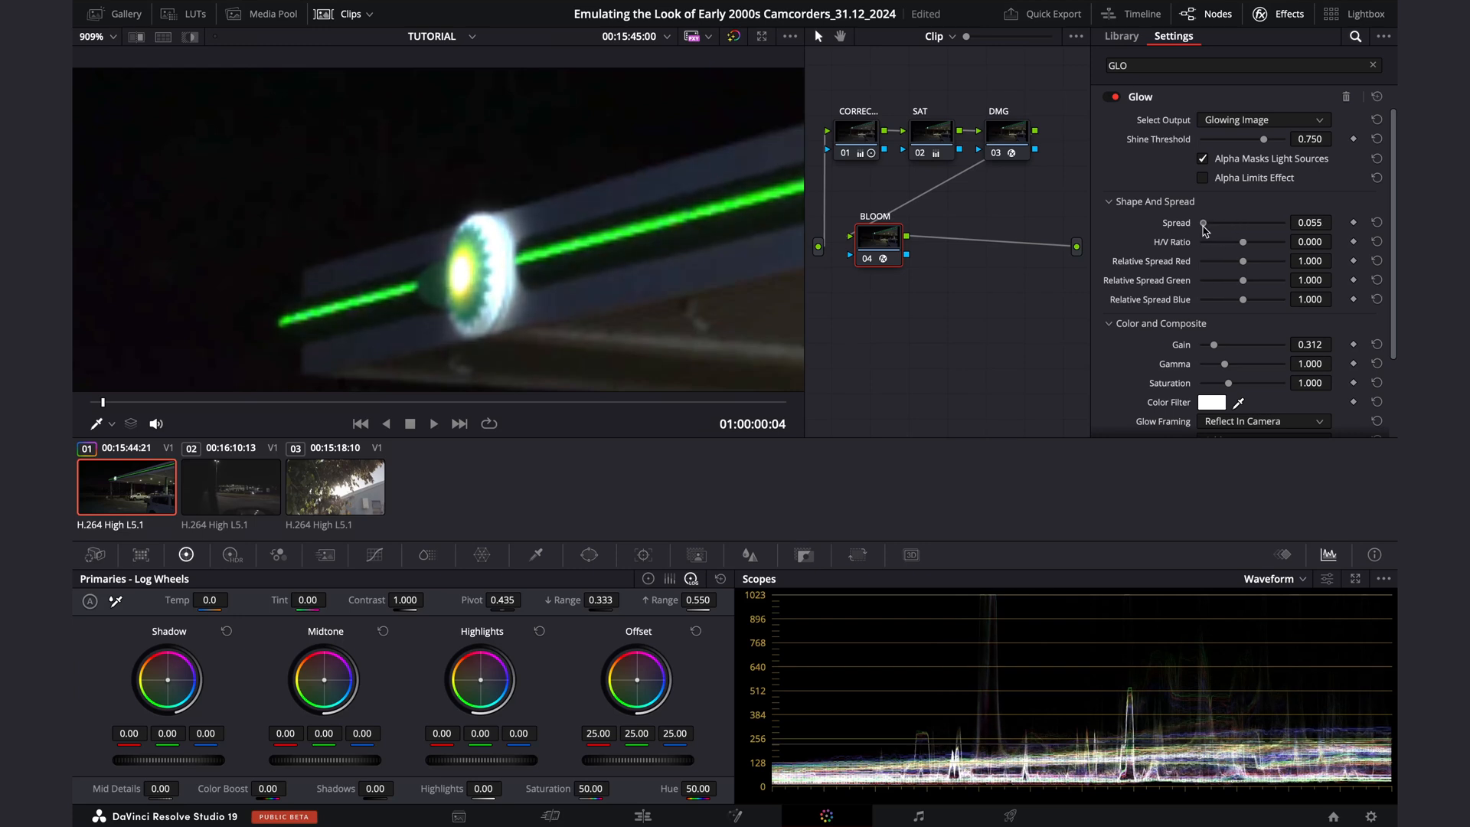
pyautogui.moveTo(1205, 222); pyautogui.dragTo(1210, 222)
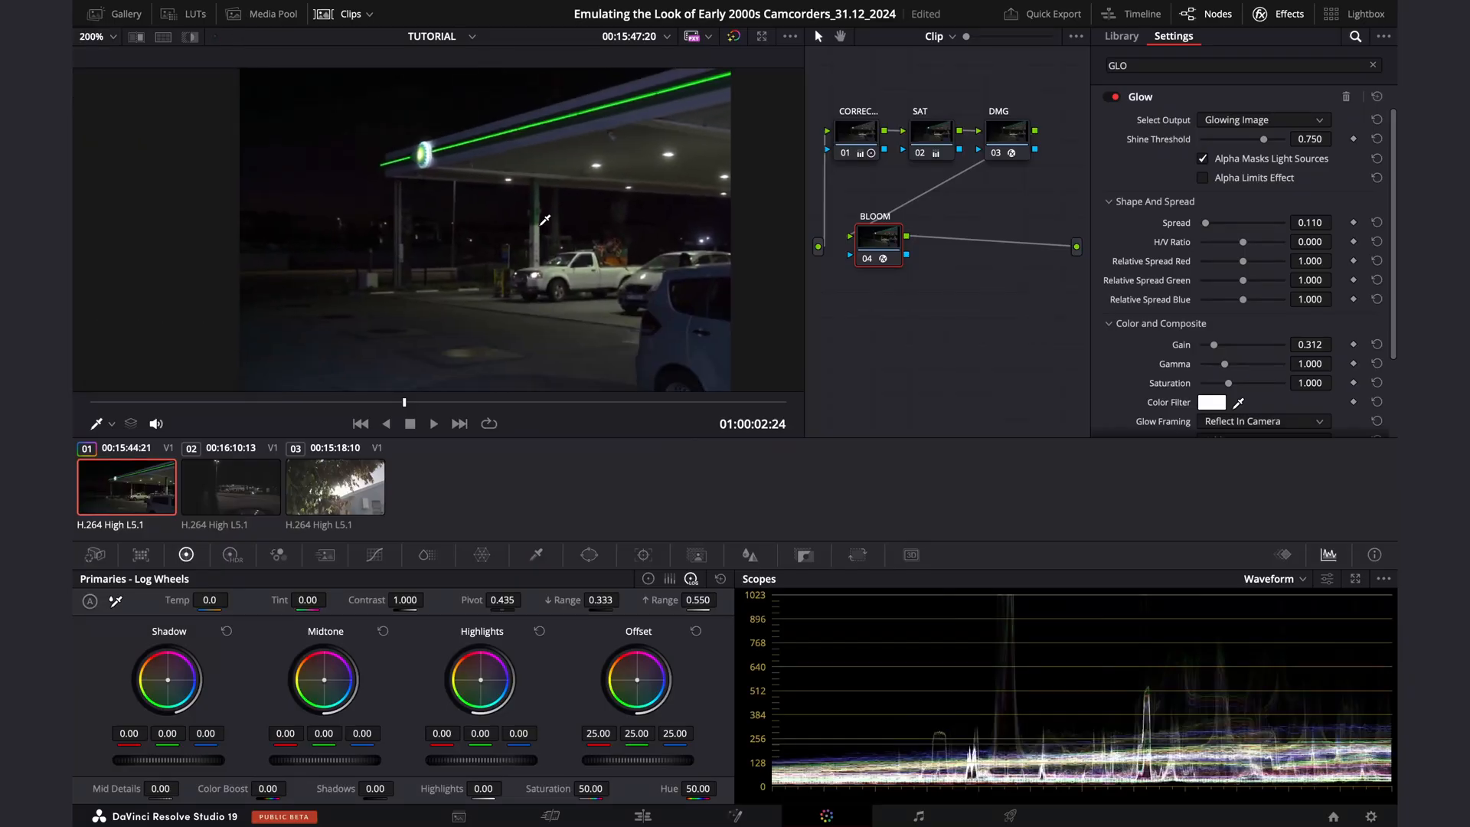
pyautogui.moveTo(550, 245)
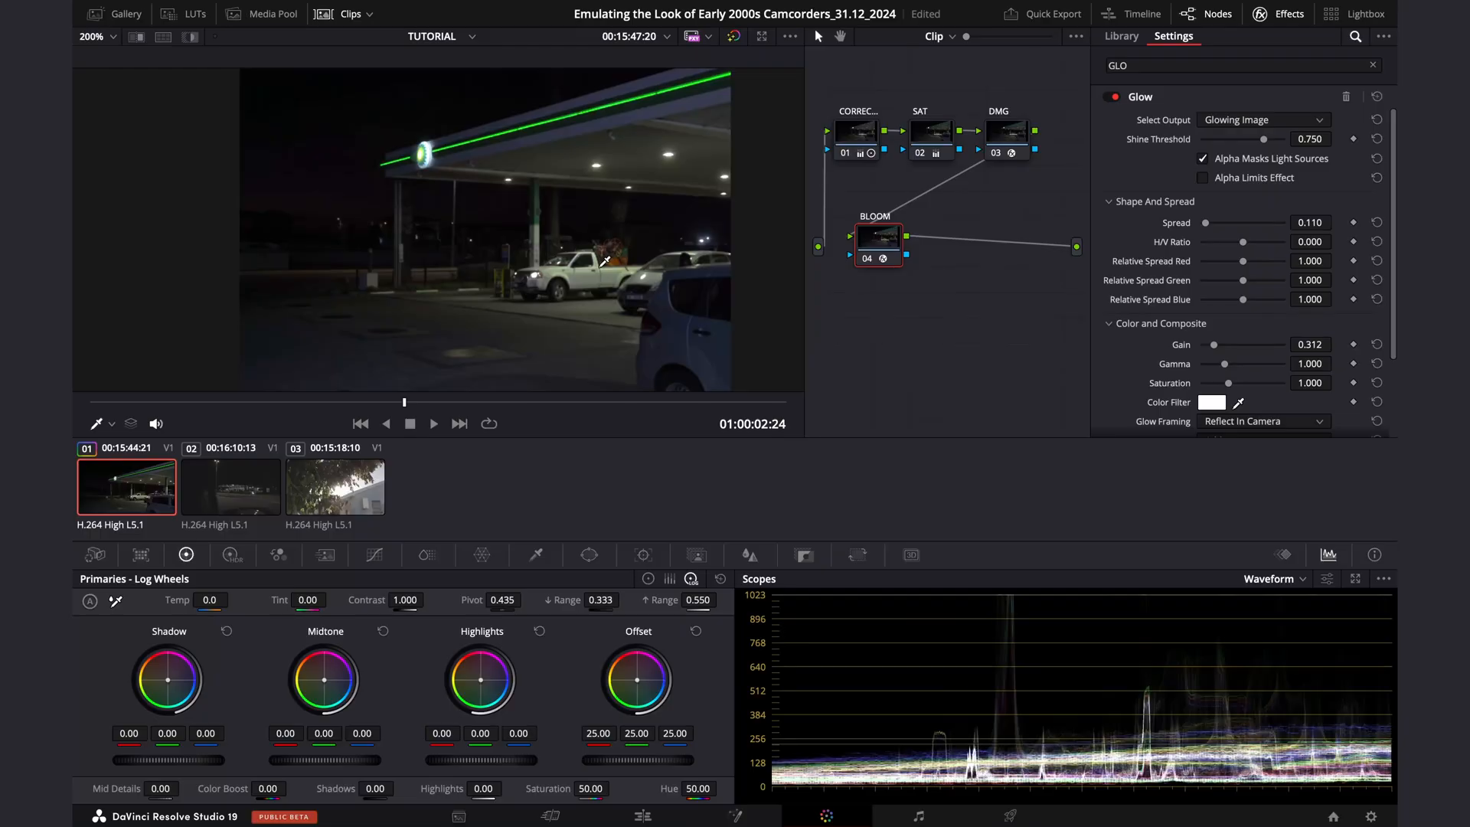
pyautogui.moveTo(880, 249)
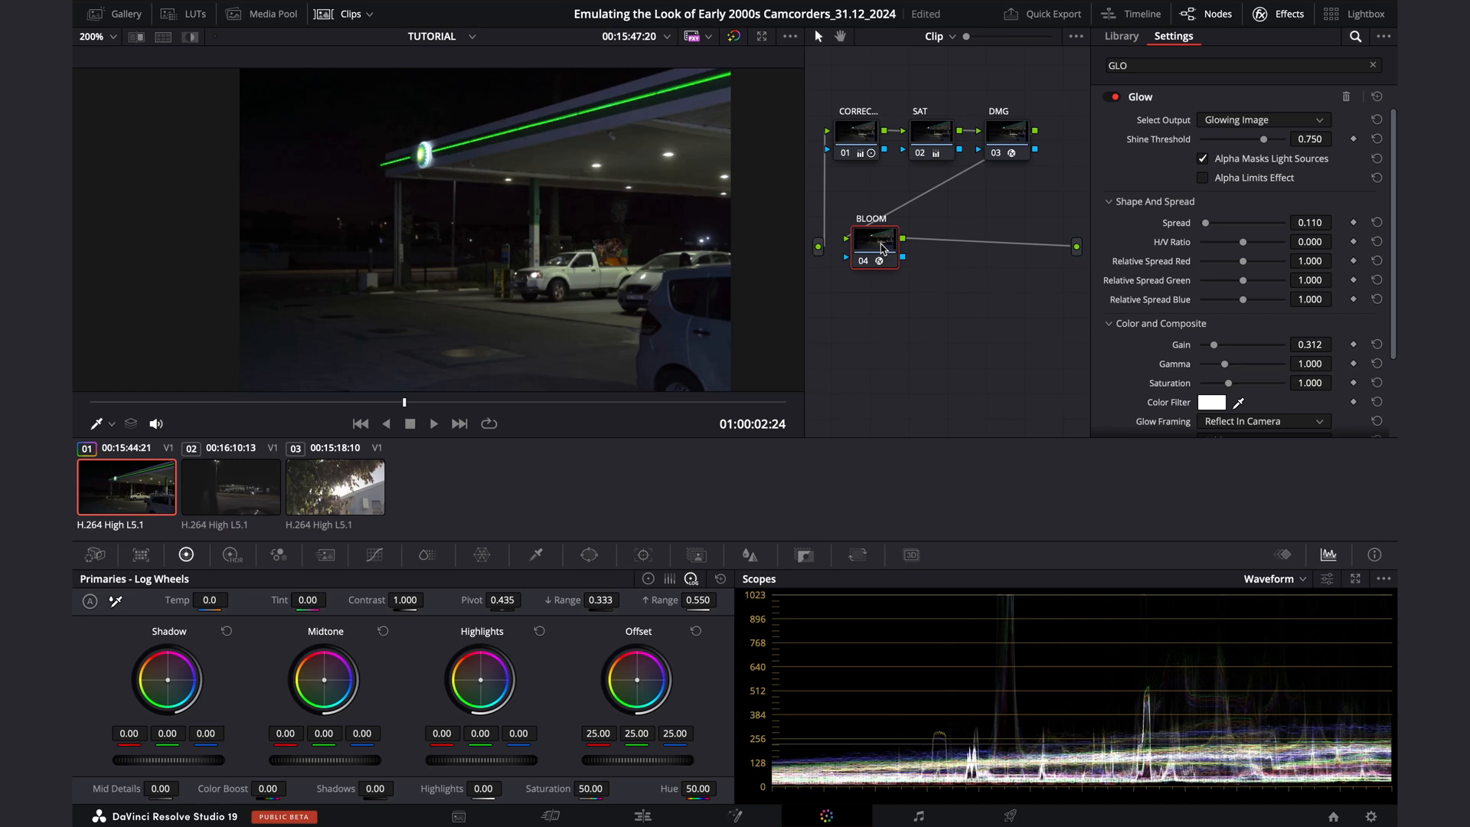
# Add a STREAKS glow node after BLOOM with H/V ratio fully vertical at -1.000.
pyautogui.rightClick(875, 239)
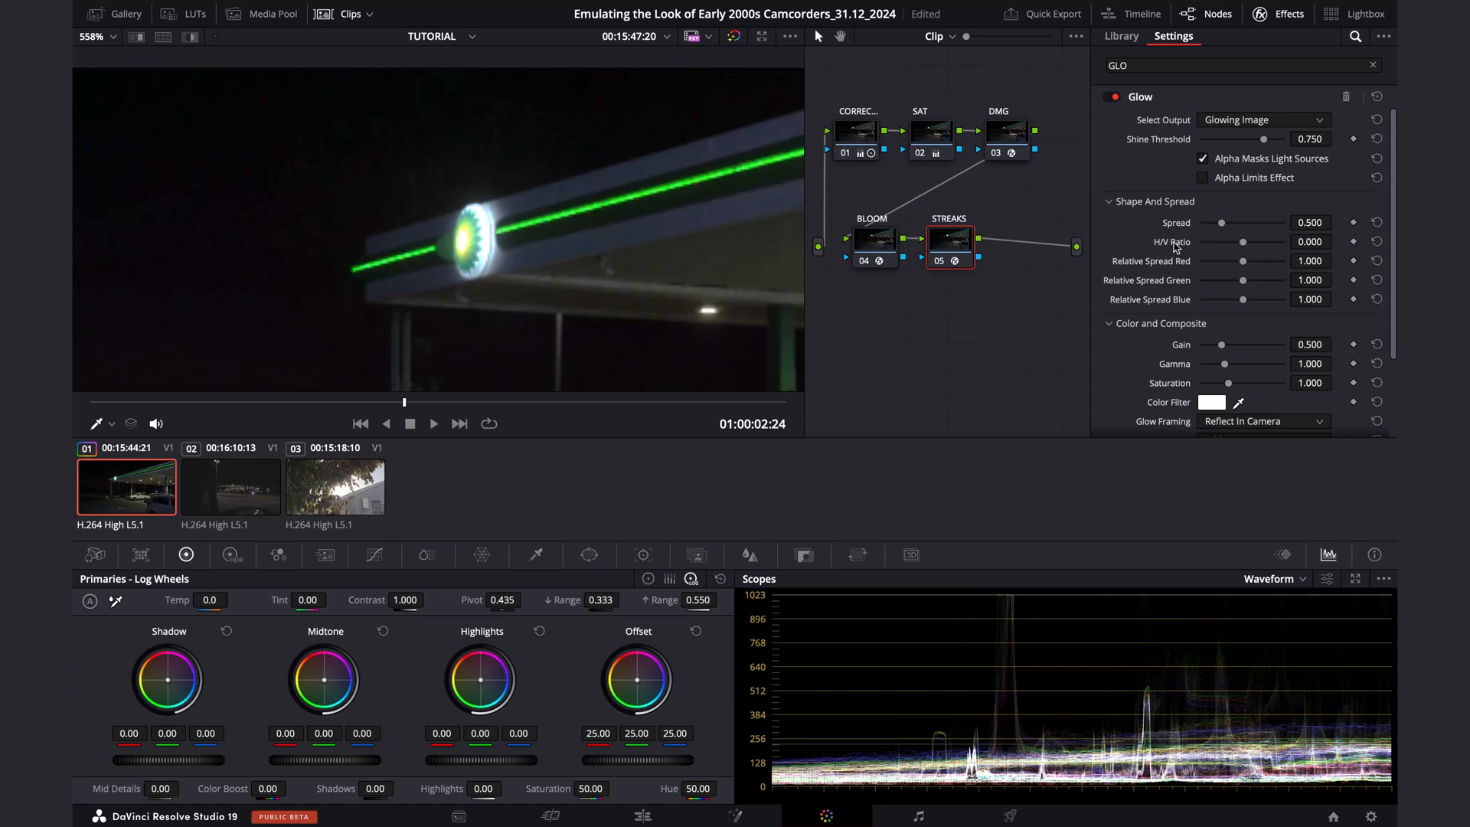
pyautogui.moveTo(1176, 243)
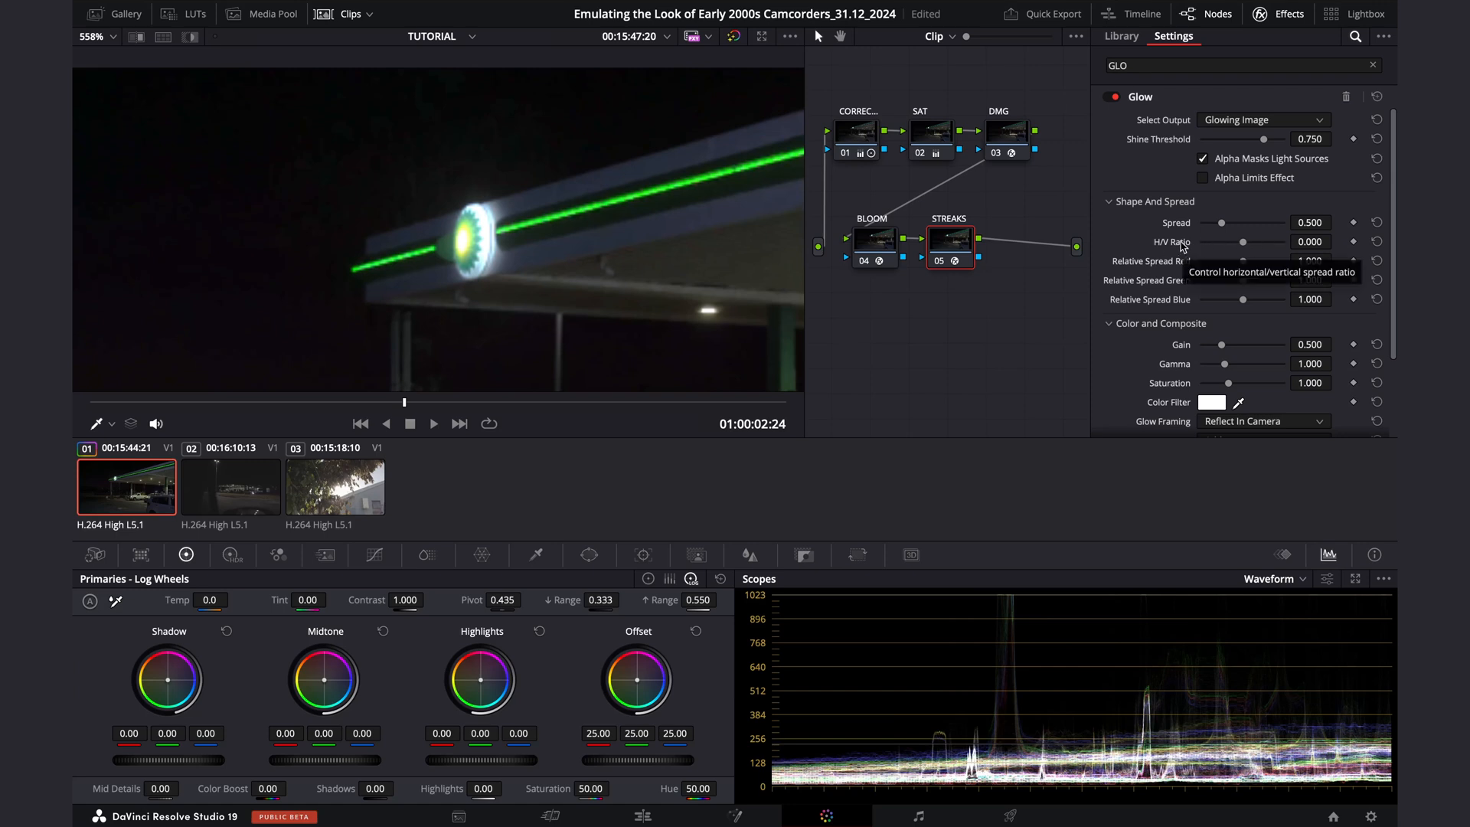
pyautogui.moveTo(1162, 244)
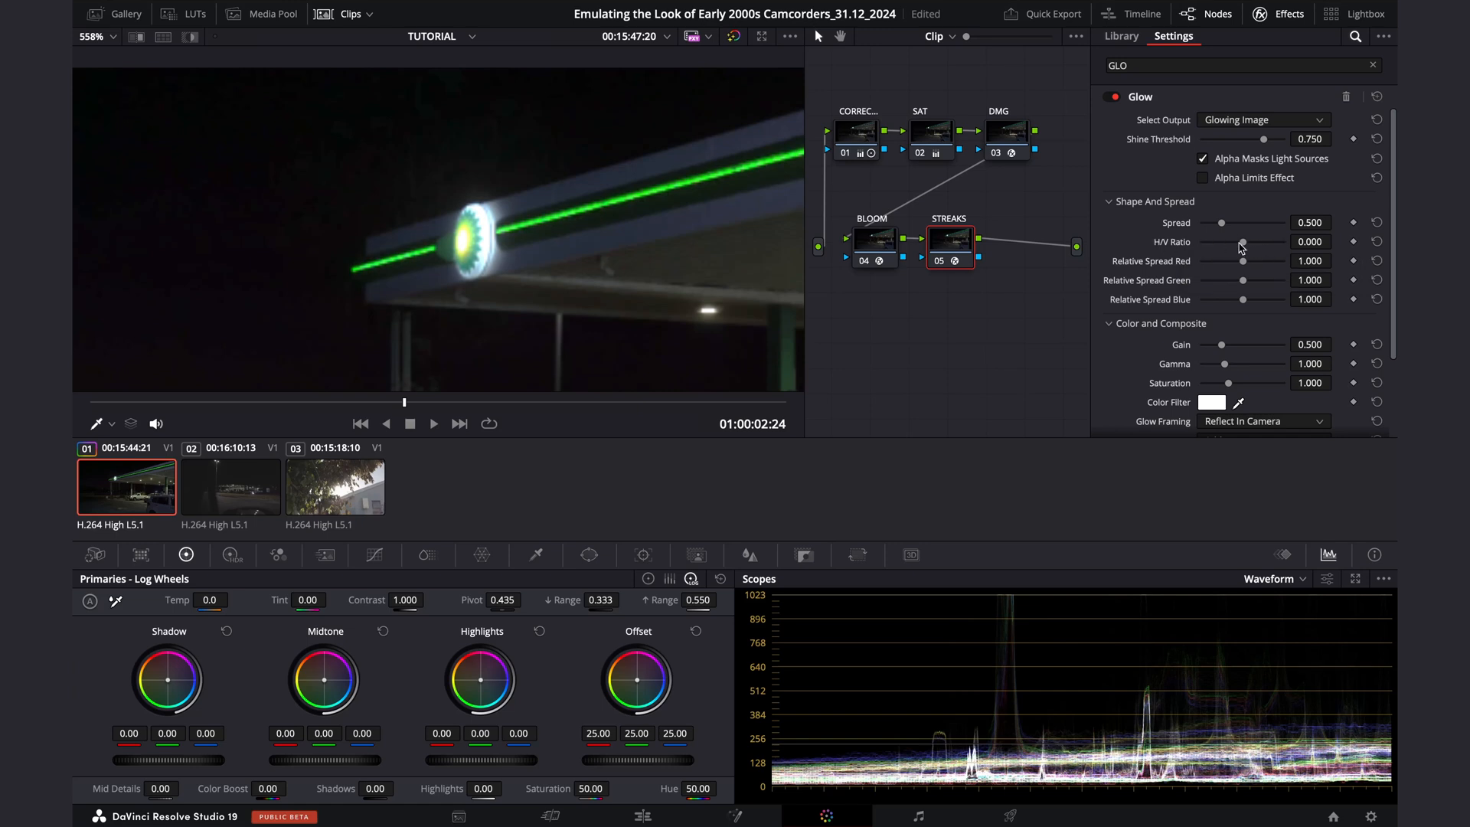
pyautogui.moveTo(1244, 242); pyautogui.dragTo(1225, 242)
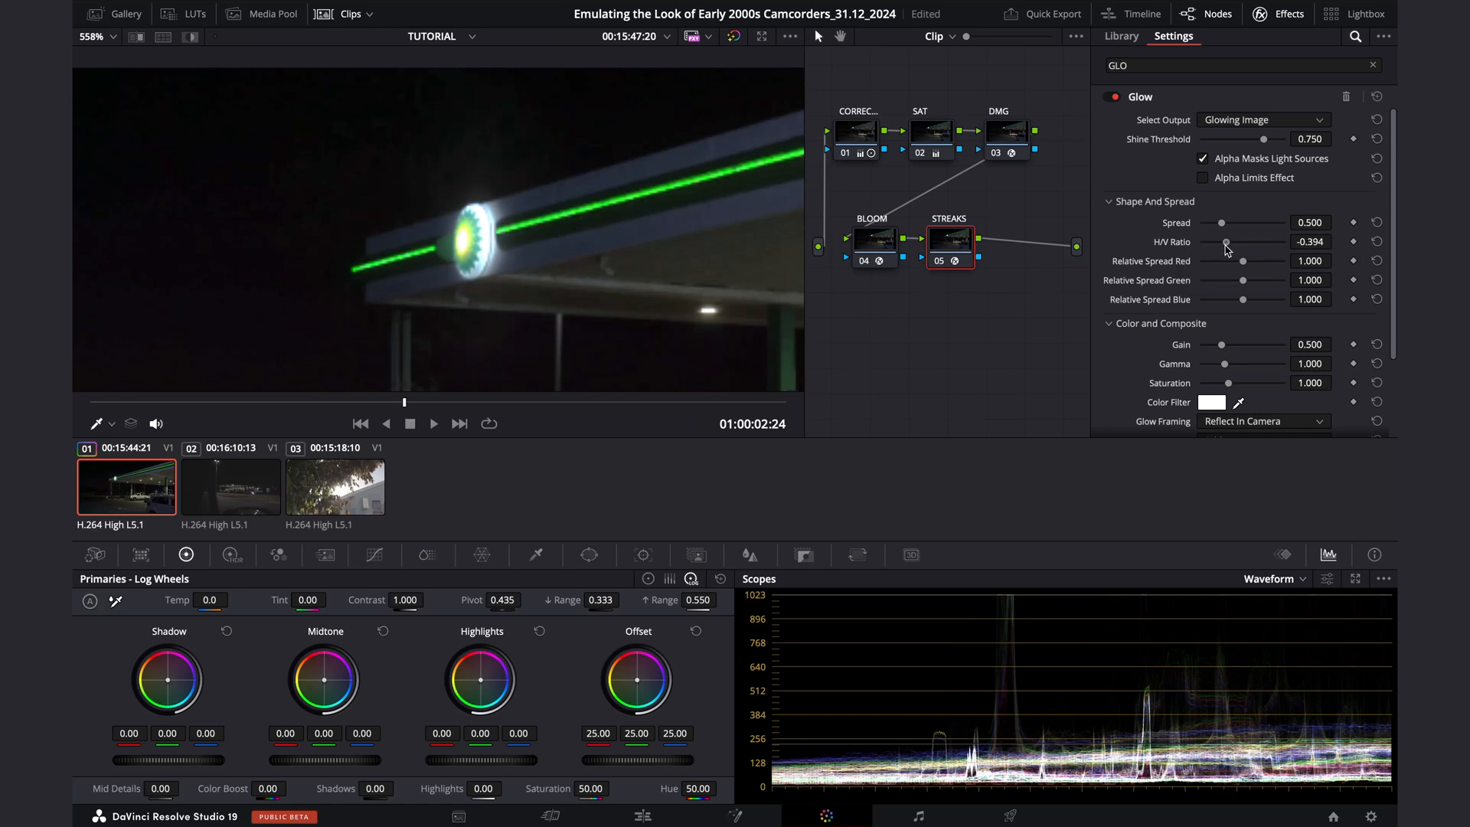
pyautogui.moveTo(1237, 242); pyautogui.dragTo(1198, 242)
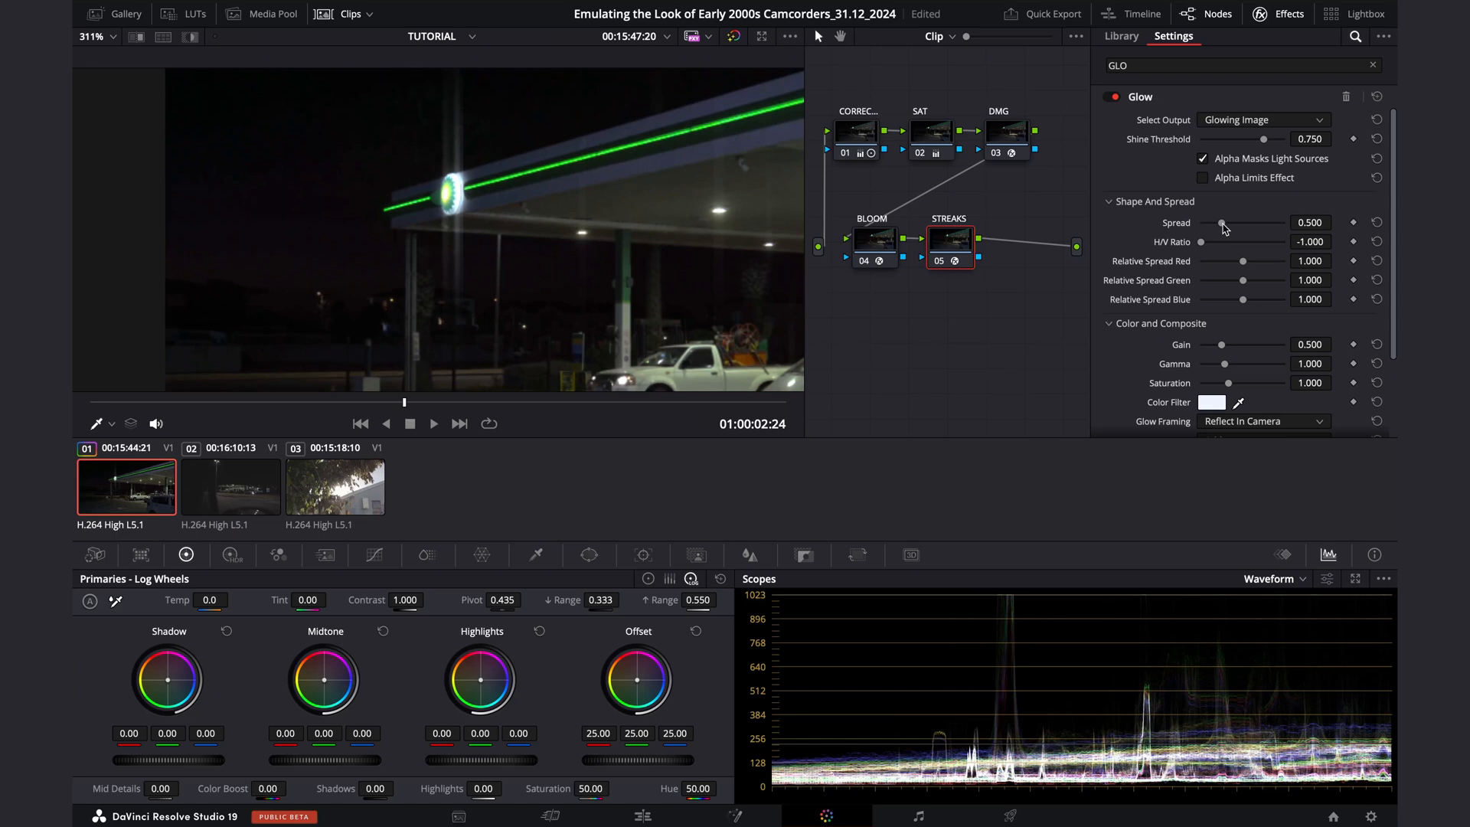
# Set the streak glow to spread 0.606, gain 0.752 and gamma 0.739.
pyautogui.moveTo(1224, 222); pyautogui.dragTo(1247, 222)
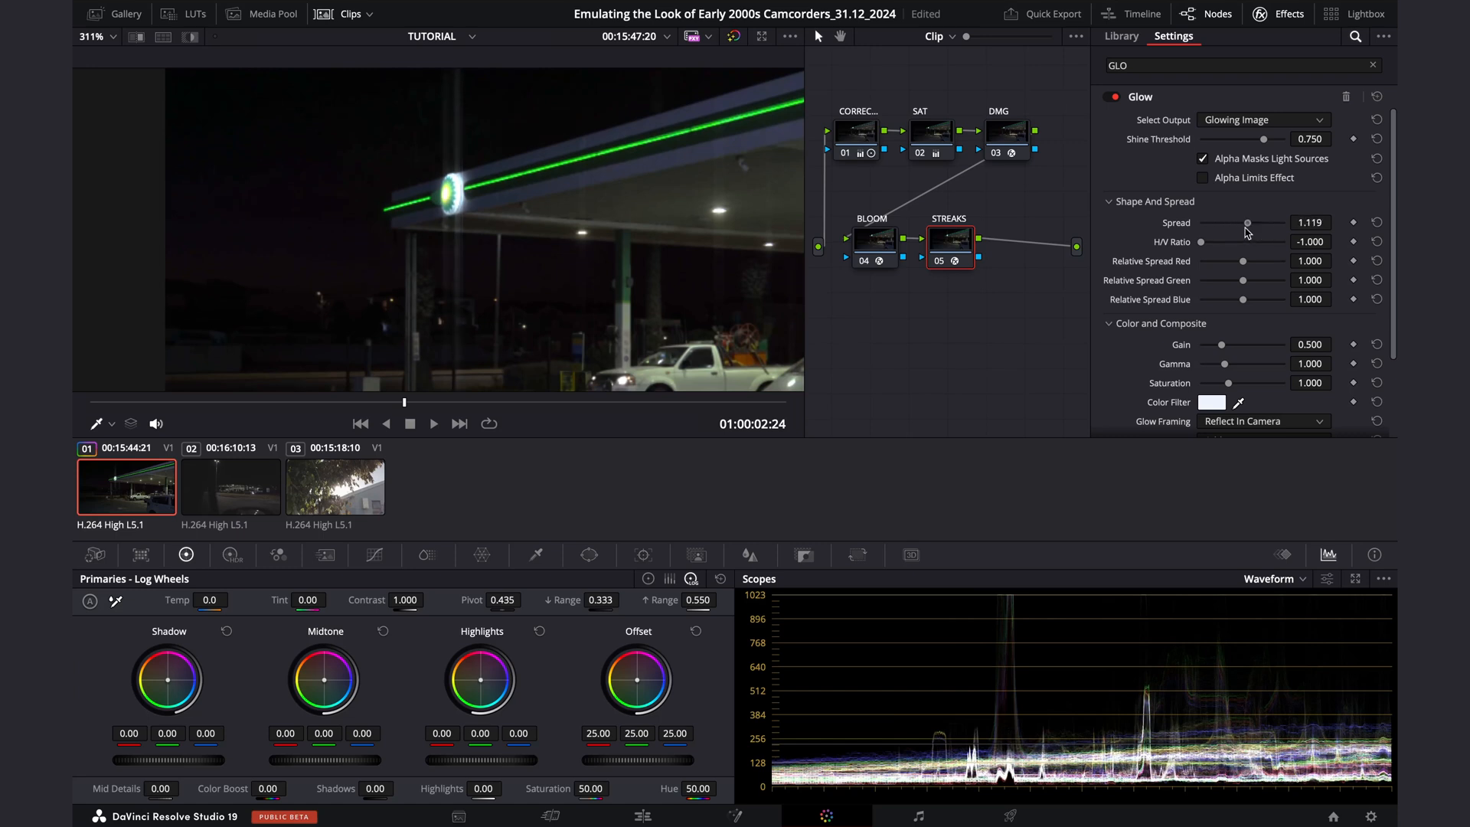
pyautogui.moveTo(1247, 222); pyautogui.dragTo(1227, 222)
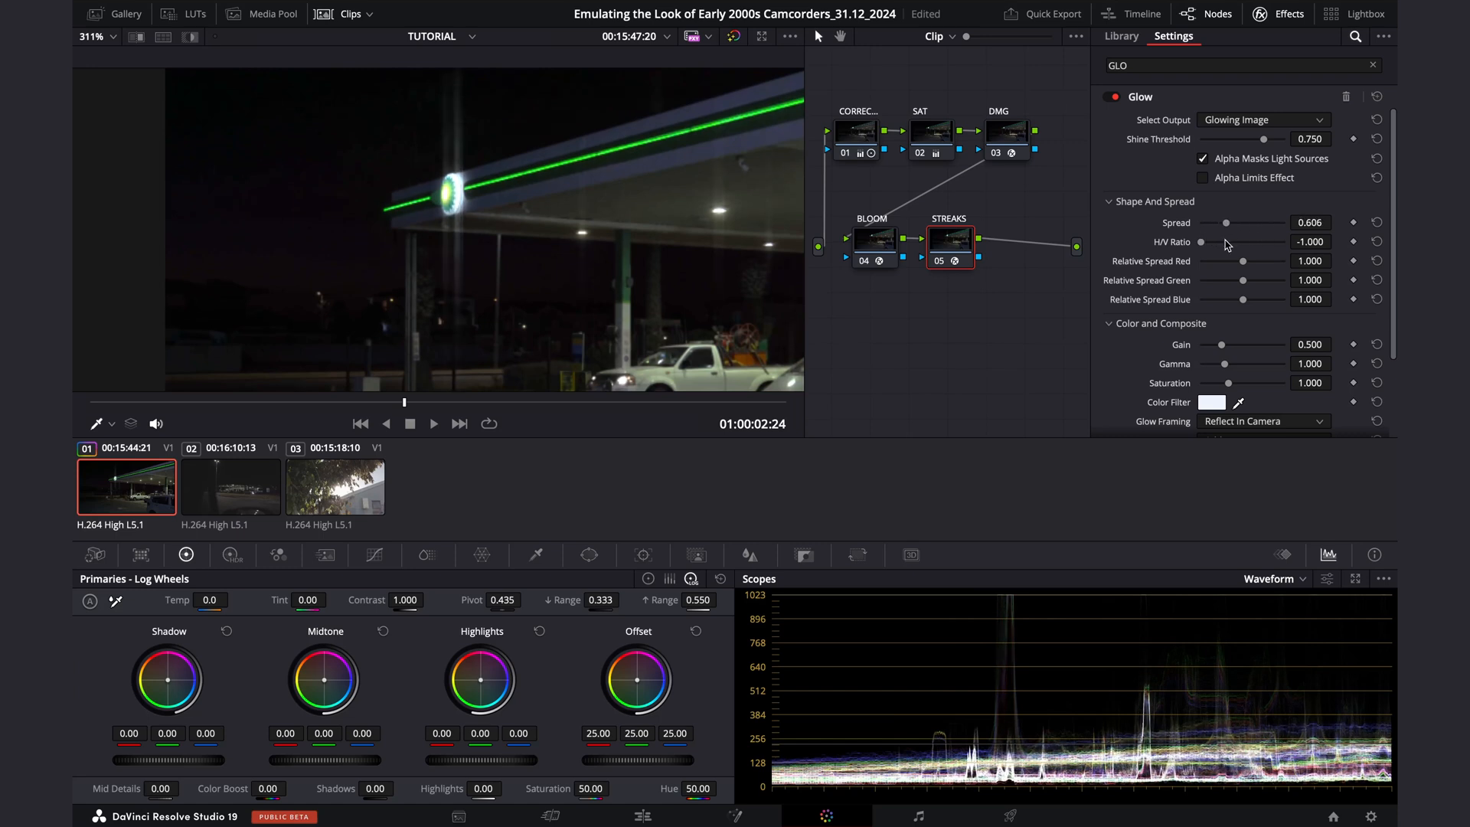
pyautogui.moveTo(1226, 345); pyautogui.dragTo(1220, 344)
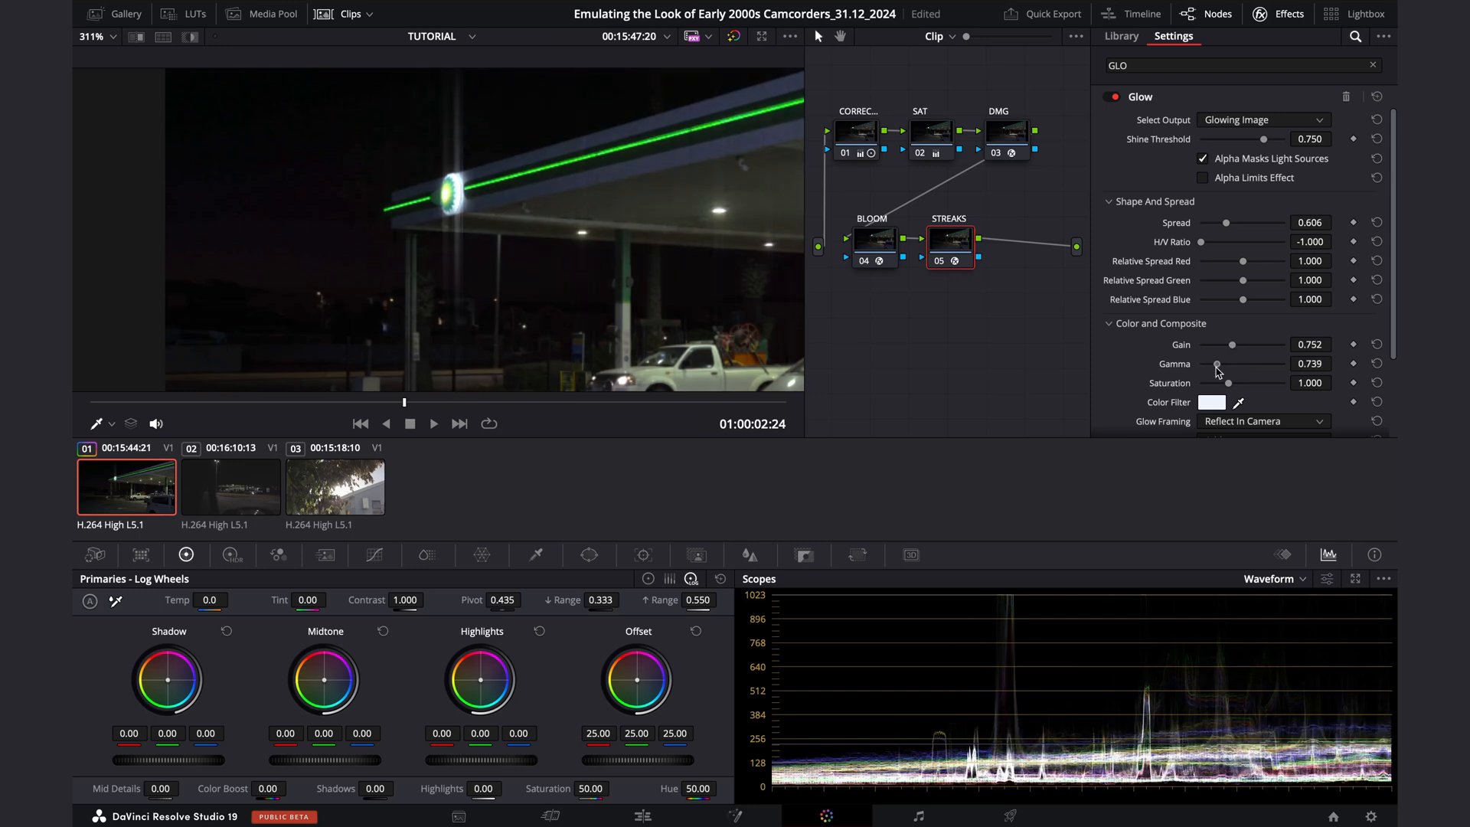
pyautogui.moveTo(1217, 364); pyautogui.dragTo(1241, 365)
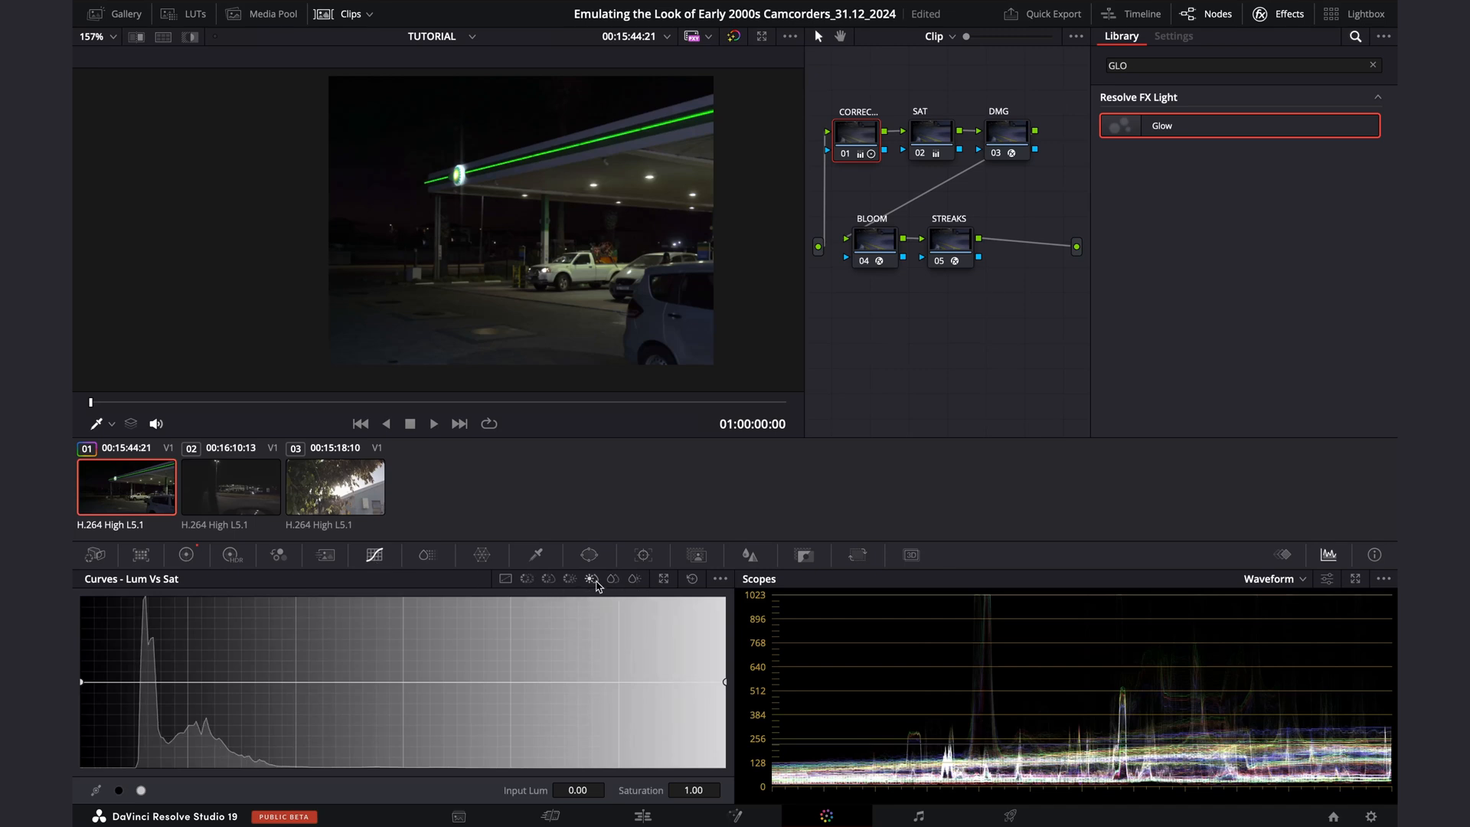
pyautogui.moveTo(73, 741)
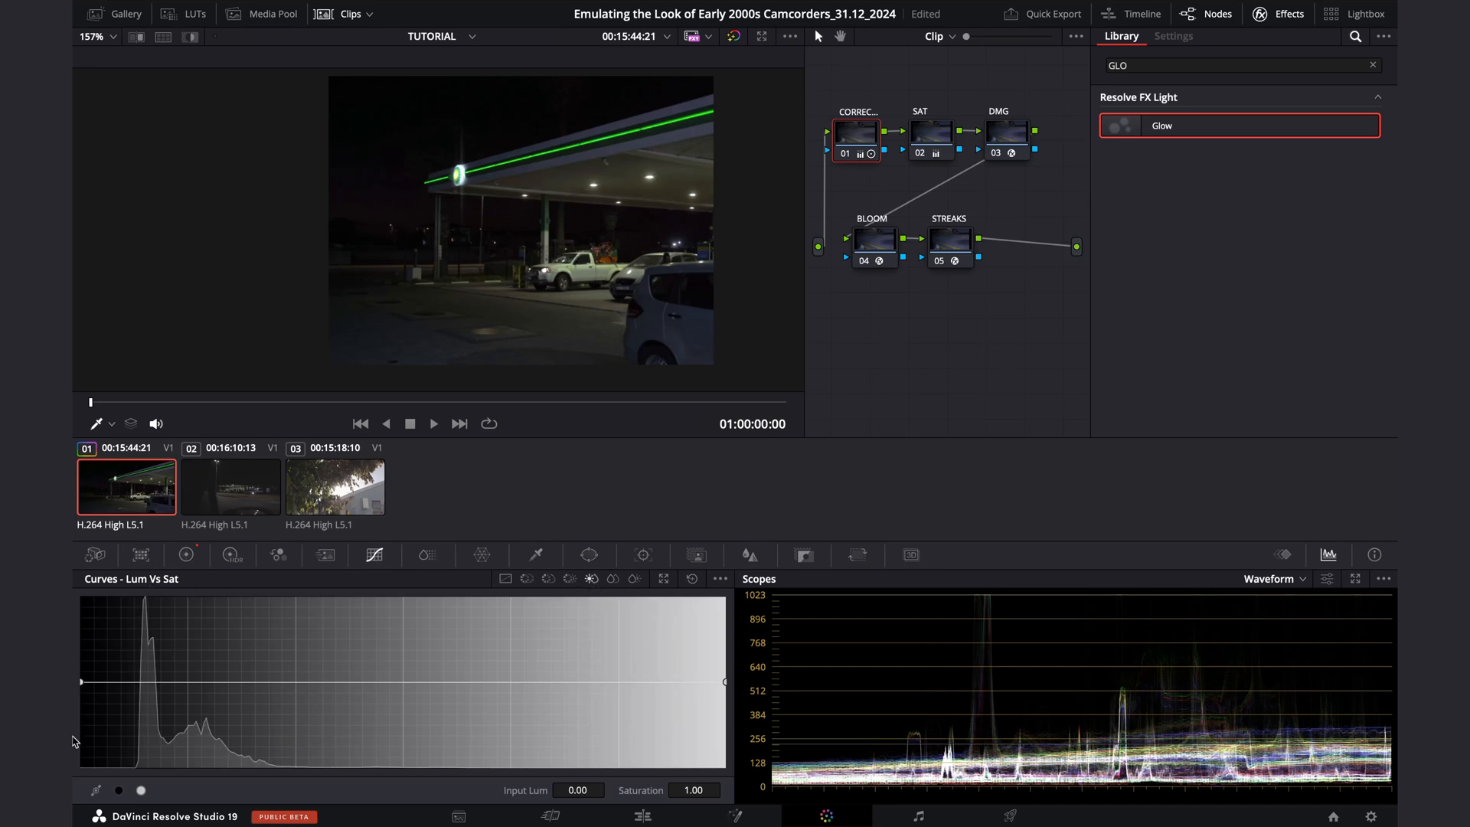
pyautogui.moveTo(169, 666)
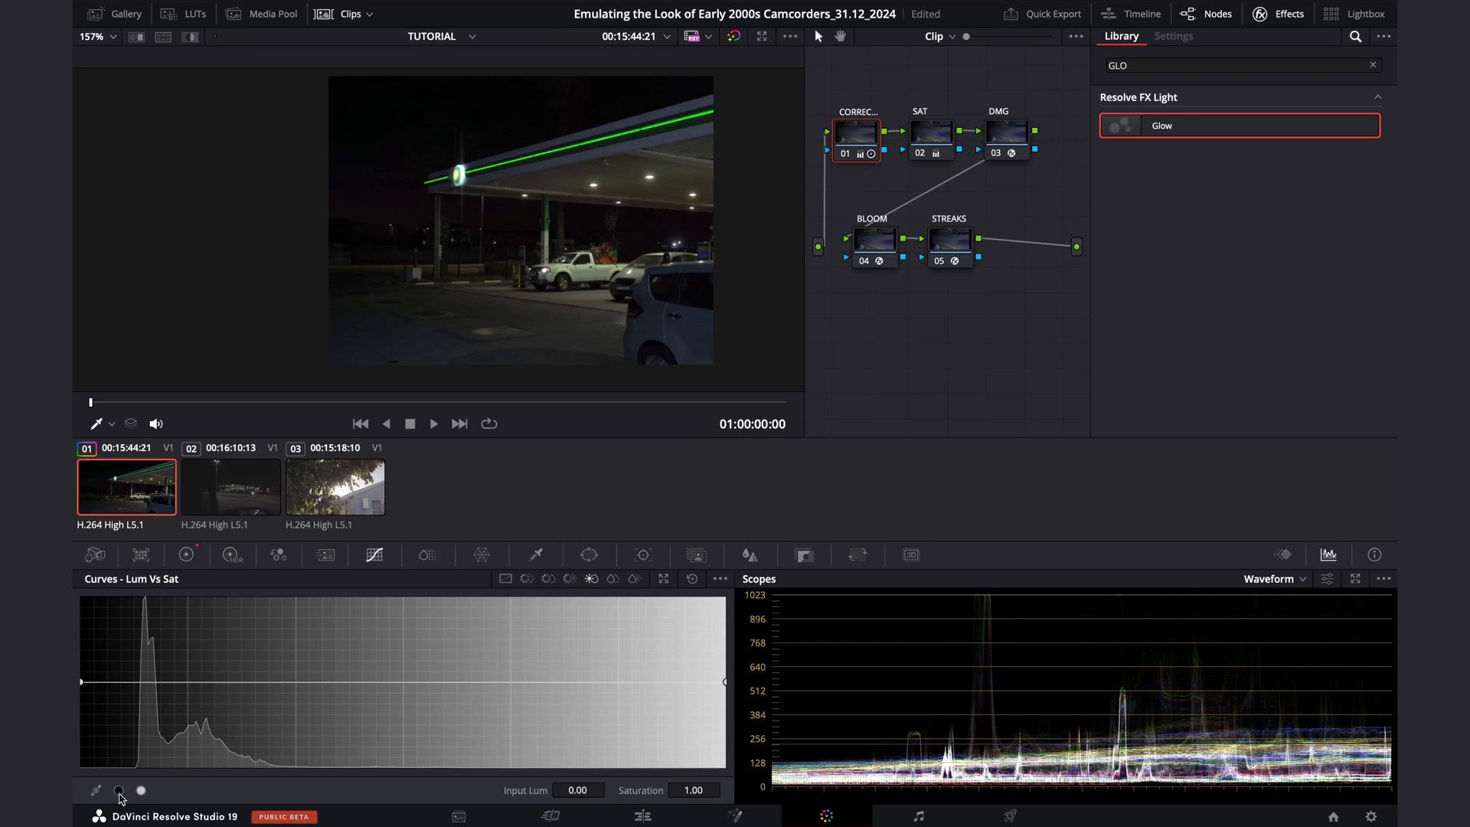
# Shape the Lum vs Sat curve to lift darkest-tone saturation to about 1.45, tapering to midtones.
pyautogui.moveTo(79, 680); pyautogui.dragTo(241, 682)
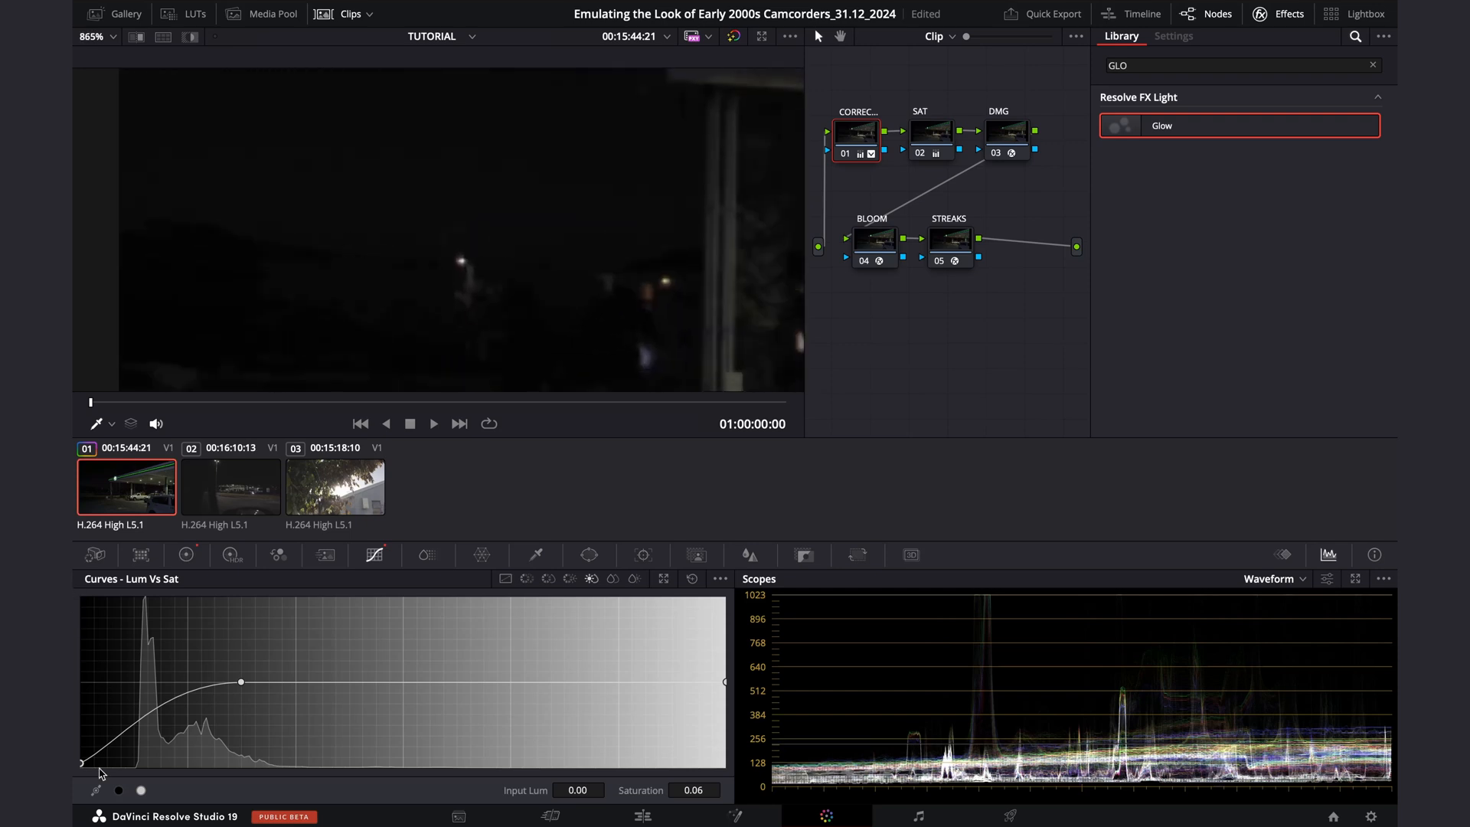
pyautogui.moveTo(83, 761); pyautogui.dragTo(82, 662)
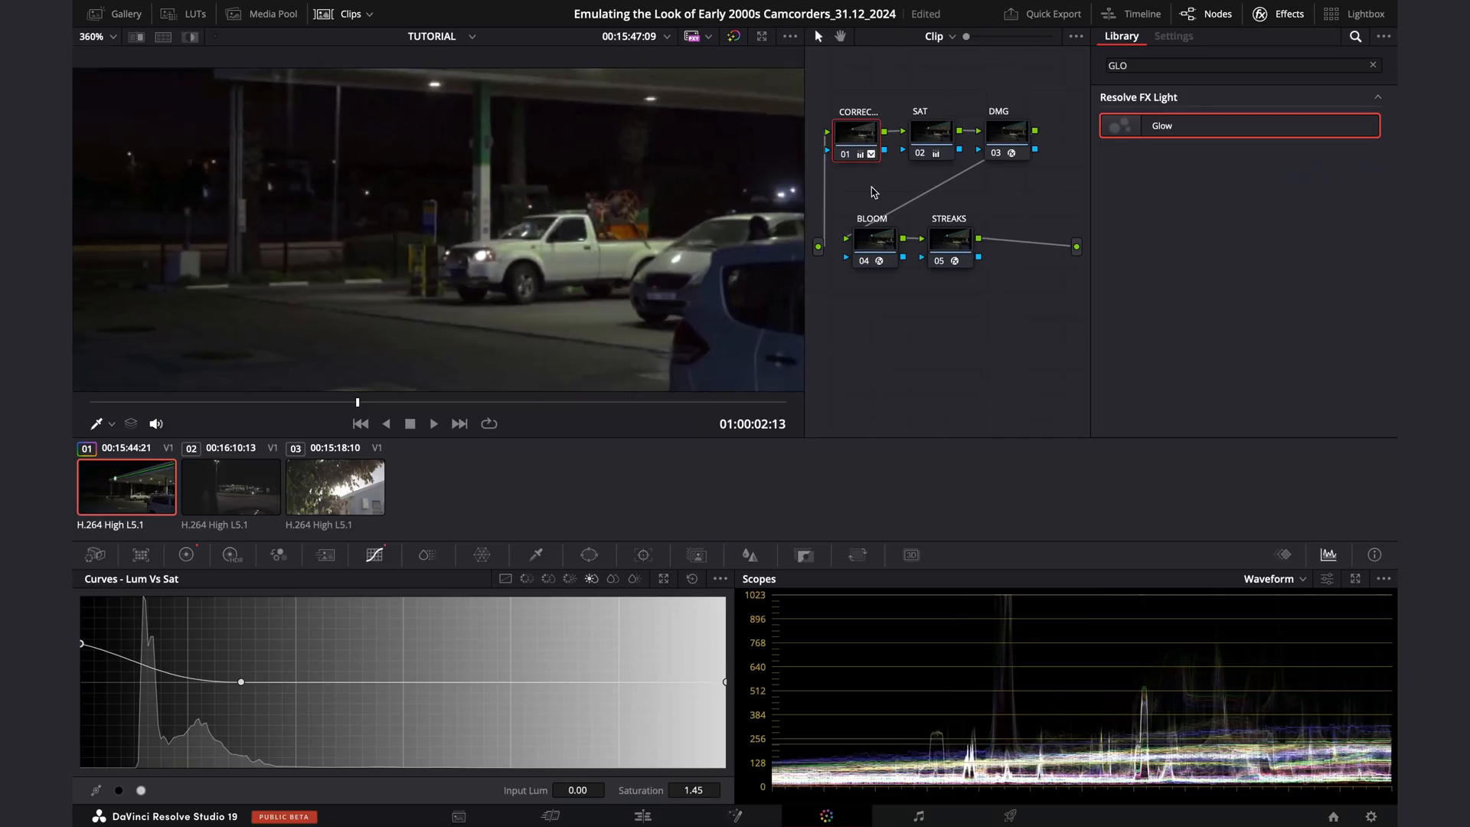
# Drop the DMG node's JPEG Damage Quality to about 31 for heavier artefacts.
pyautogui.click(1006, 131)
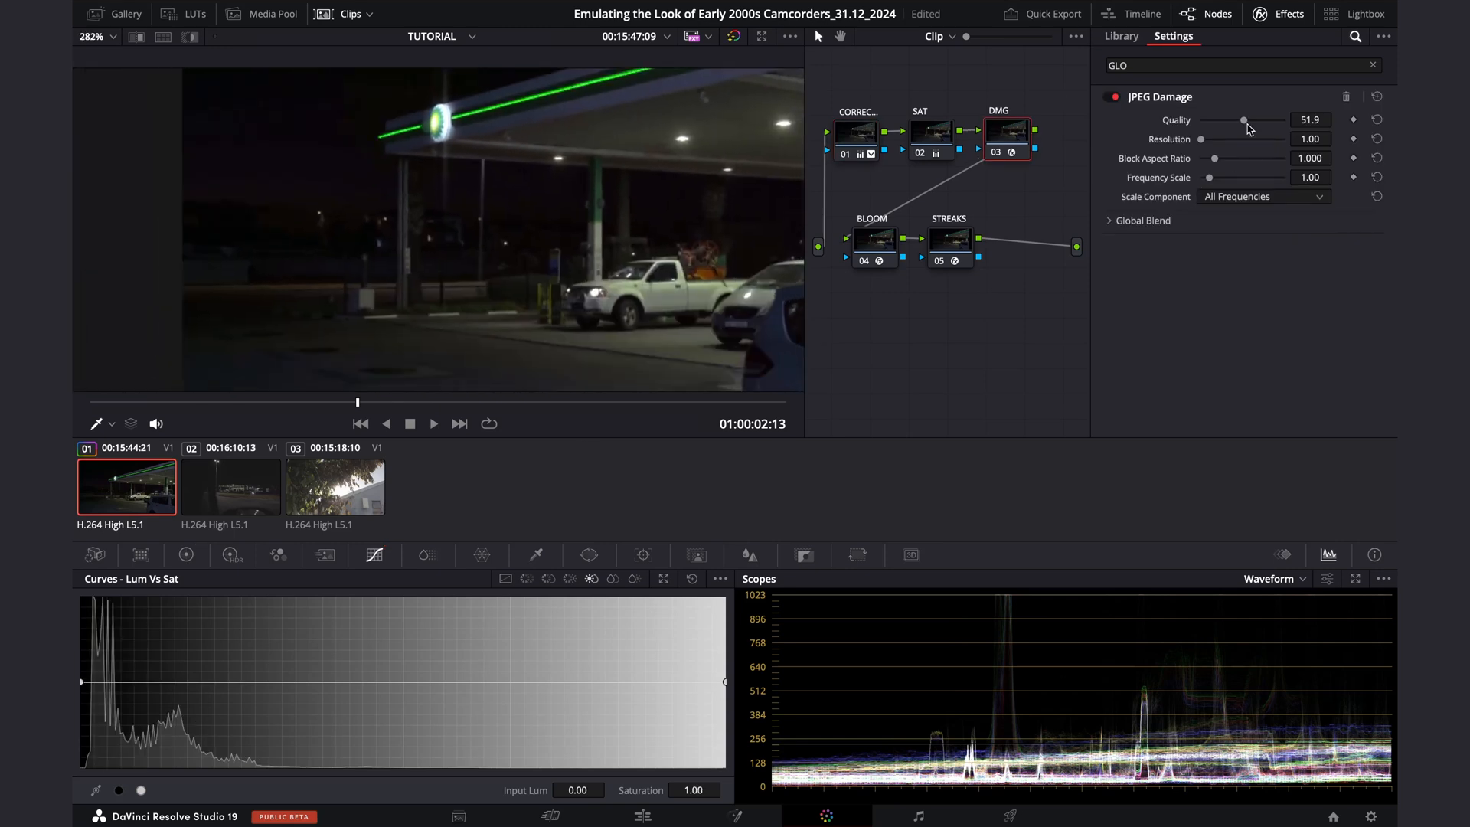
pyautogui.moveTo(1242, 120); pyautogui.dragTo(1225, 120)
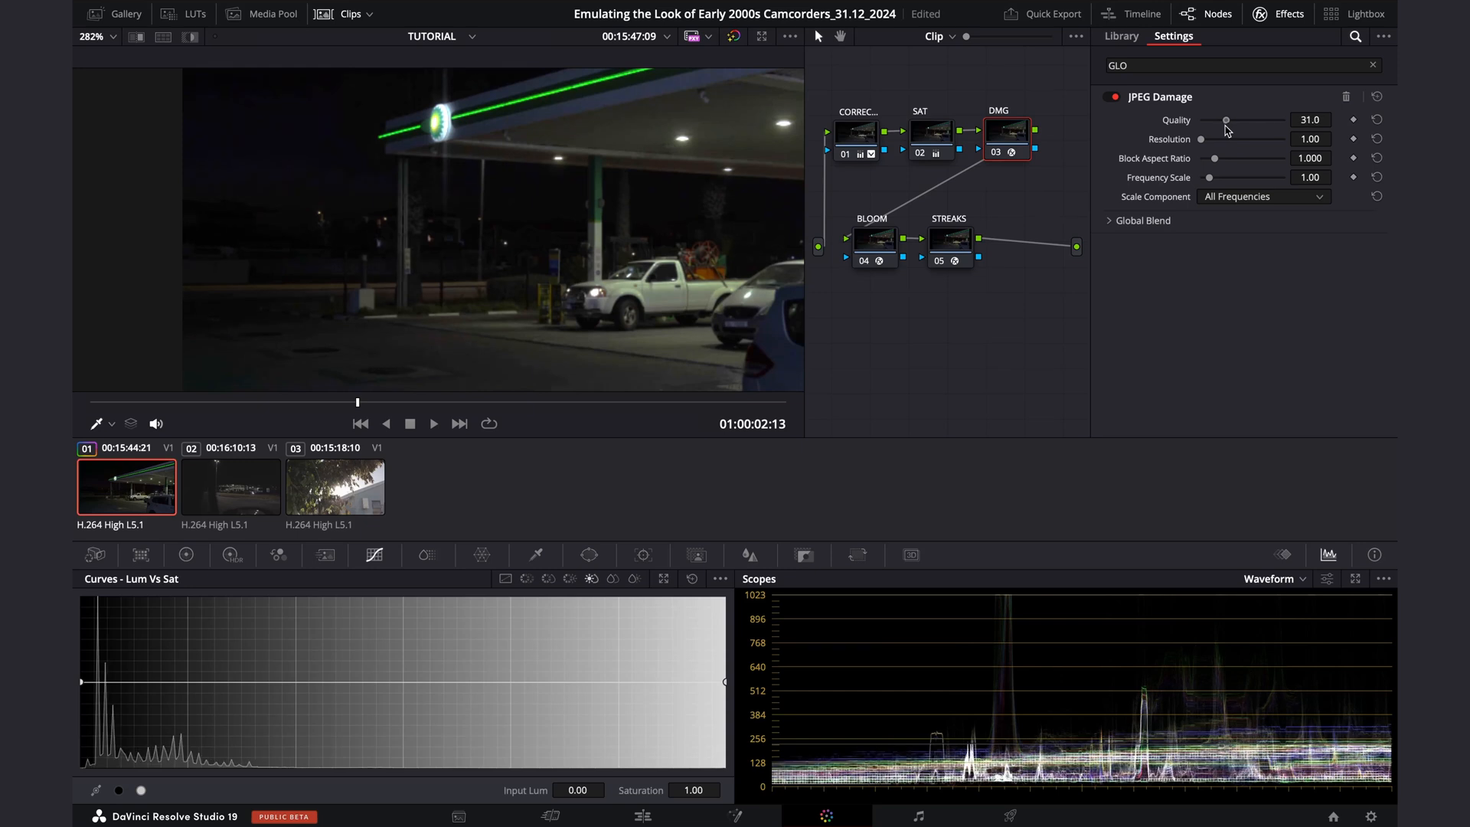
pyautogui.moveTo(1225, 119); pyautogui.dragTo(1238, 119)
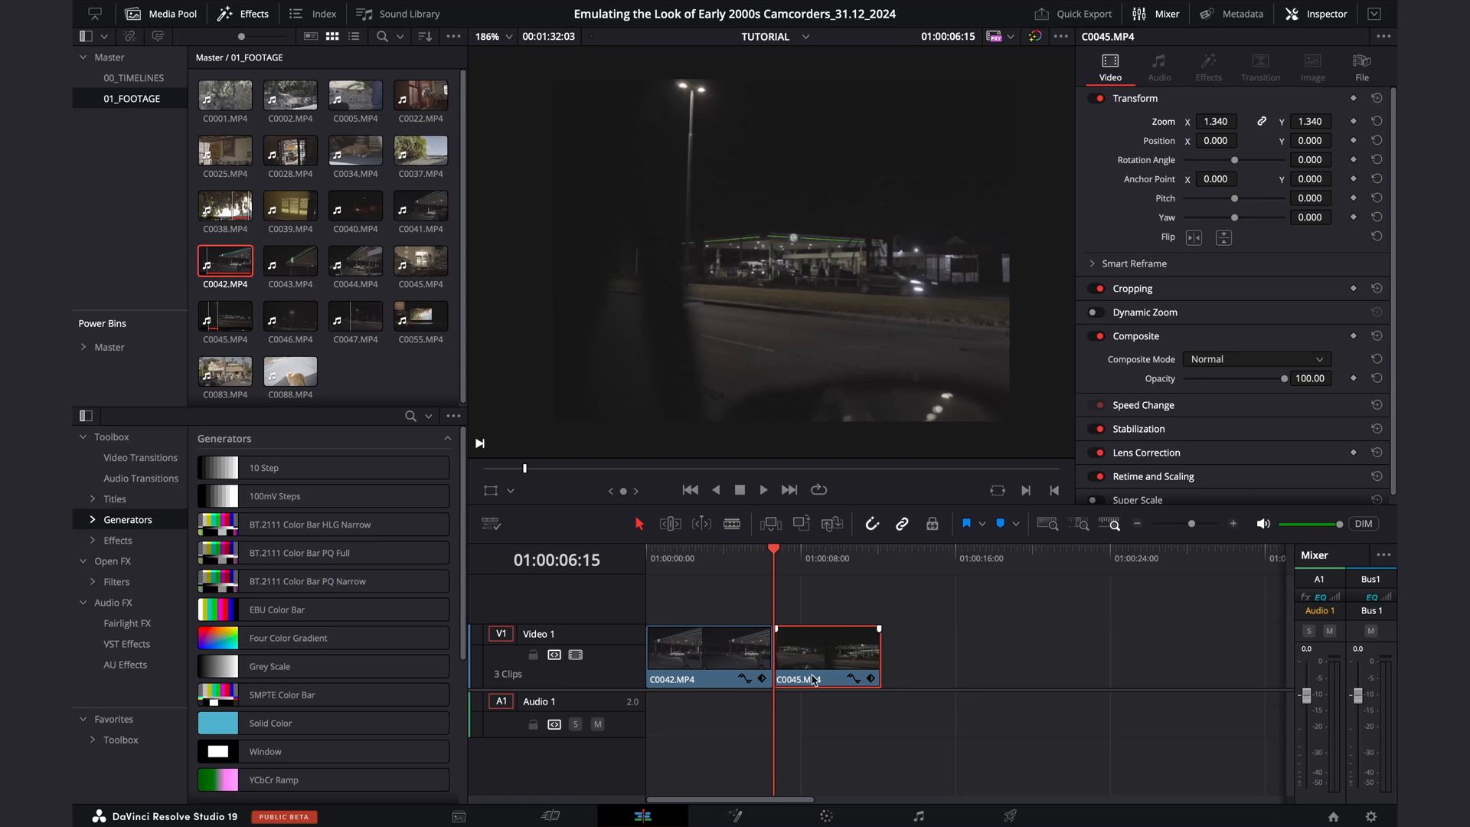
# Paste C0042's attributes onto C0045 with Color Correction included.
pyautogui.click(711, 660)
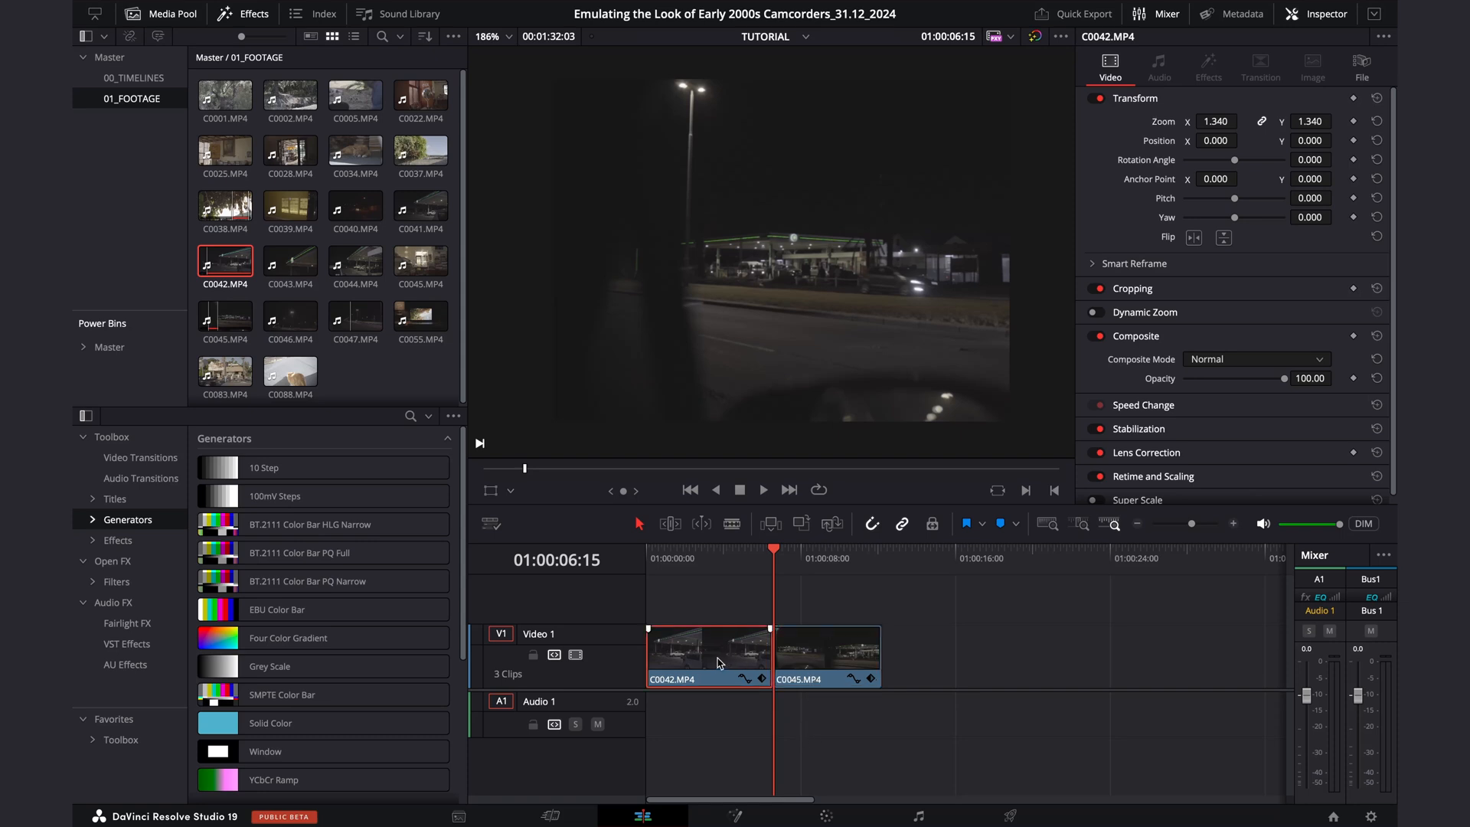
pyautogui.click(824, 655)
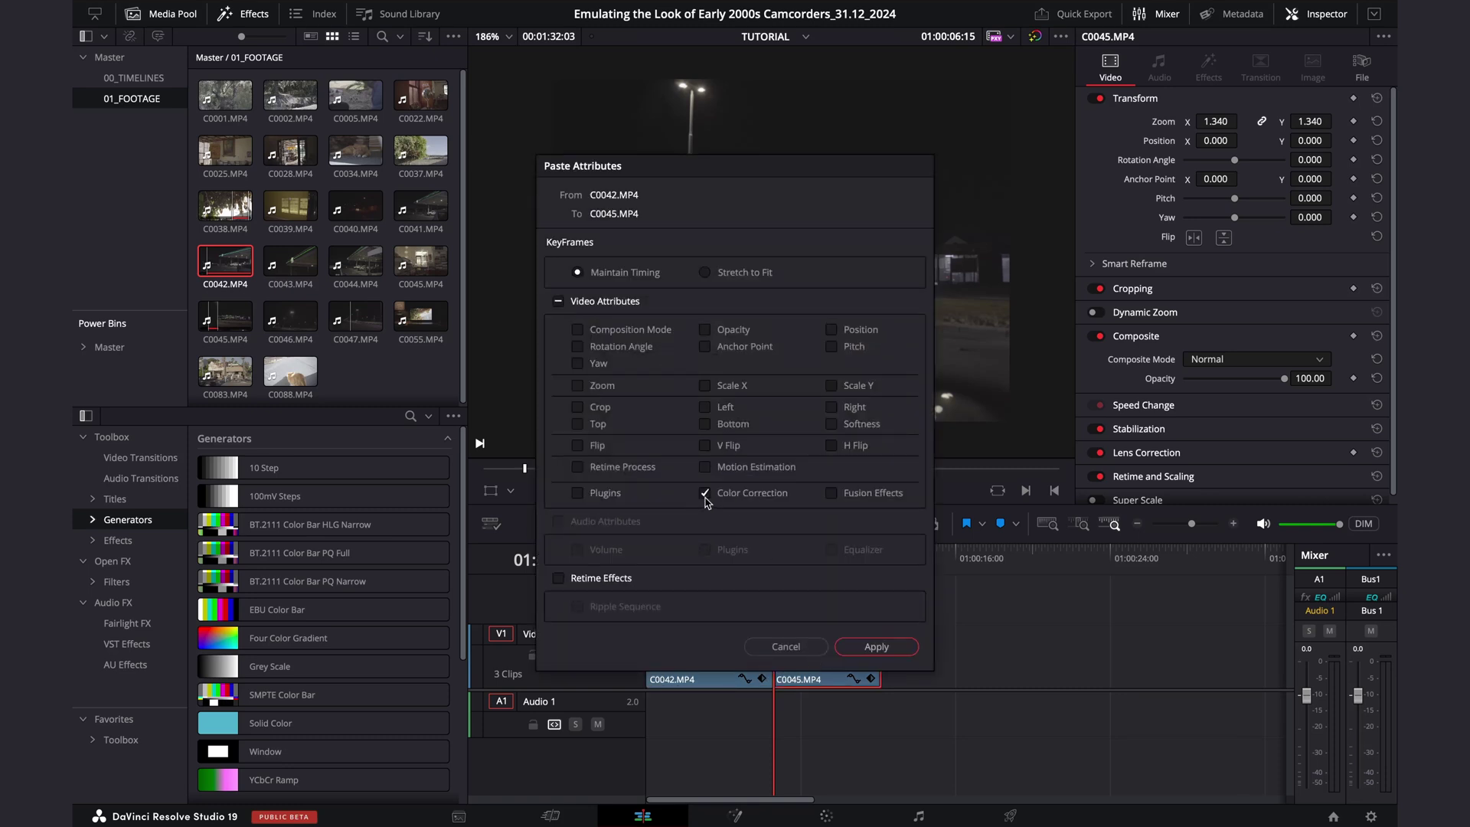
pyautogui.click(875, 646)
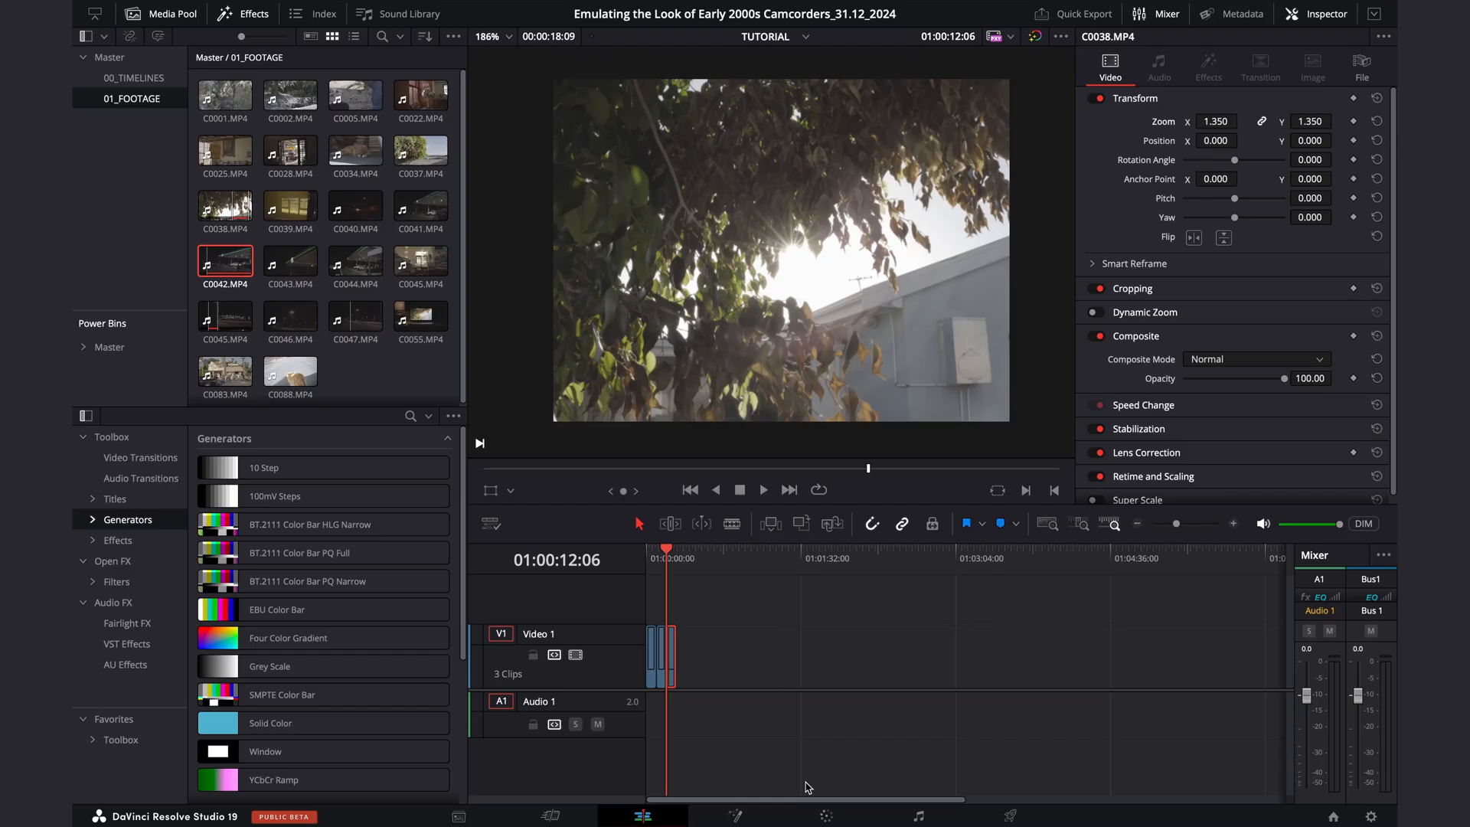
# Apply the saved gallery still 1.2.1 grade to the tree clip on the Color page.
pyautogui.click(810, 815)
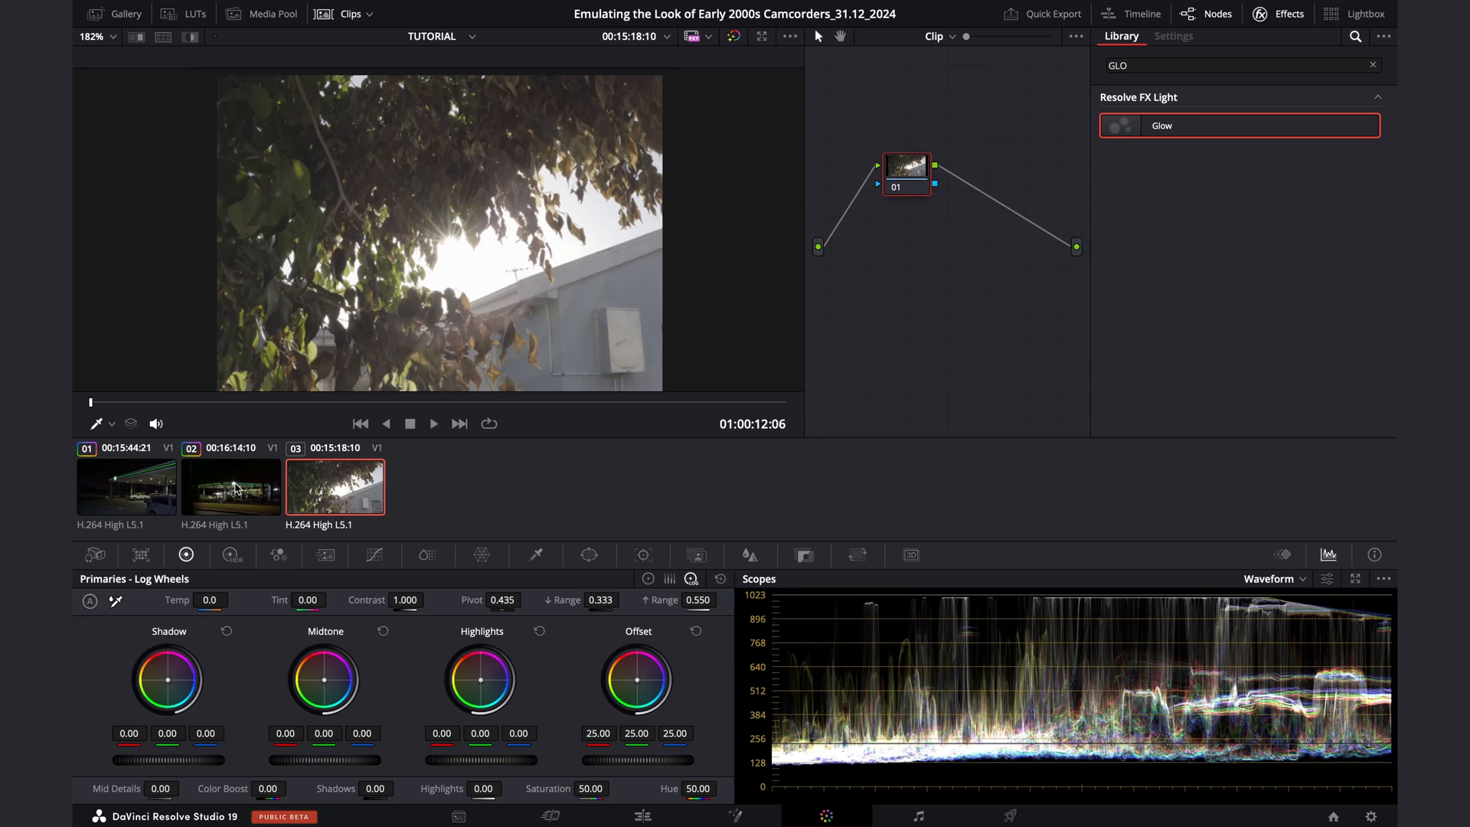
pyautogui.click(127, 14)
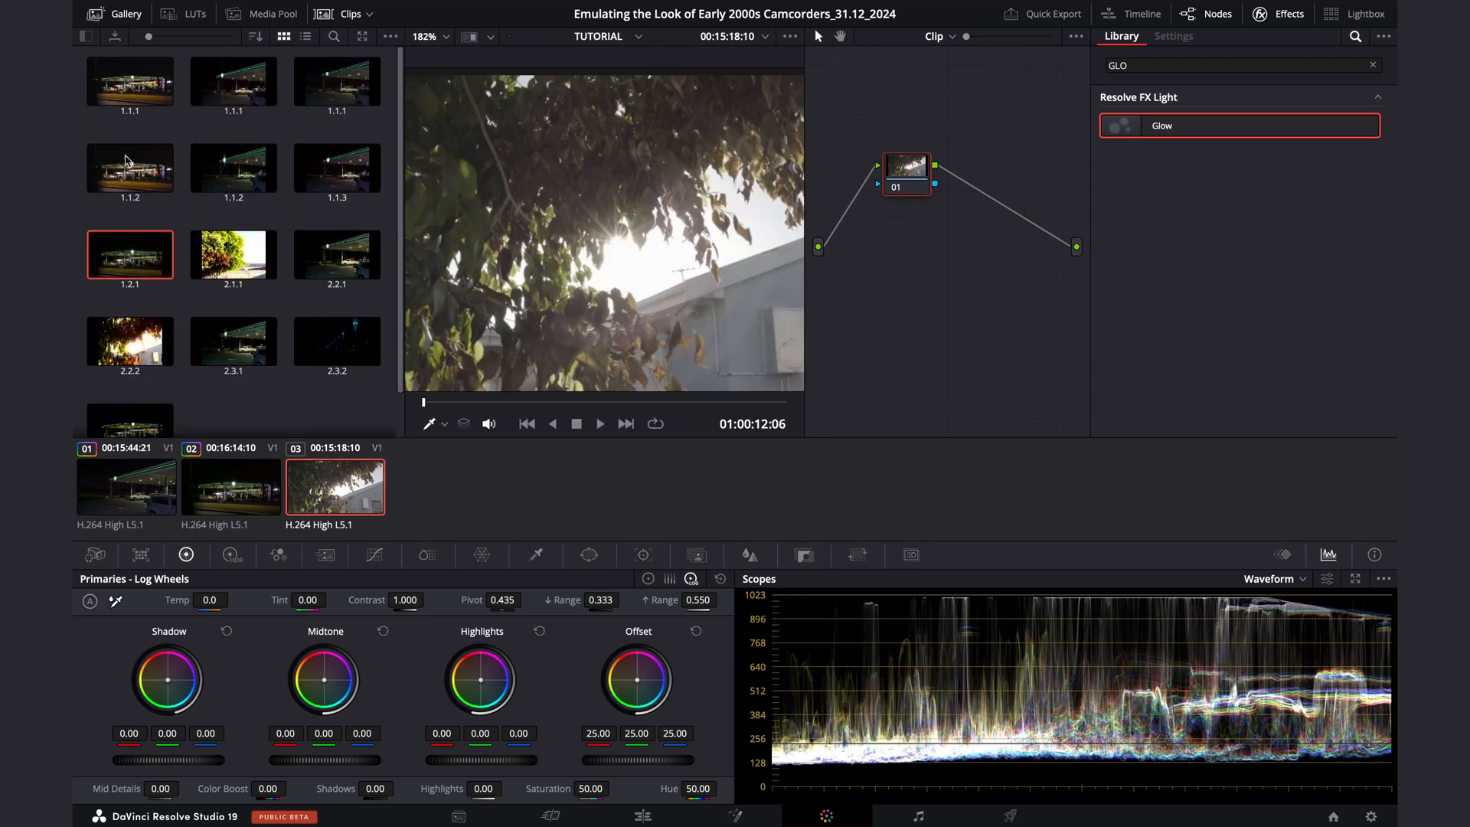
pyautogui.rightClick(130, 254)
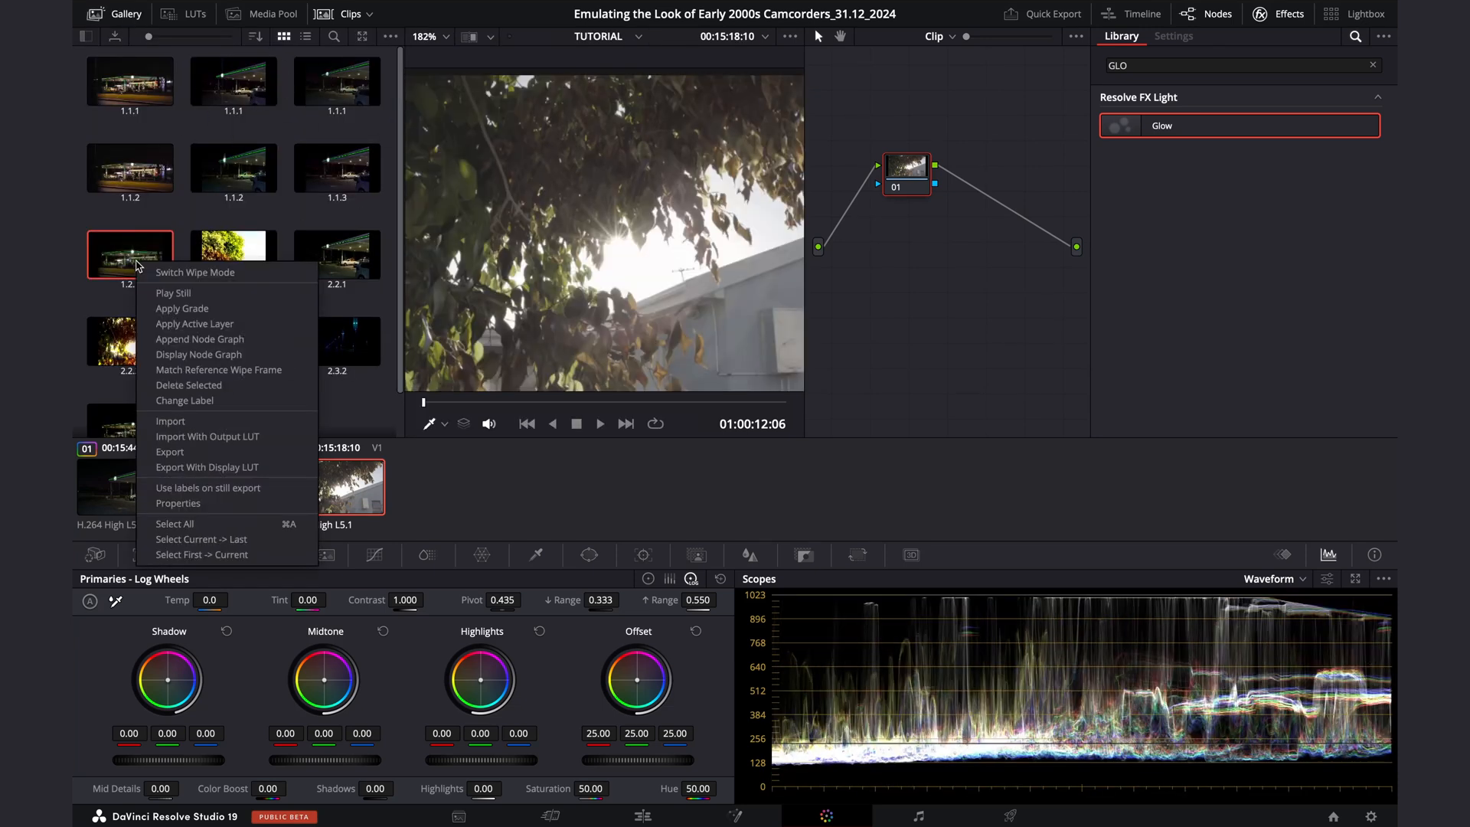
pyautogui.click(1173, 37)
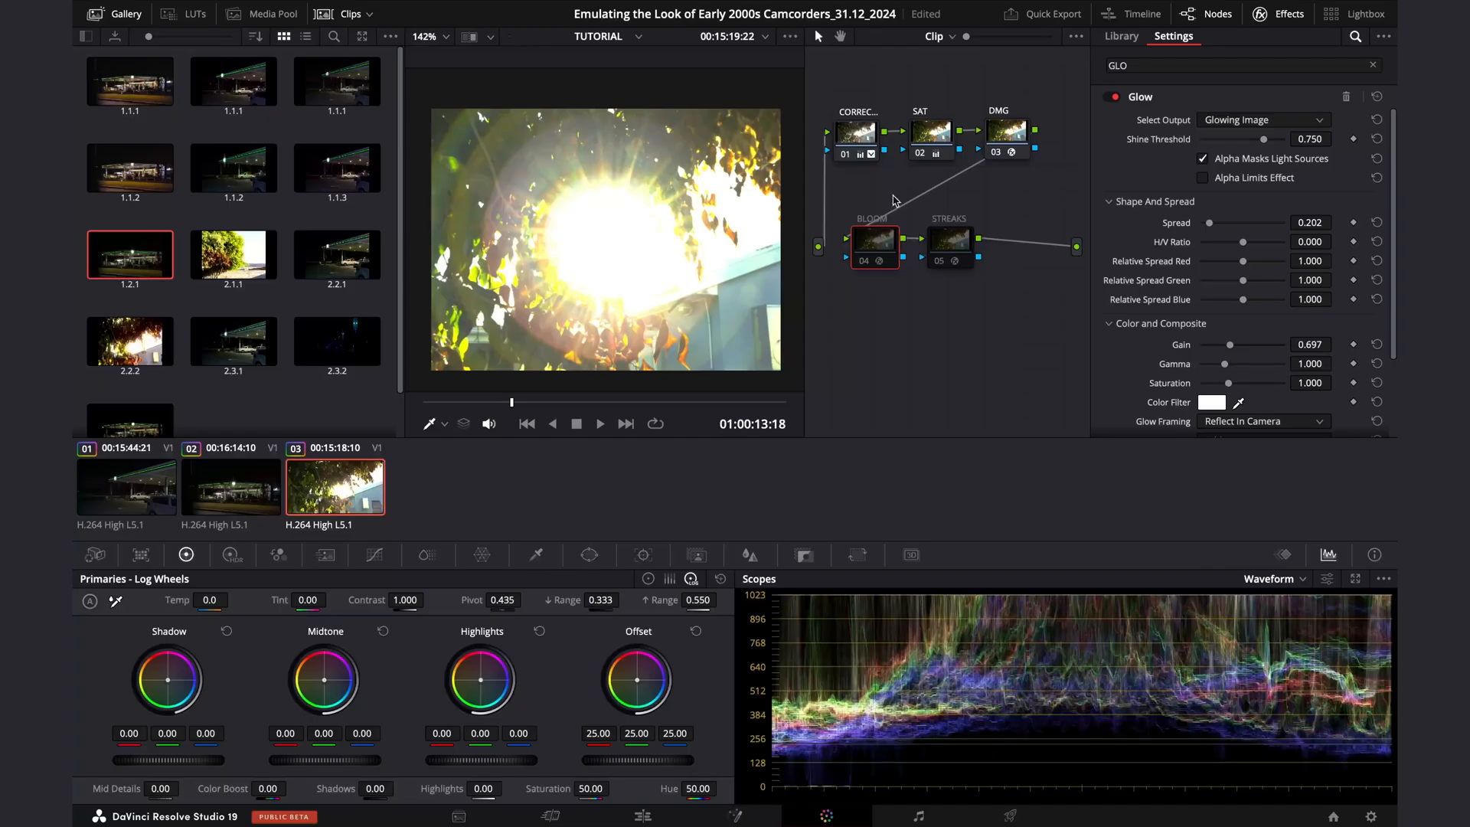
# Raise the DMG node's JPEG Damage Quality to lessen the tree clip's blockiness.
pyautogui.click(1008, 132)
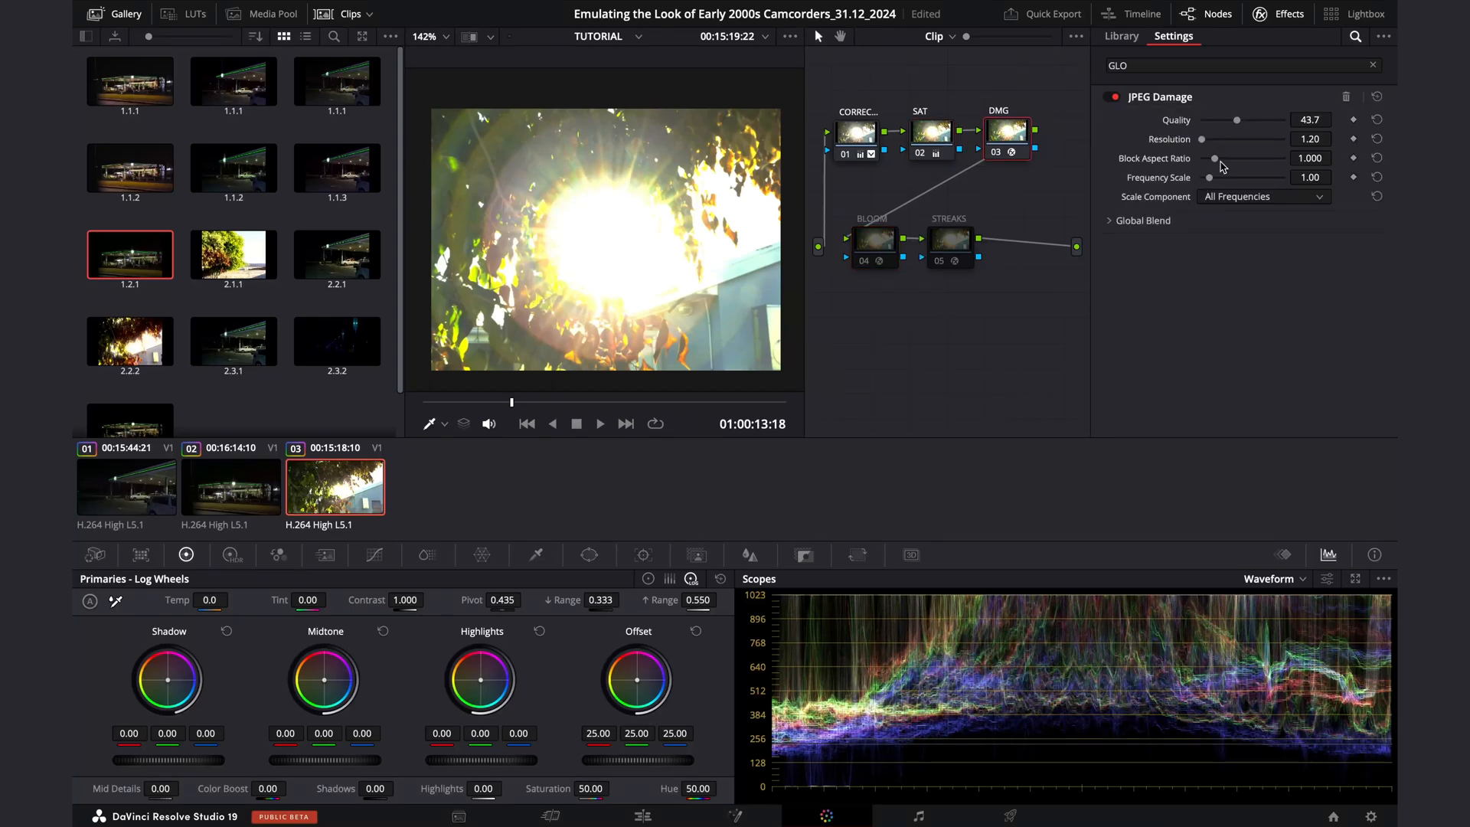
pyautogui.moveTo(1214, 162)
pyautogui.write('1')
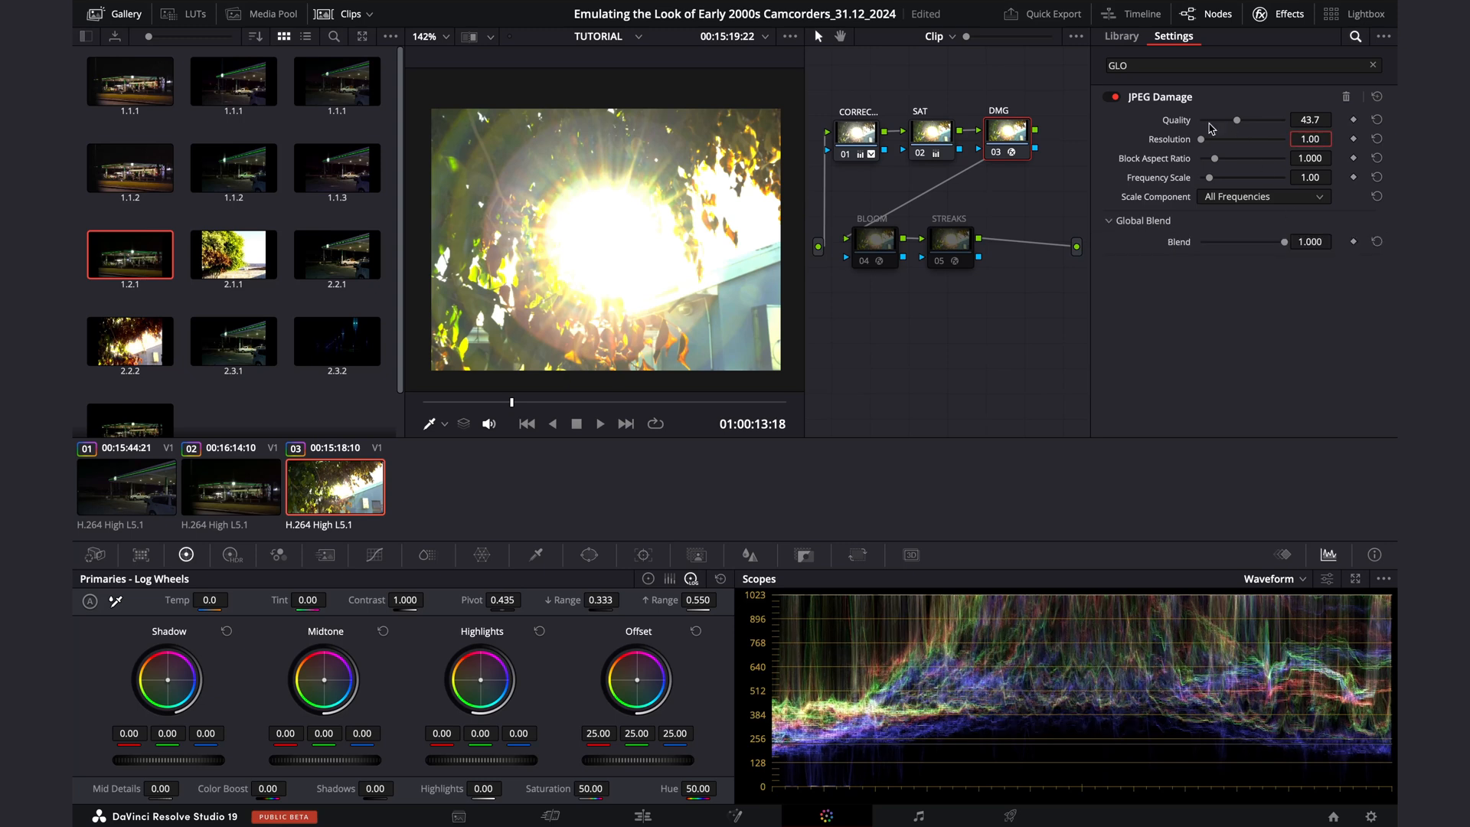
pyautogui.moveTo(1238, 120); pyautogui.dragTo(1256, 119)
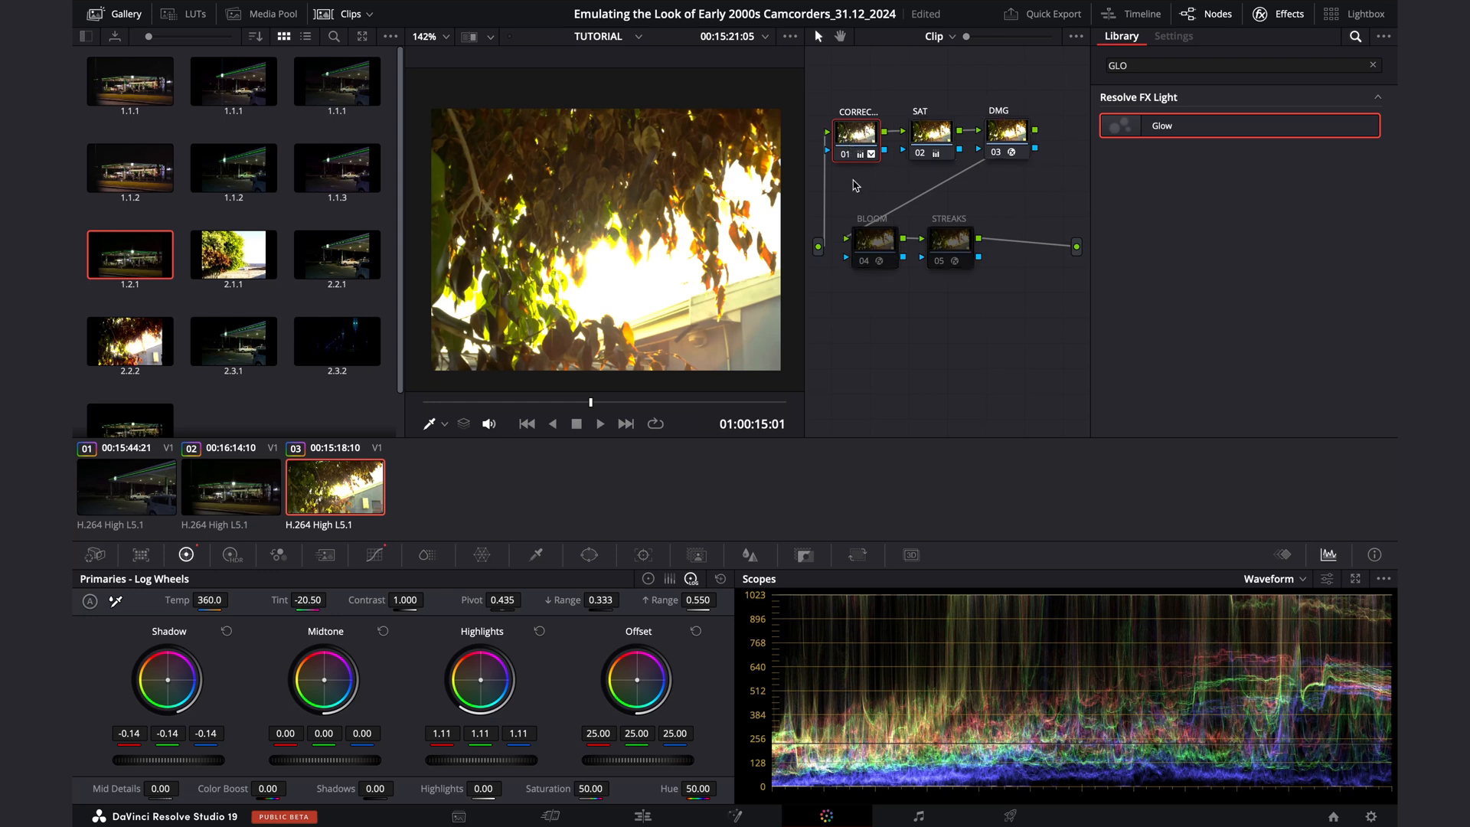
pyautogui.moveTo(884, 190)
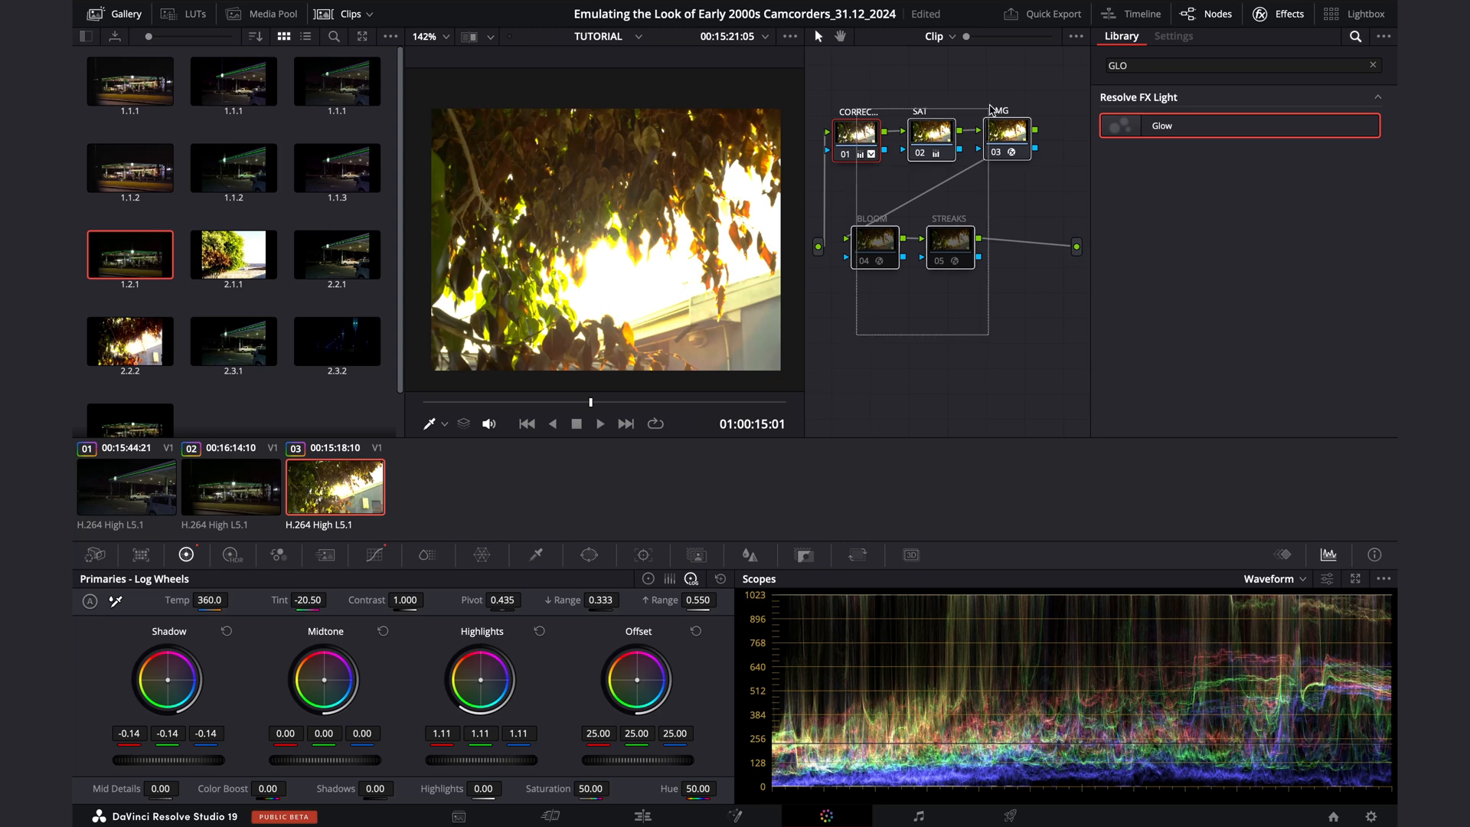
# Return to the Edit page and add night street clip C0046 from the Media Pool.
pyautogui.click(1008, 132)
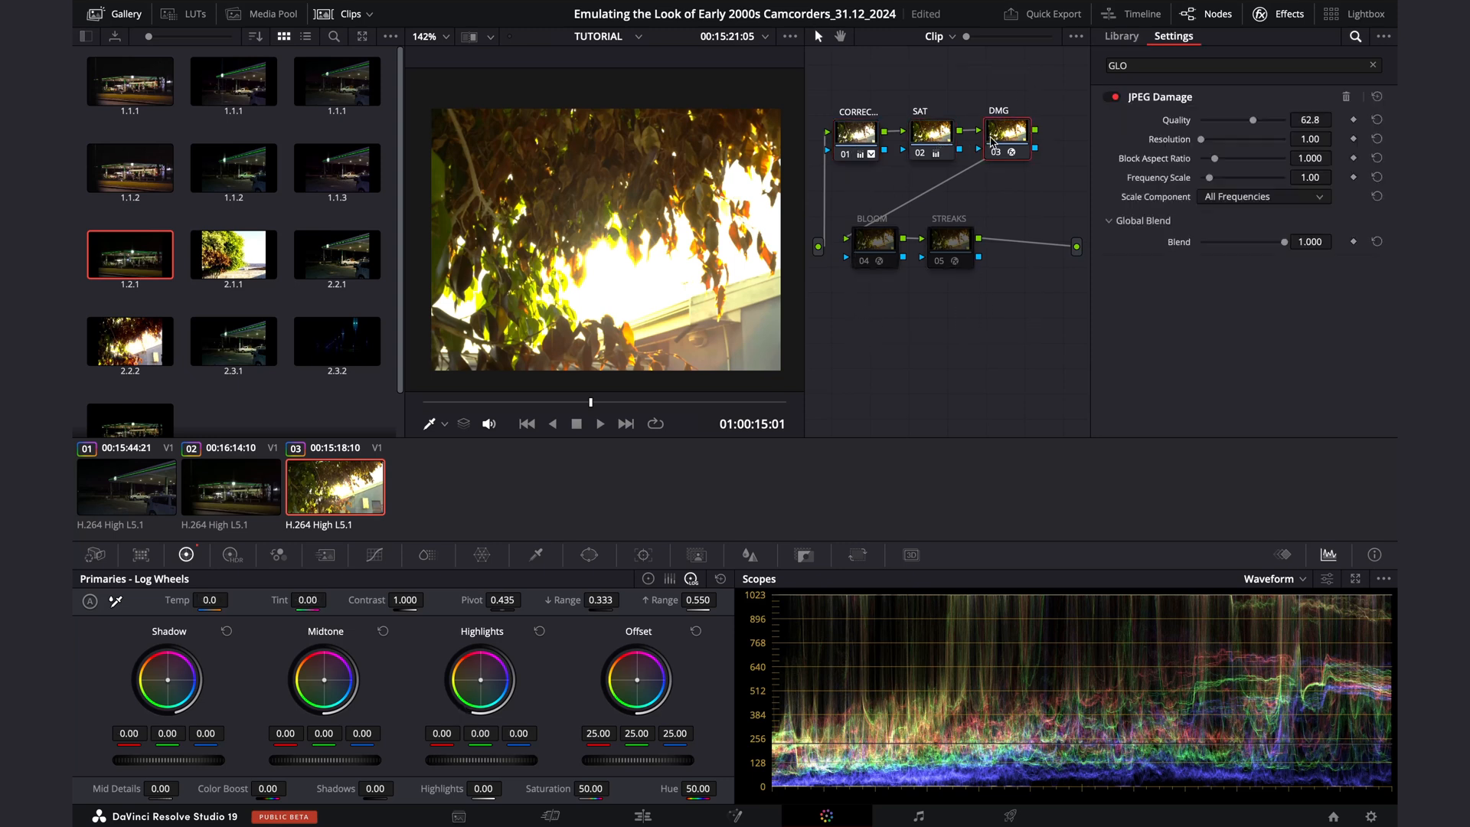
pyautogui.click(950, 242)
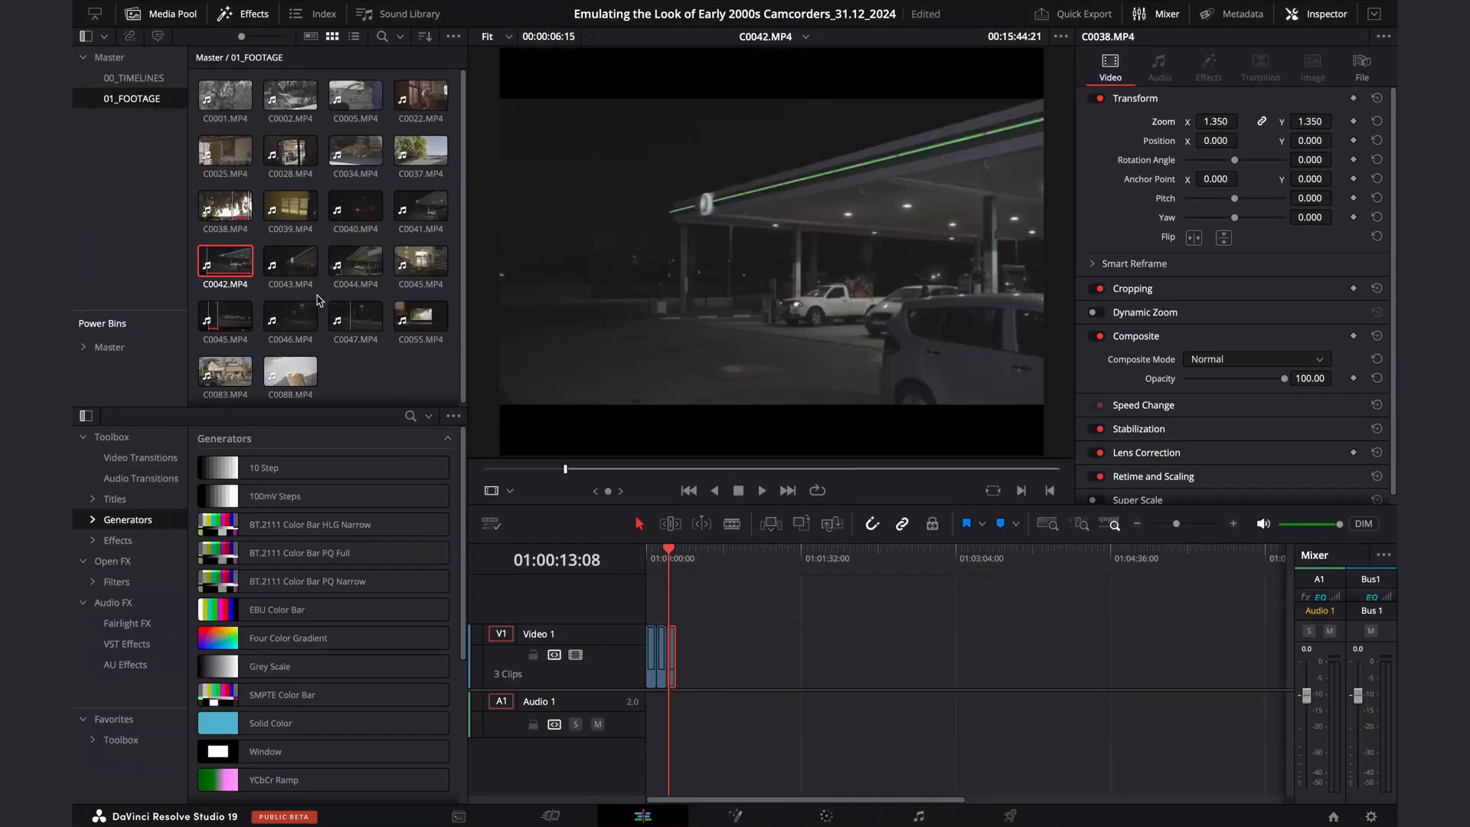
pyautogui.click(291, 316)
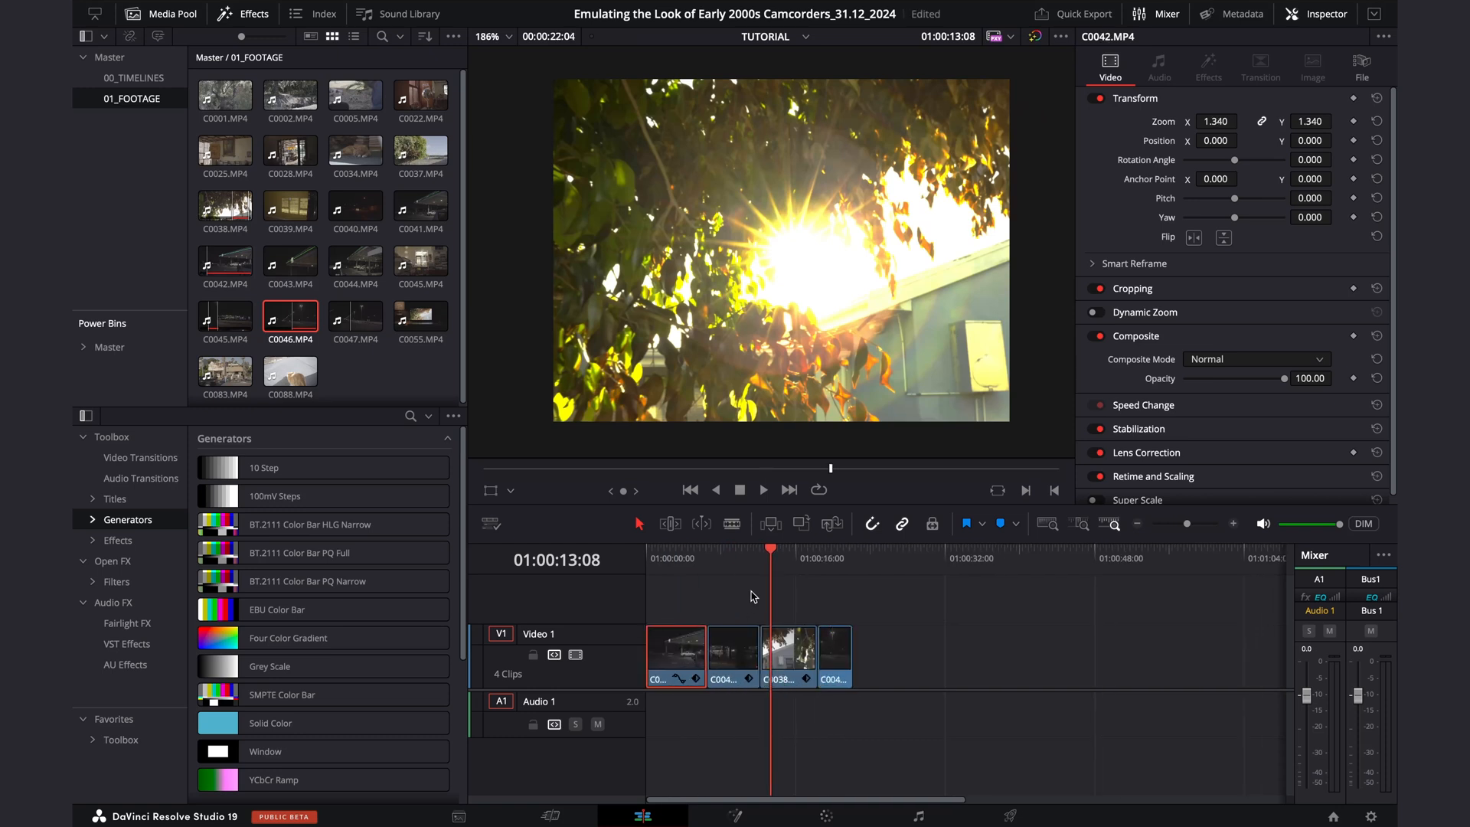
# Select the new C0046 clip on the timeline and bring it into the Color page.
pyautogui.click(835, 657)
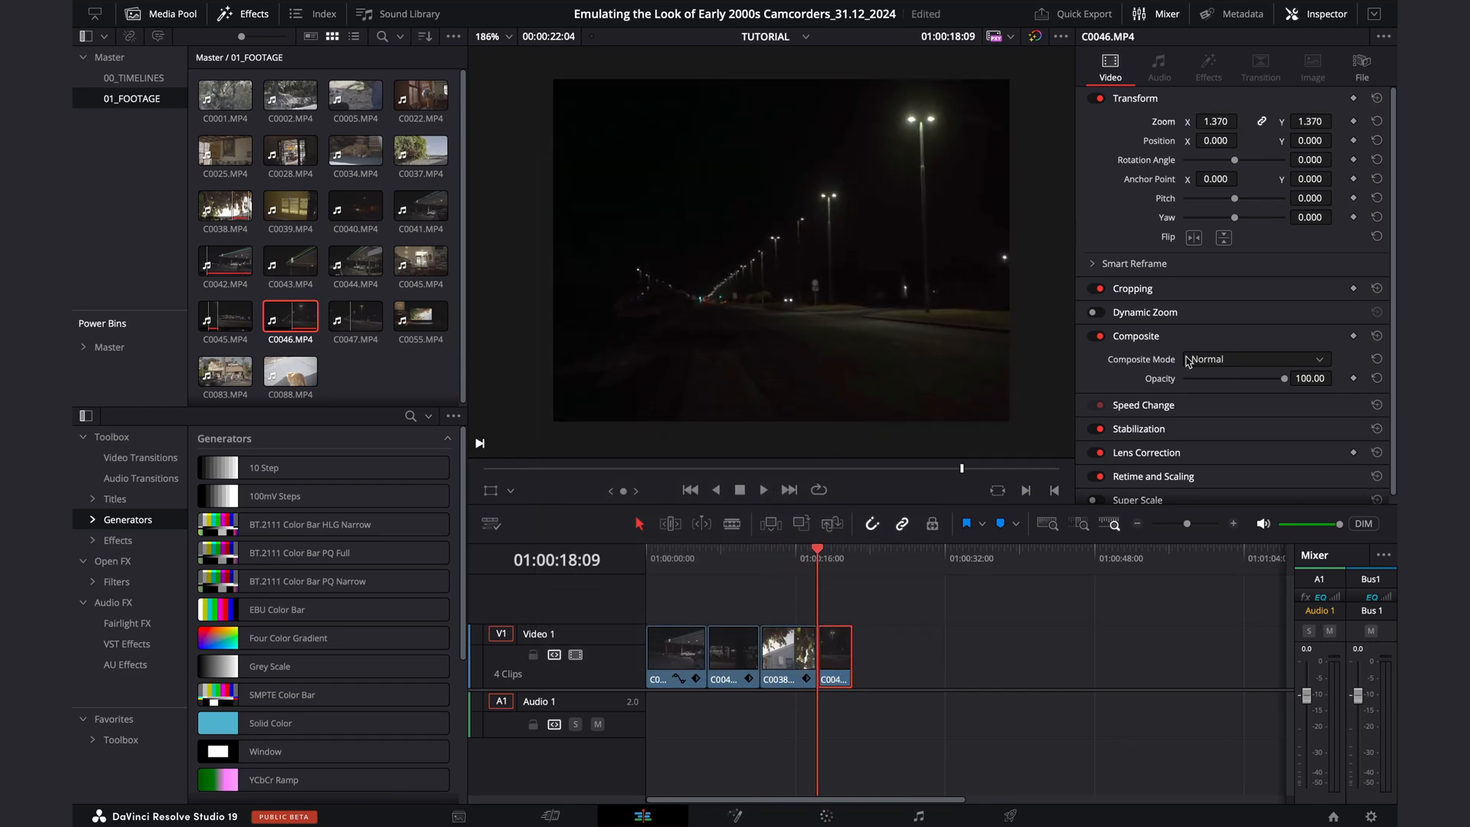
pyautogui.click(732, 656)
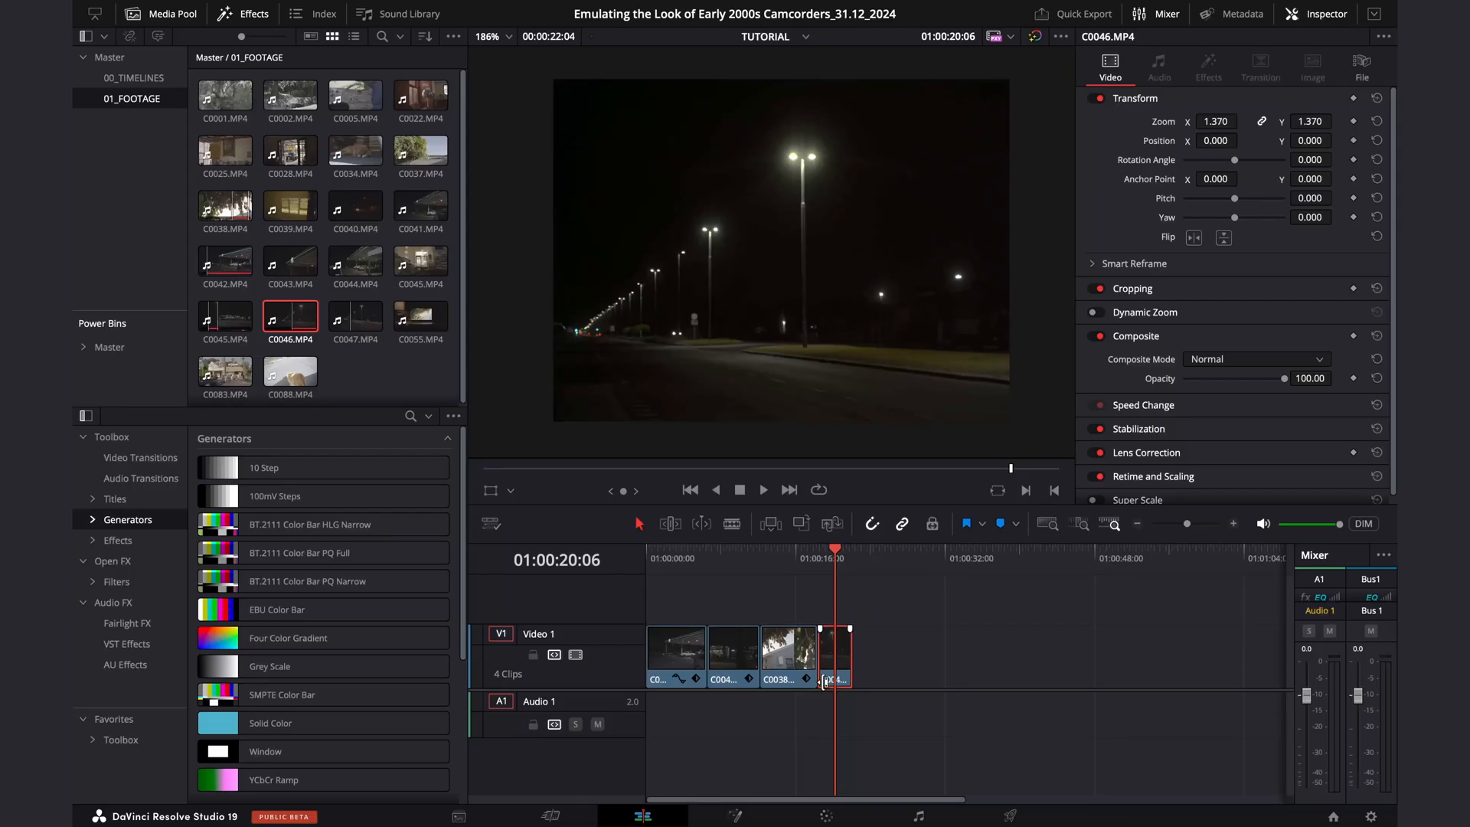
pyautogui.click(824, 815)
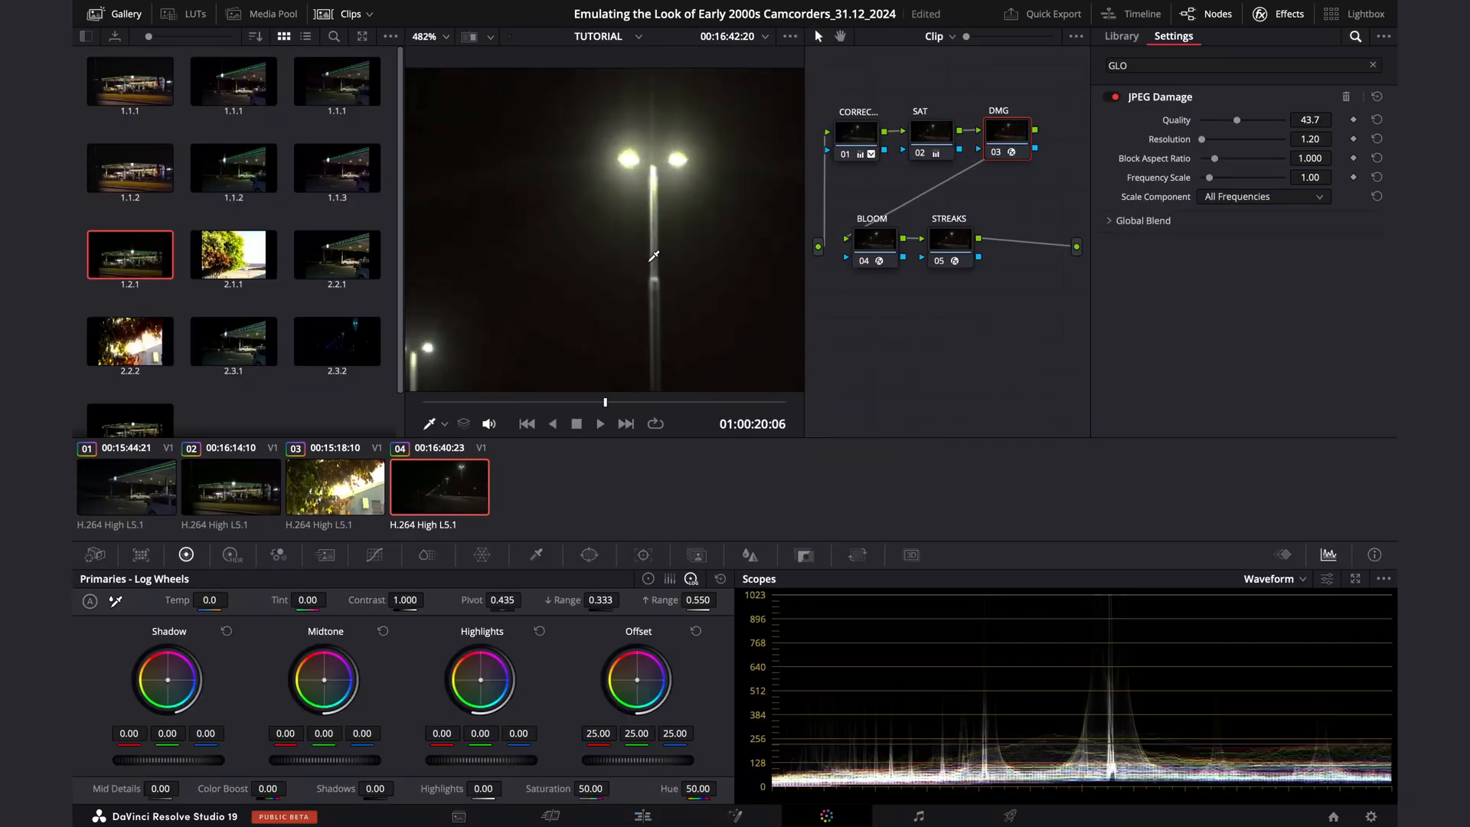
# Lower the STREAKS node's glow gain to about 1.633 on the night clip.
pyautogui.click(949, 239)
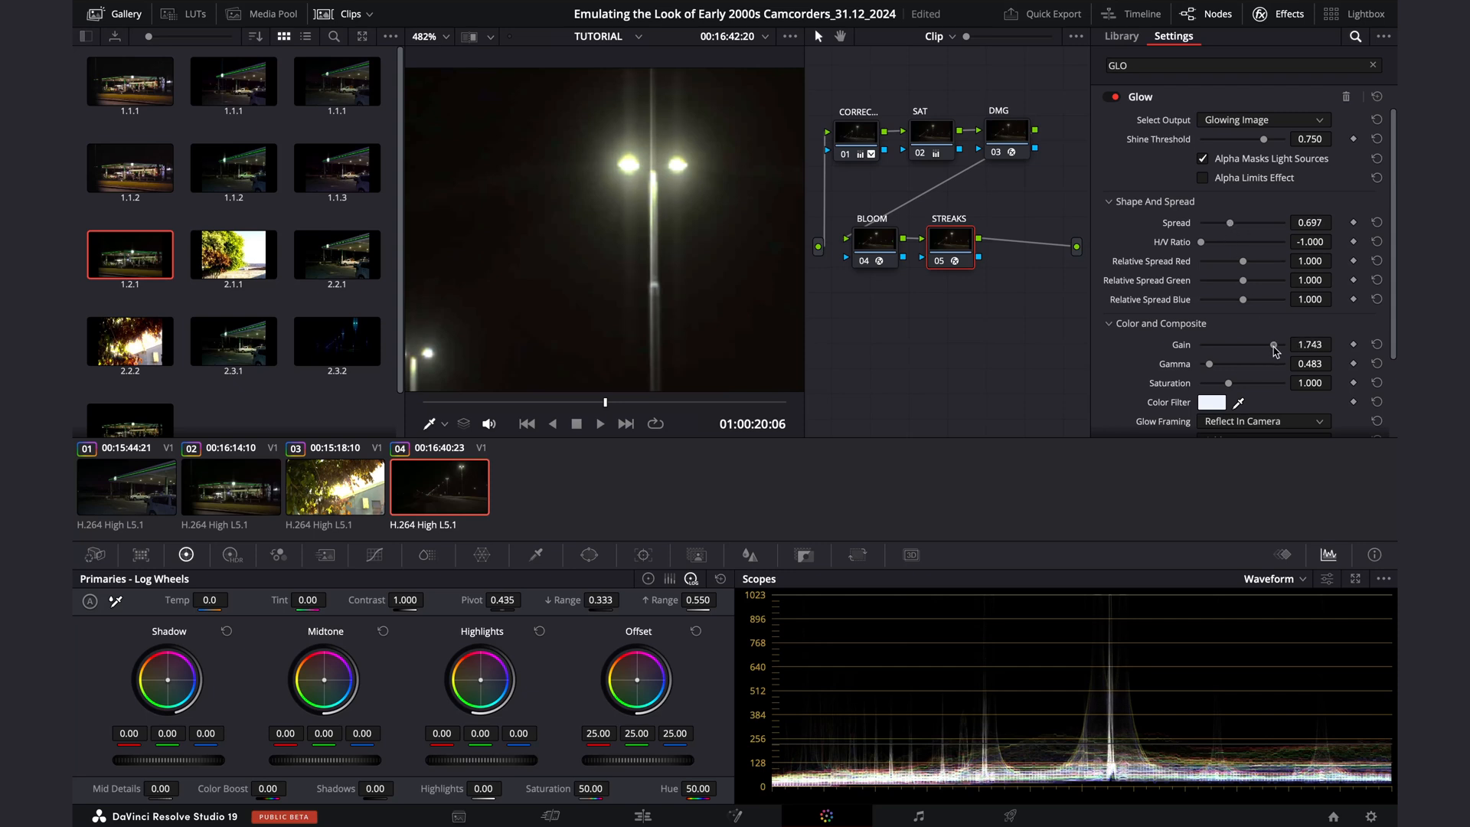
pyautogui.moveTo(1272, 345); pyautogui.dragTo(1263, 345)
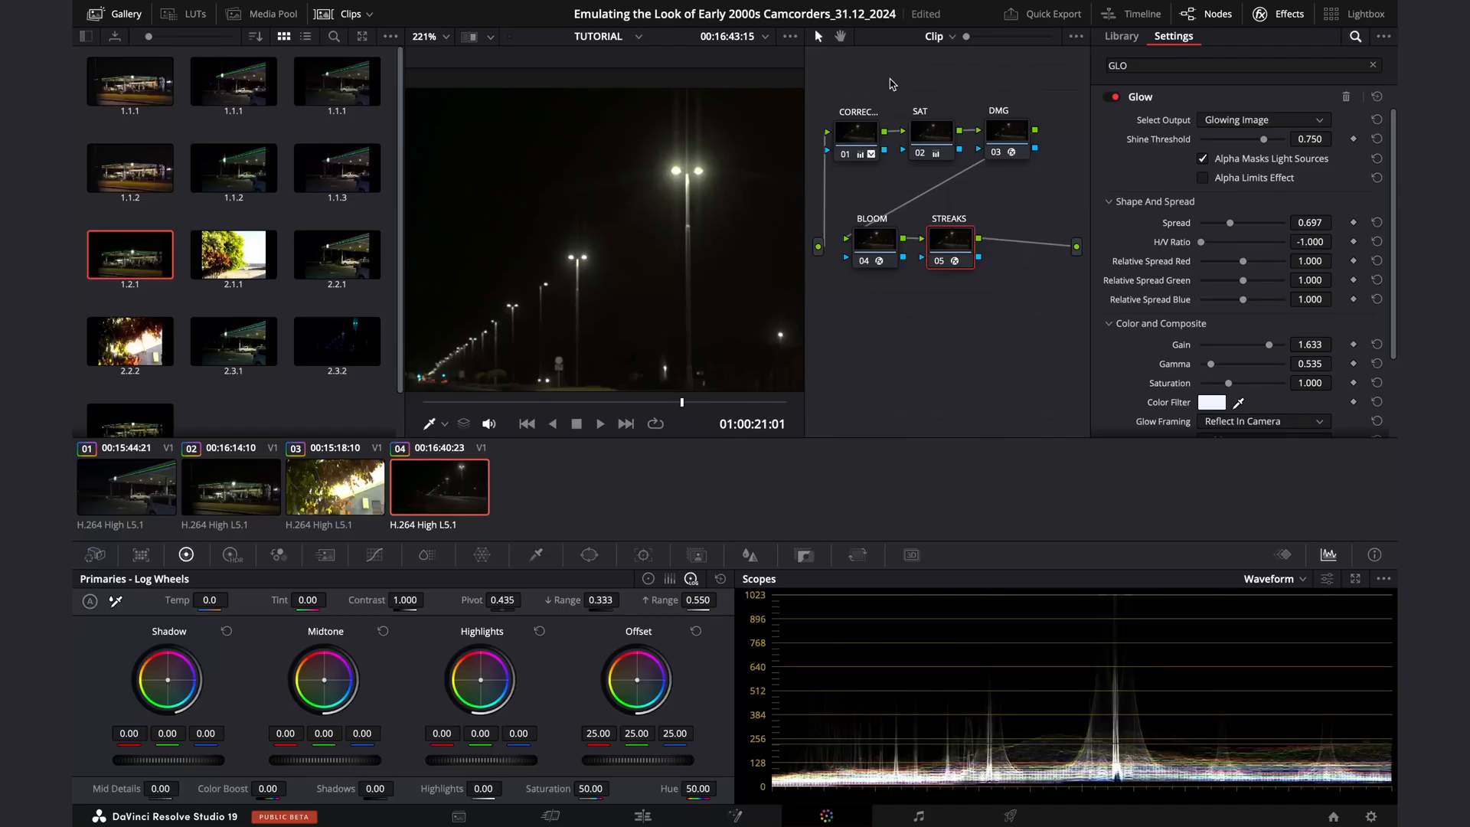
# Set the DMG node's JPEG Damage to quality 40.9 and resolution 2.86.
pyautogui.click(1008, 131)
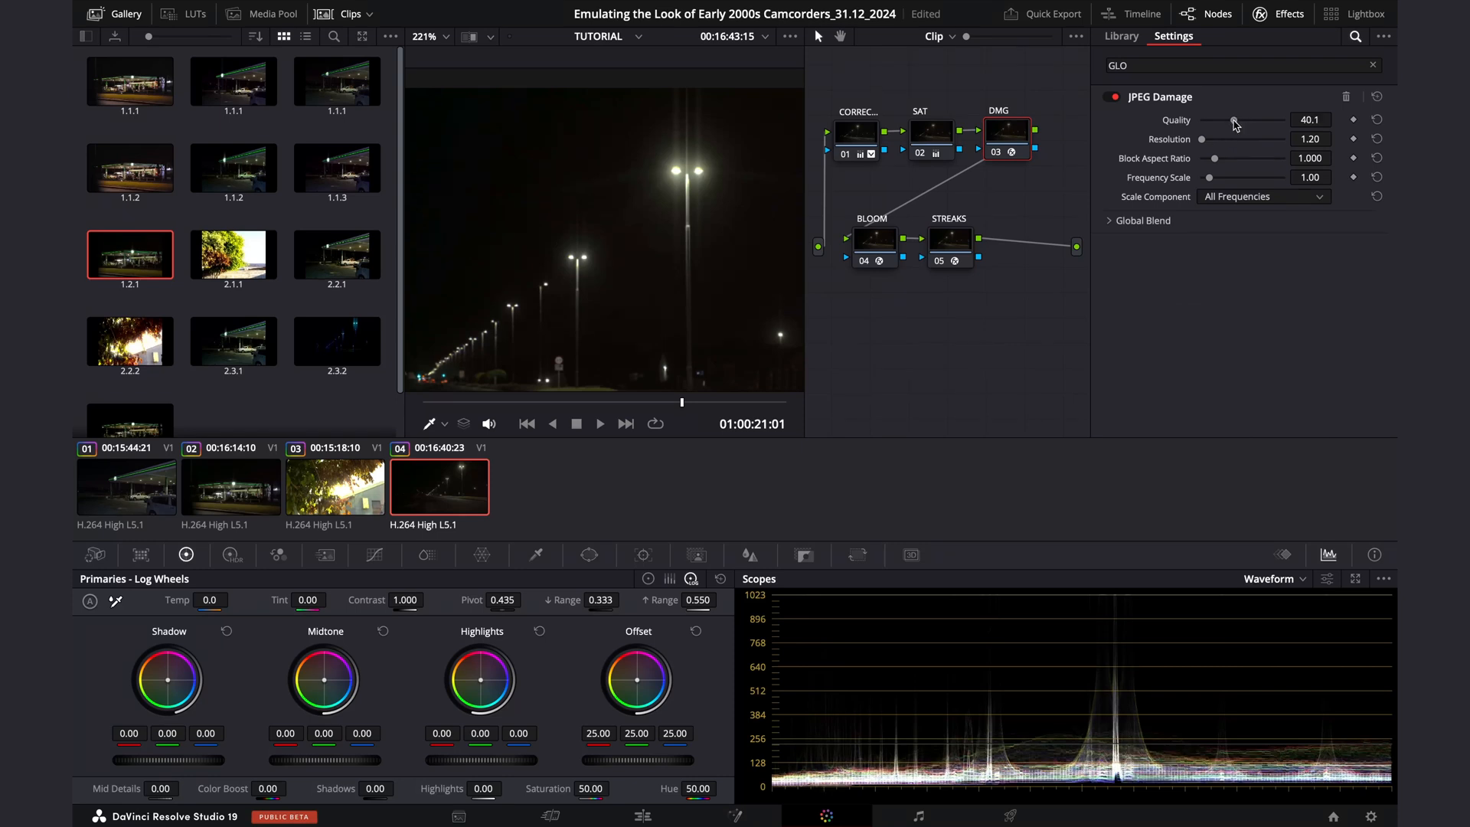
pyautogui.moveTo(1236, 119); pyautogui.dragTo(1230, 119)
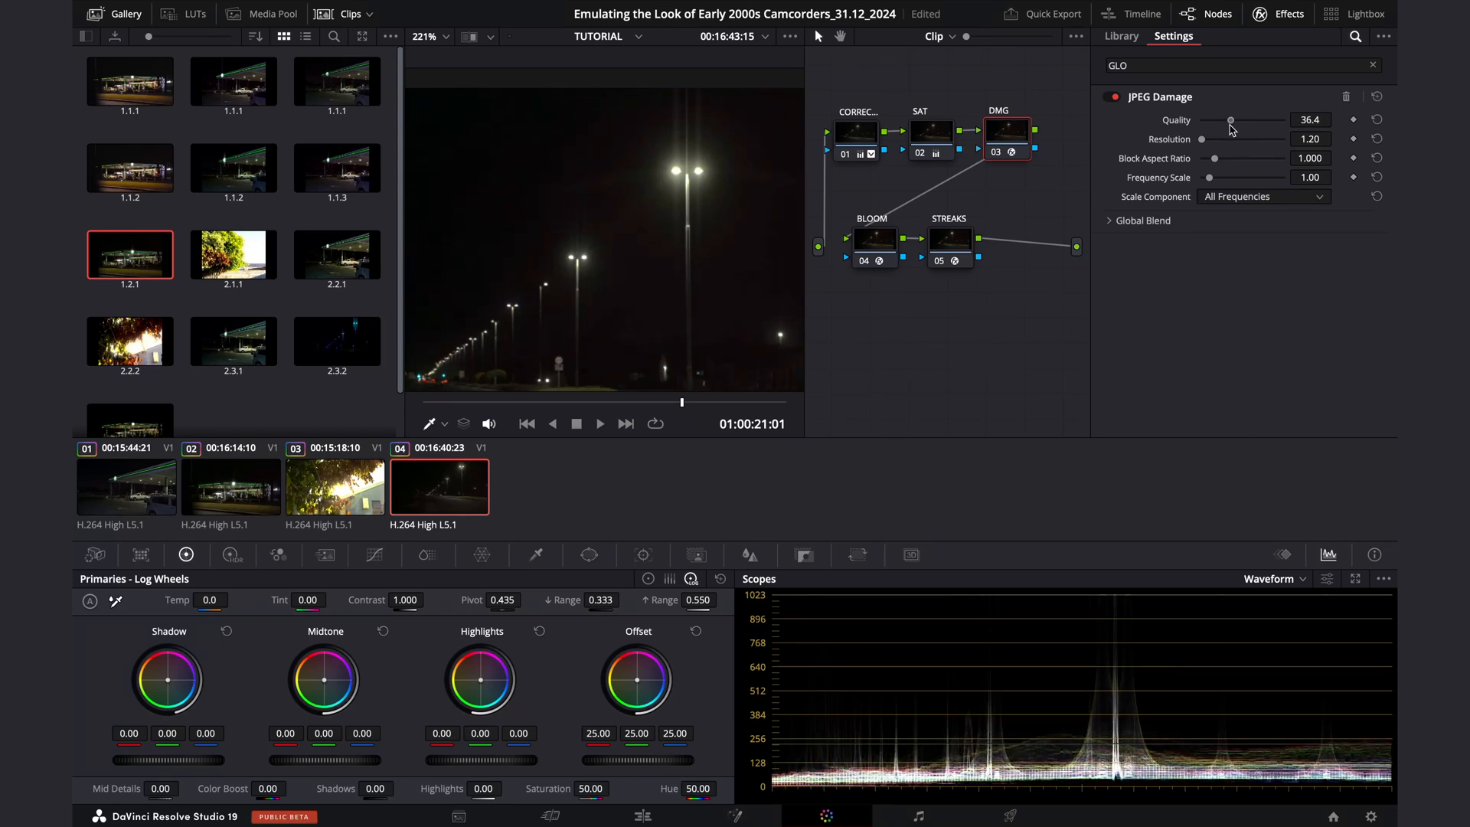
pyautogui.moveTo(1230, 119); pyautogui.dragTo(1238, 119)
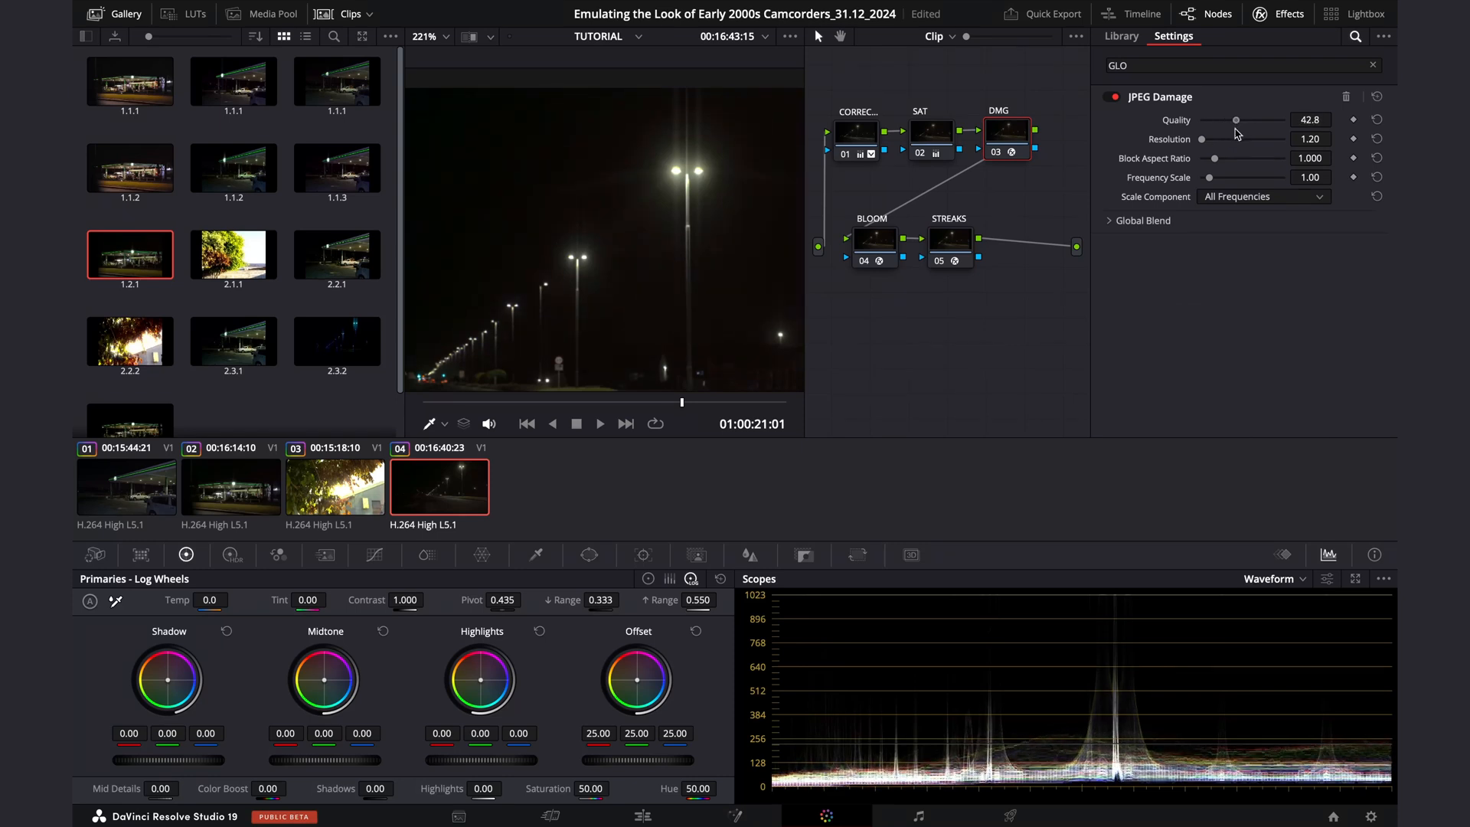
pyautogui.moveTo(1201, 140); pyautogui.dragTo(1207, 140)
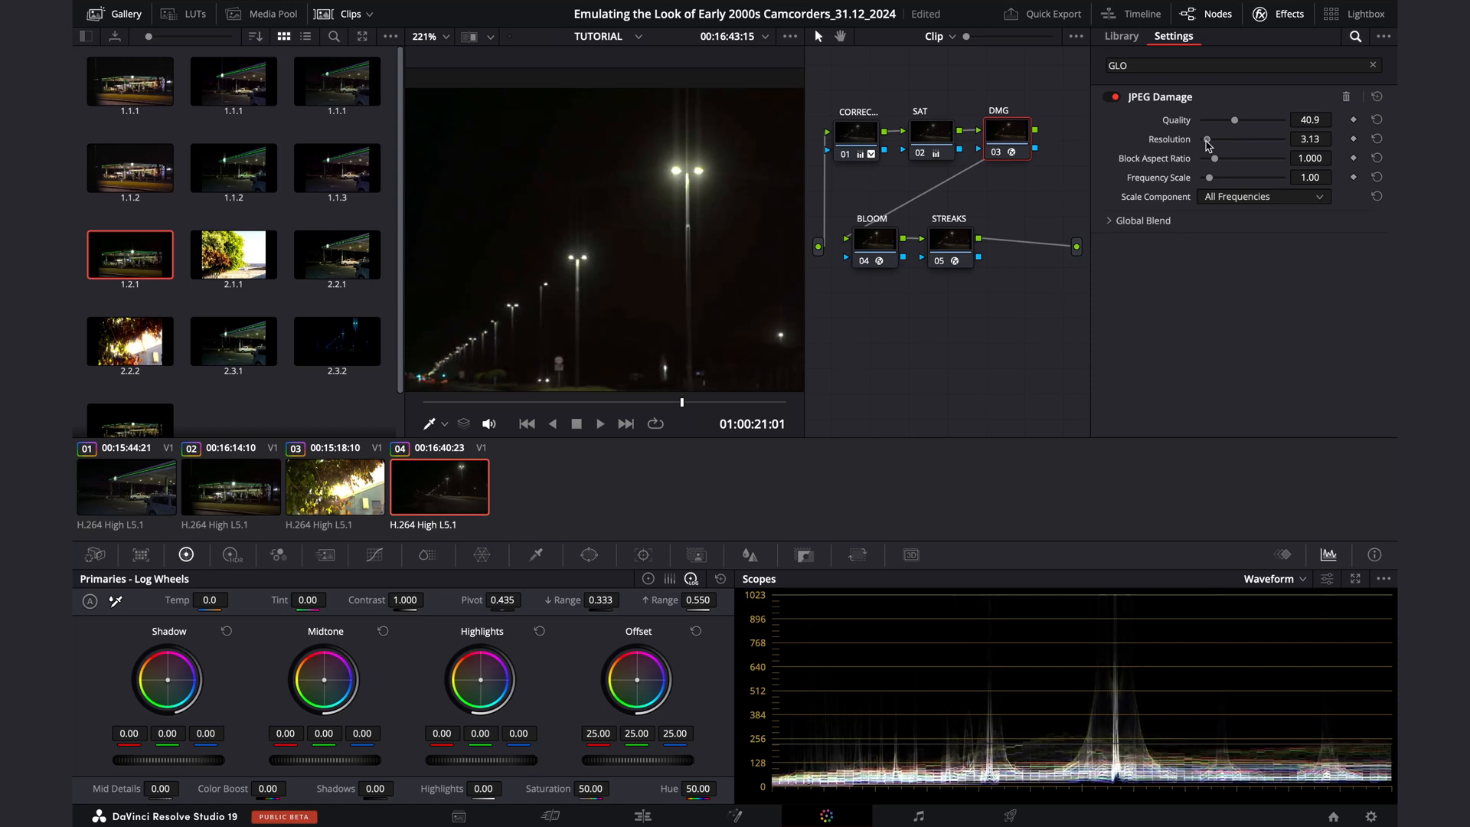
pyautogui.moveTo(1215, 140); pyautogui.dragTo(1210, 140)
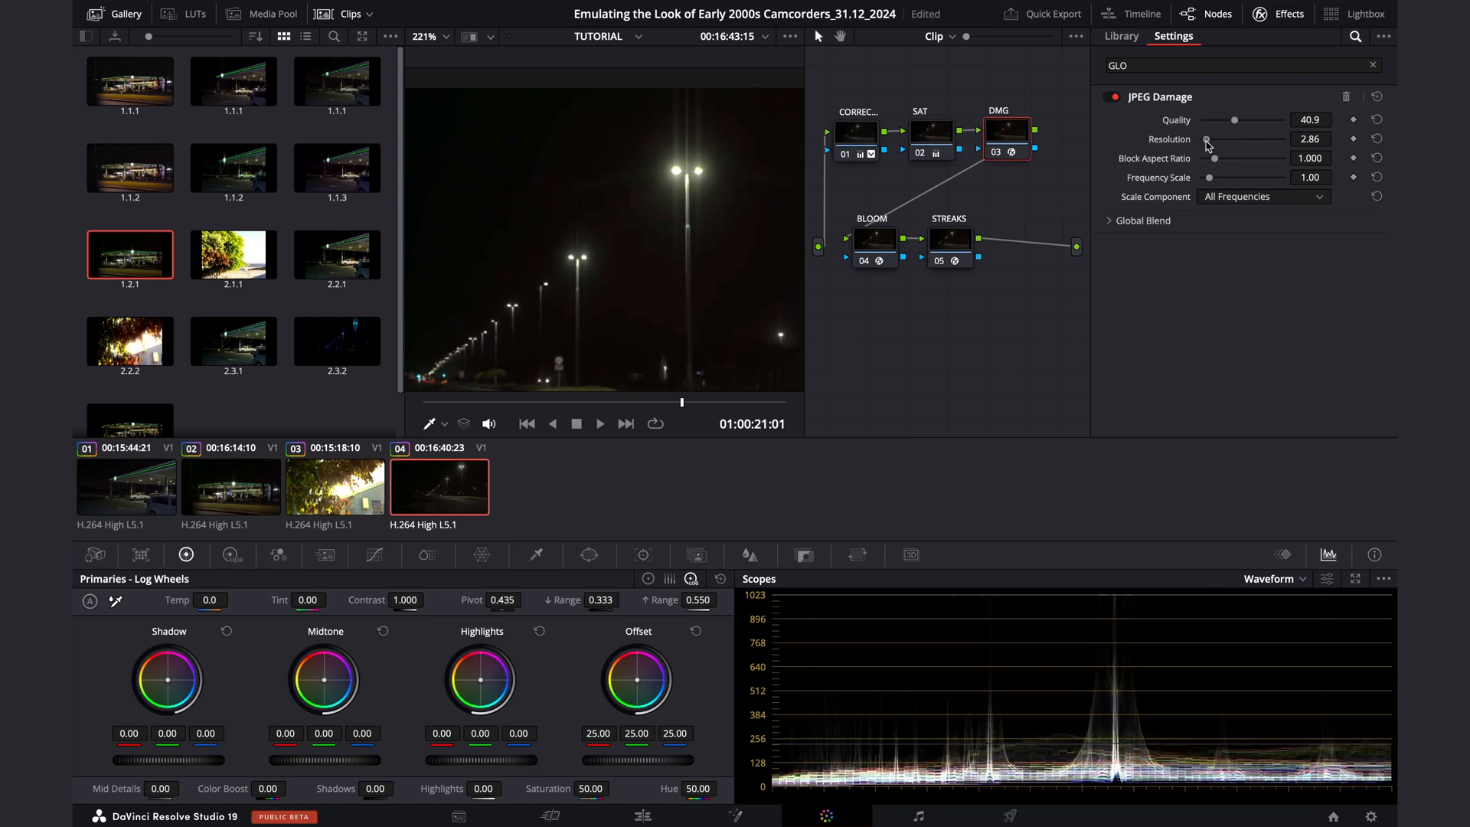
pyautogui.click(874, 239)
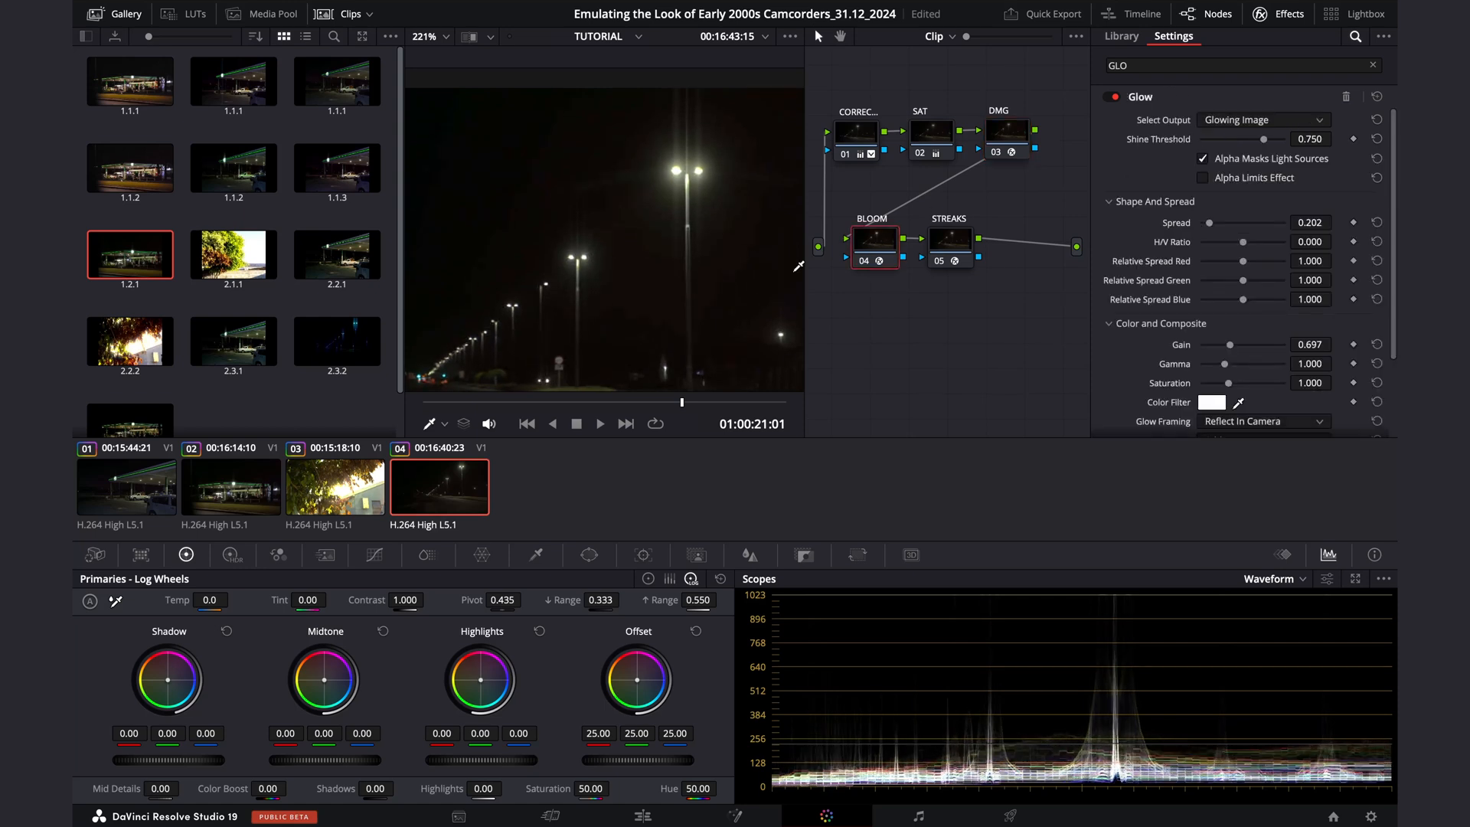